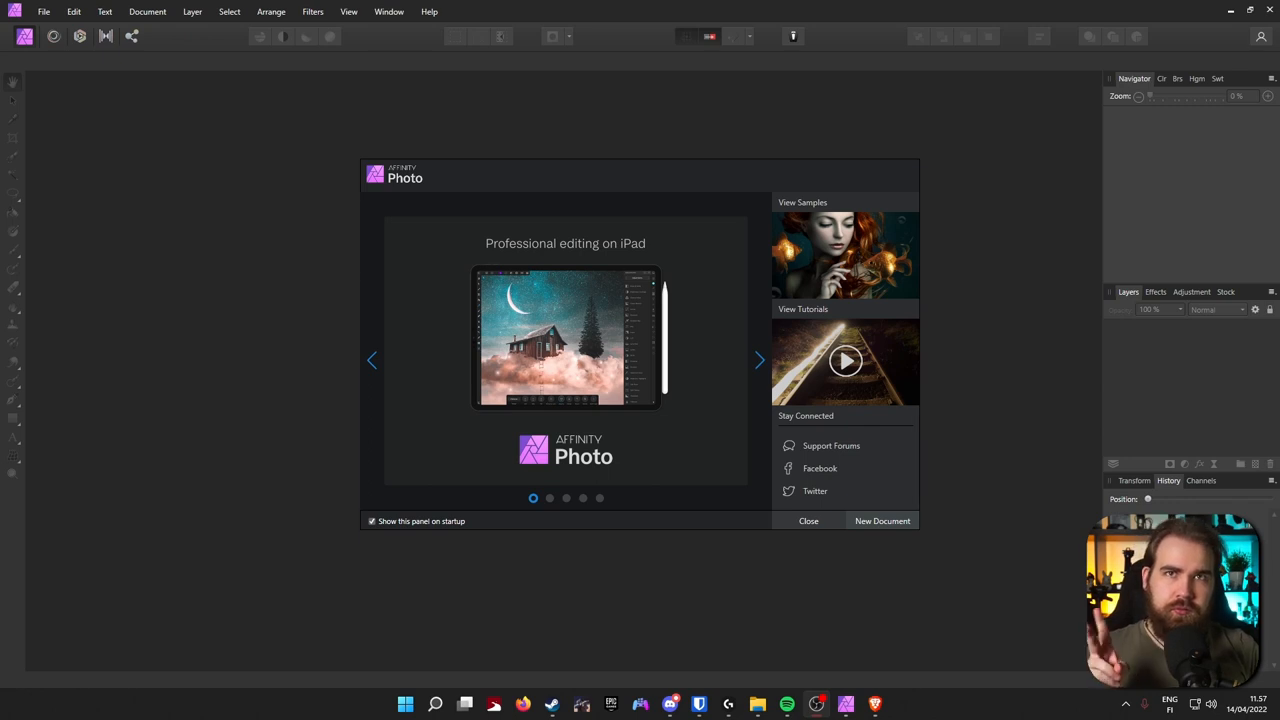
Create a 3000 × 3000 px transparent document from the CD Cover Digital Release preset
click(759, 360)
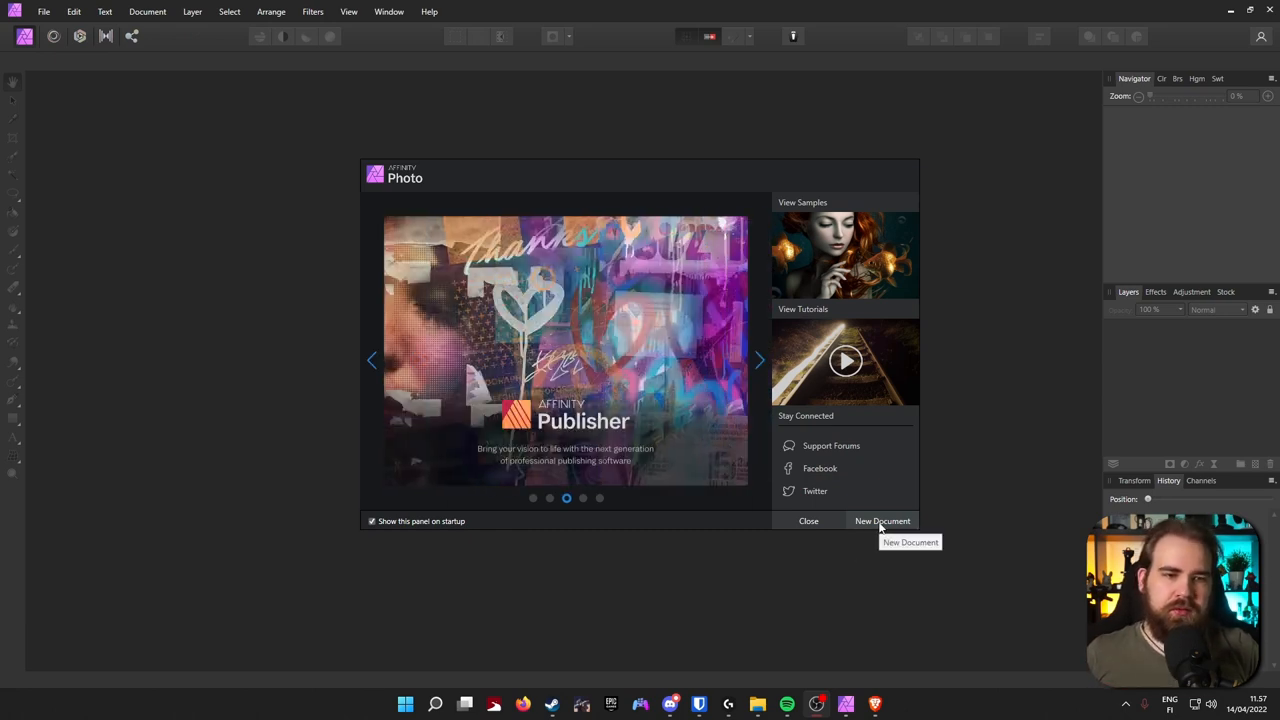
click(882, 521)
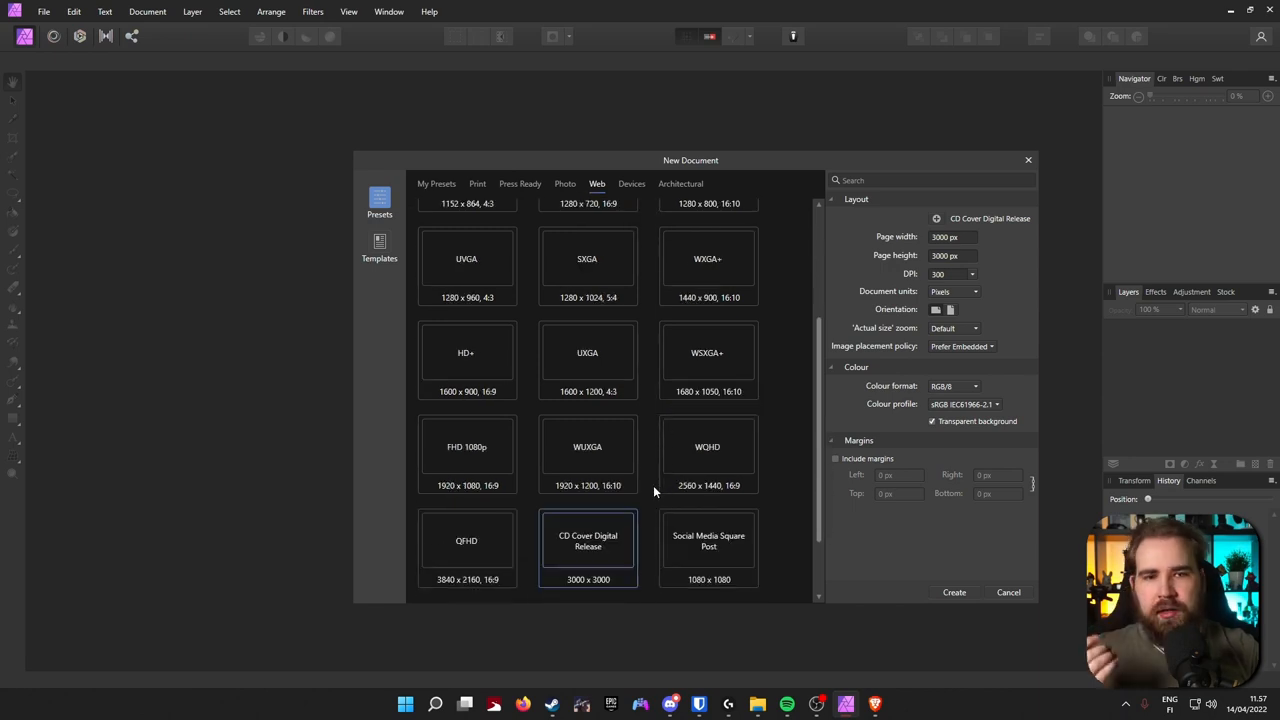
scroll(down, 3)
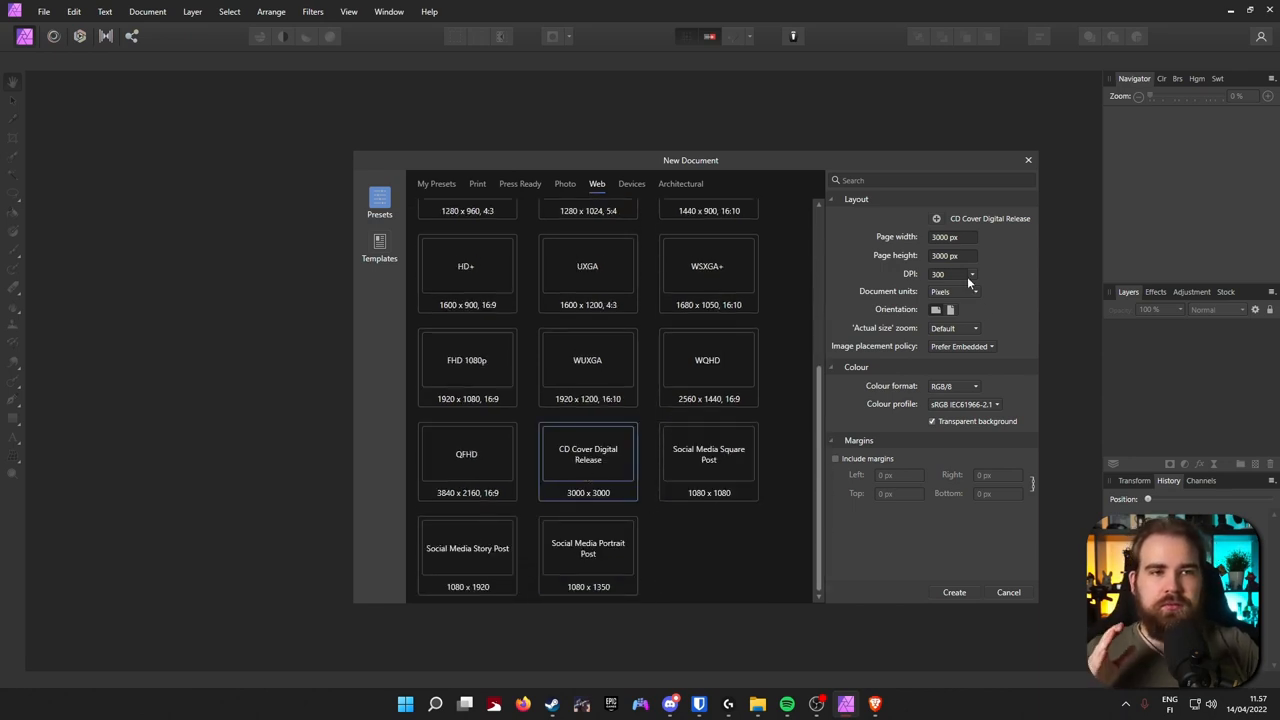
click(953, 592)
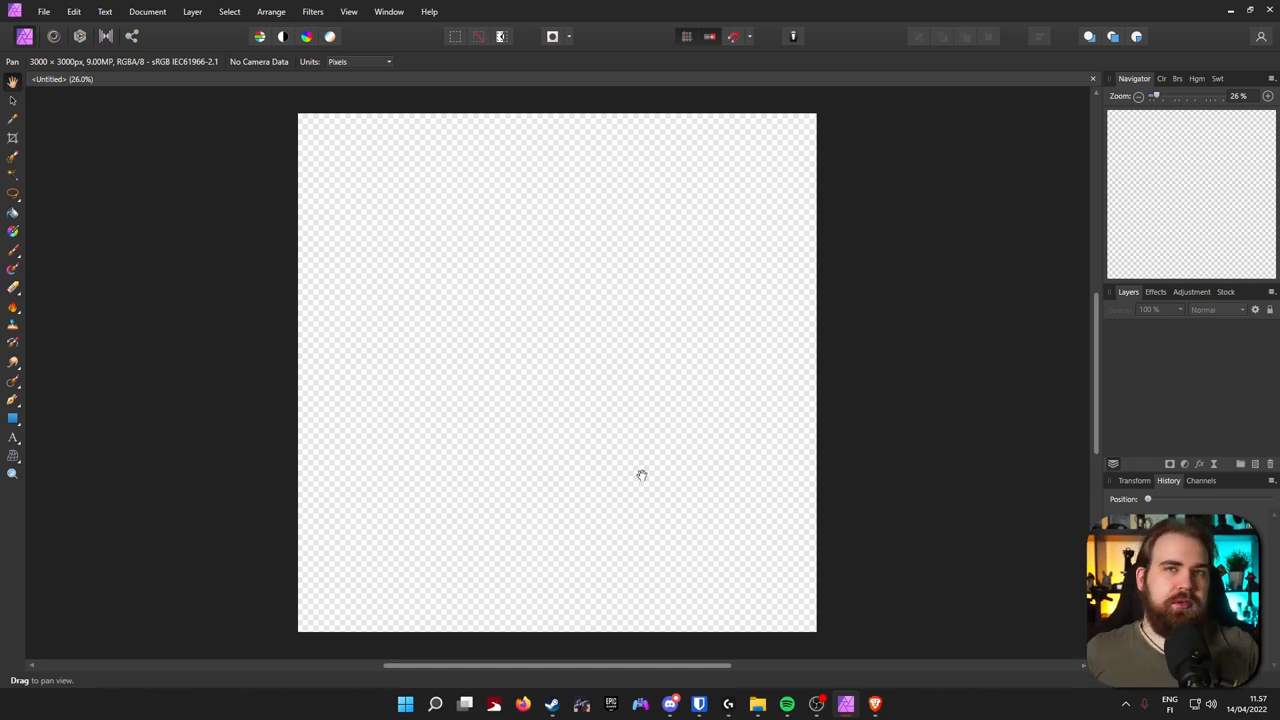
mouse_move(640, 487)
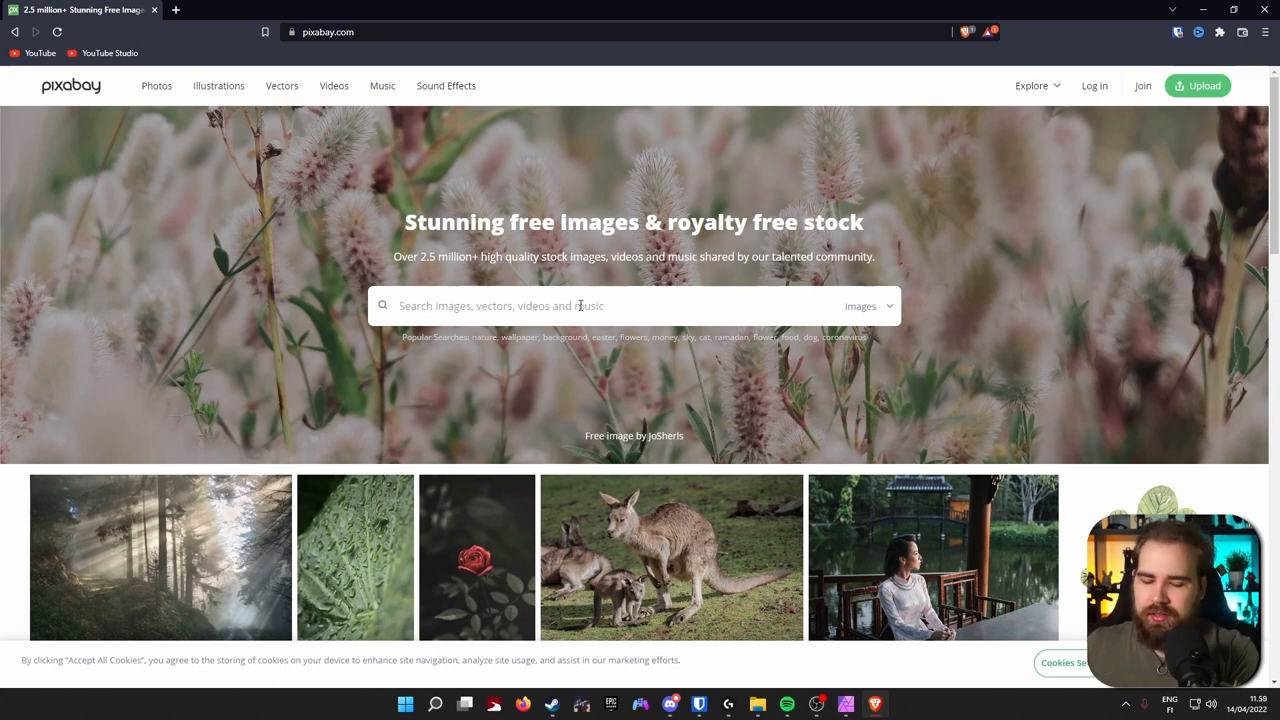
Search Pixabay for 'arrow' and scroll through the image results
text(arrow)
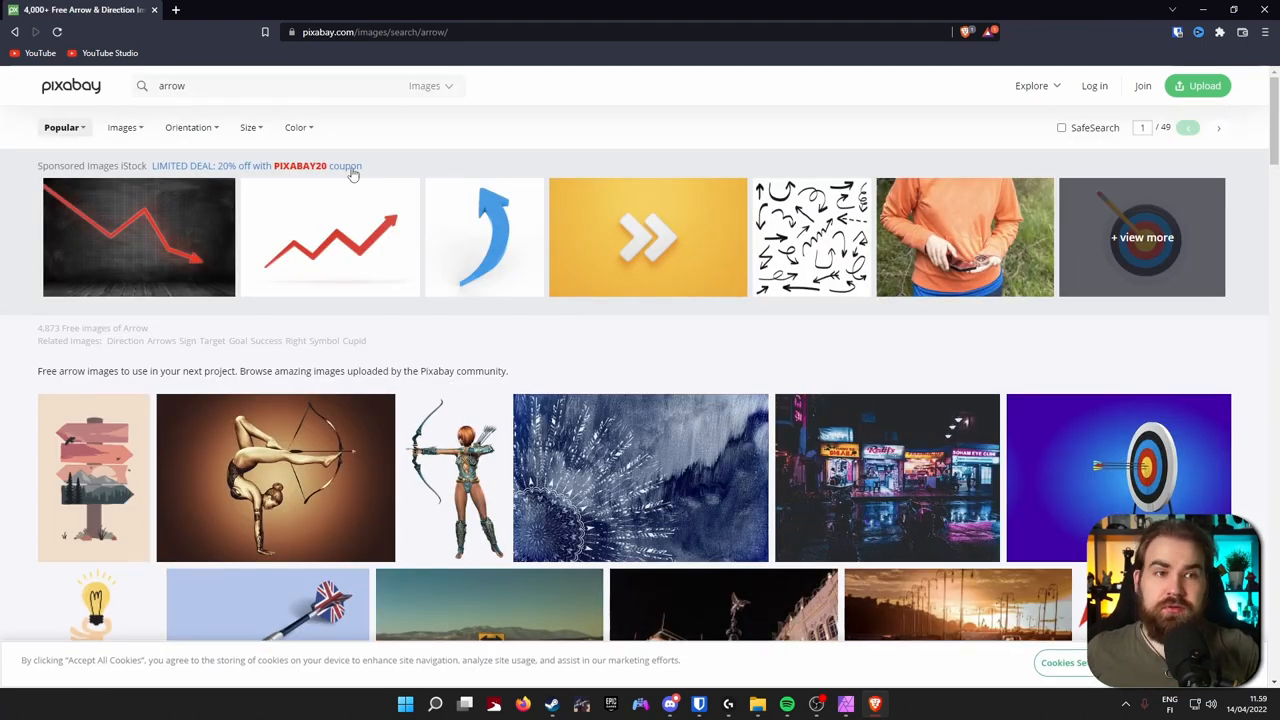
mouse_move(588, 223)
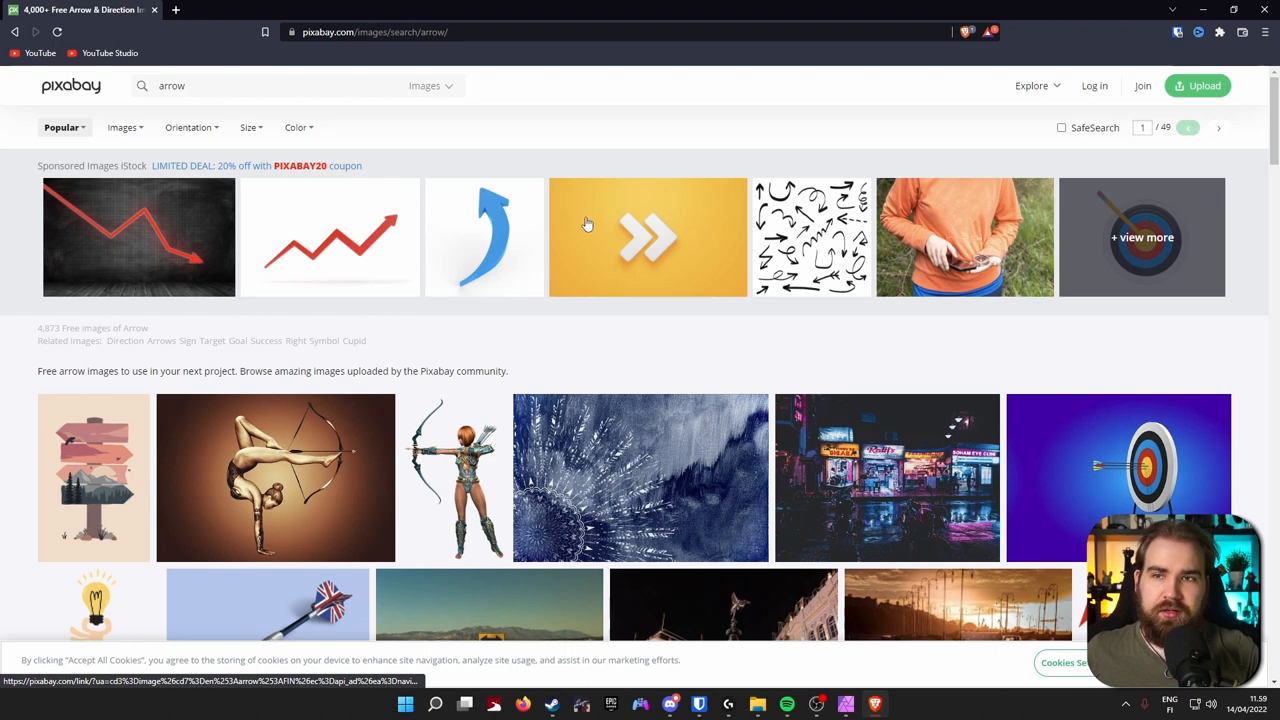
mouse_move(233, 289)
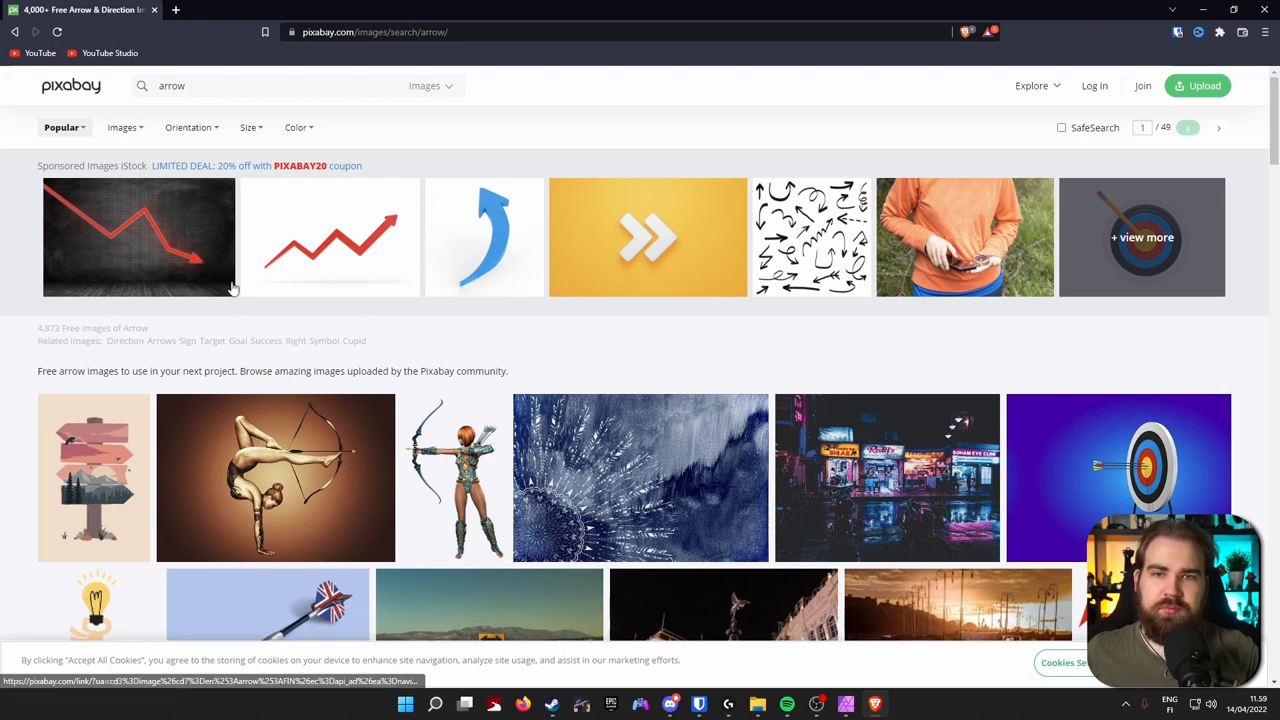
scroll(down, 3)
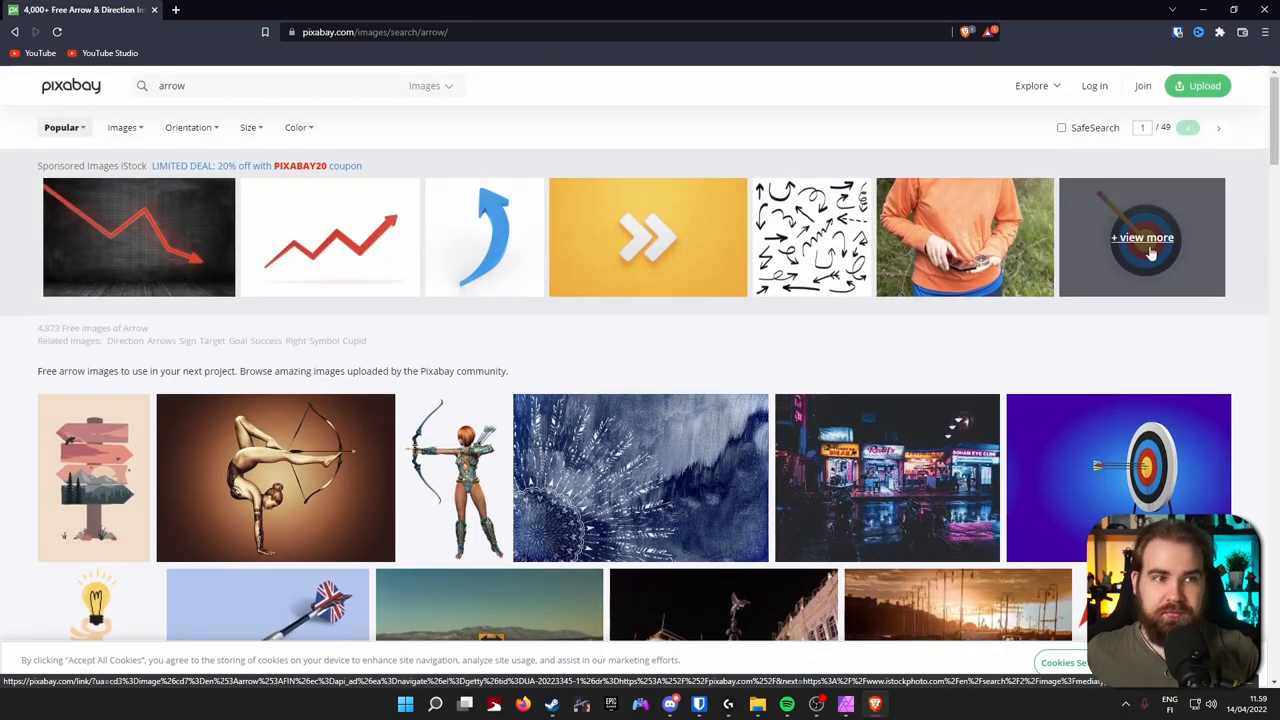
scroll(down, 3)
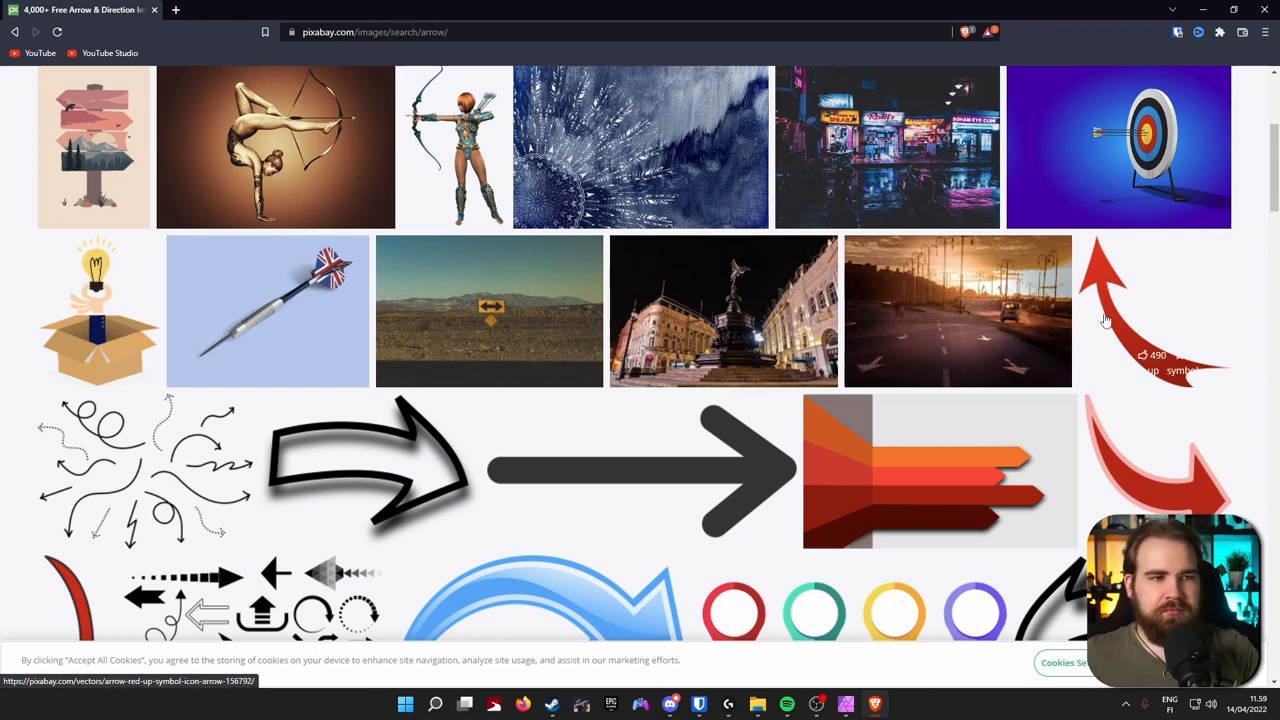
scroll(down, 3)
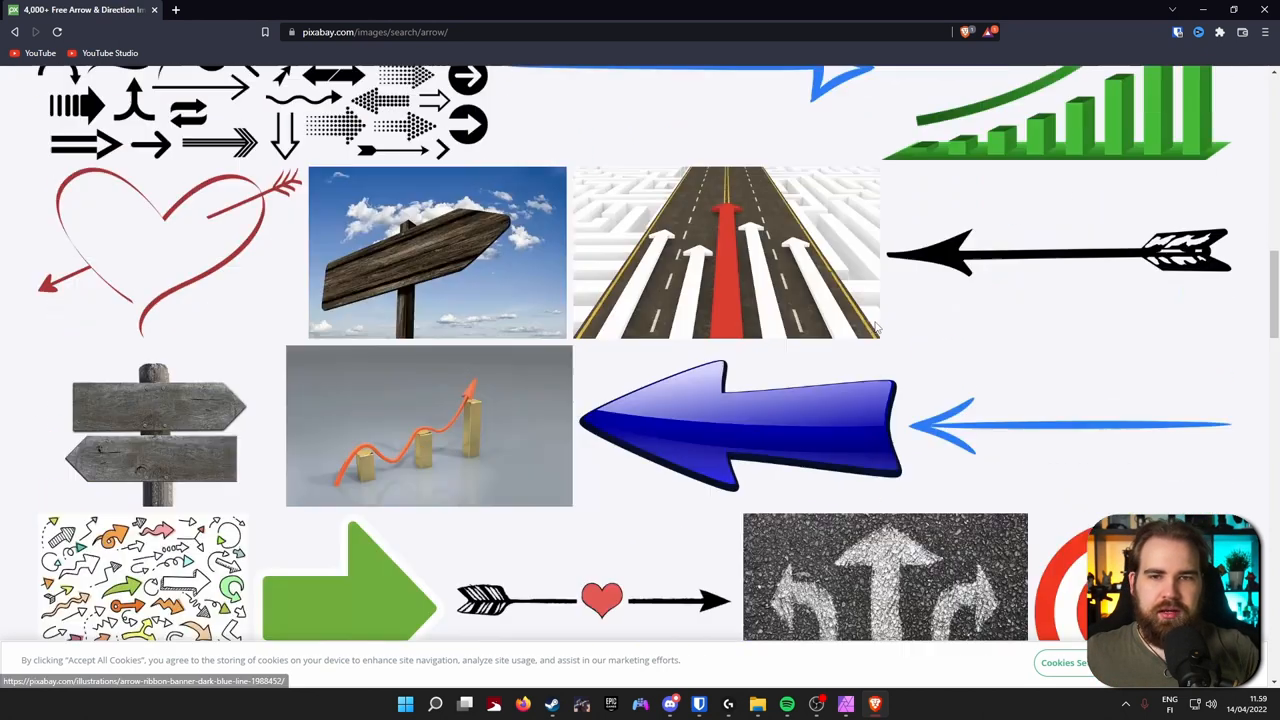
scroll(down, 3)
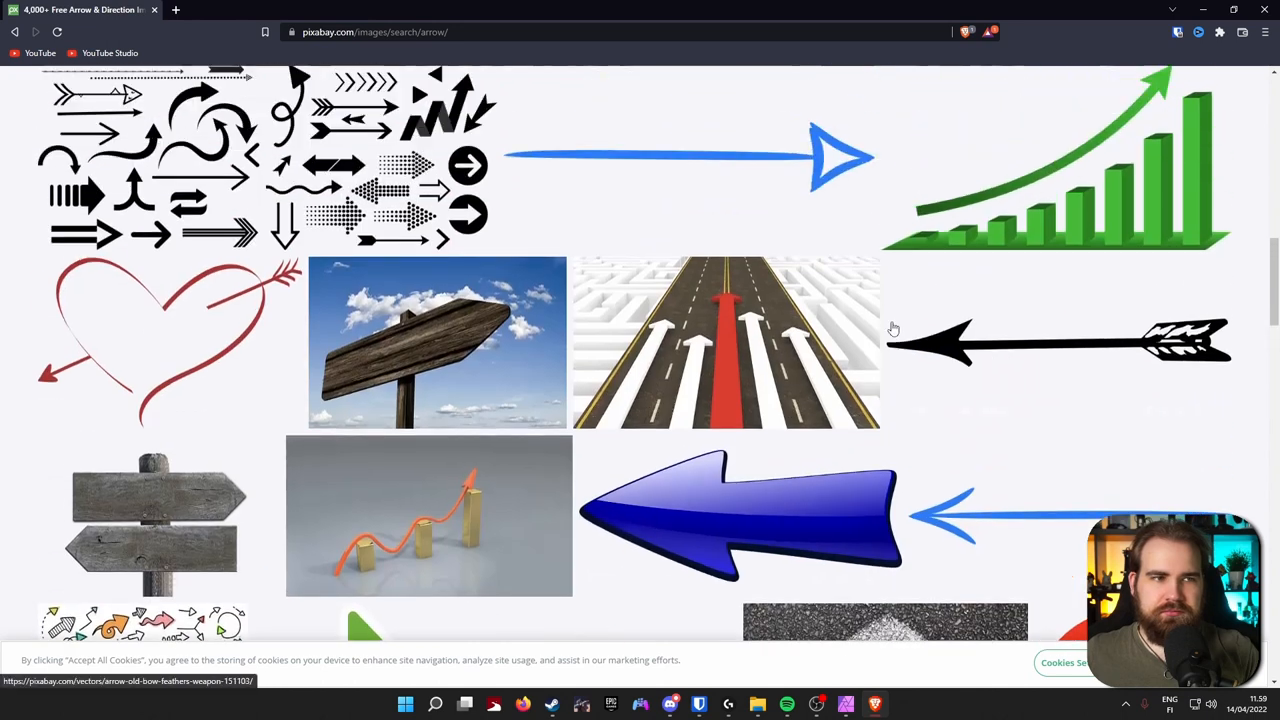
scroll(down, 3)
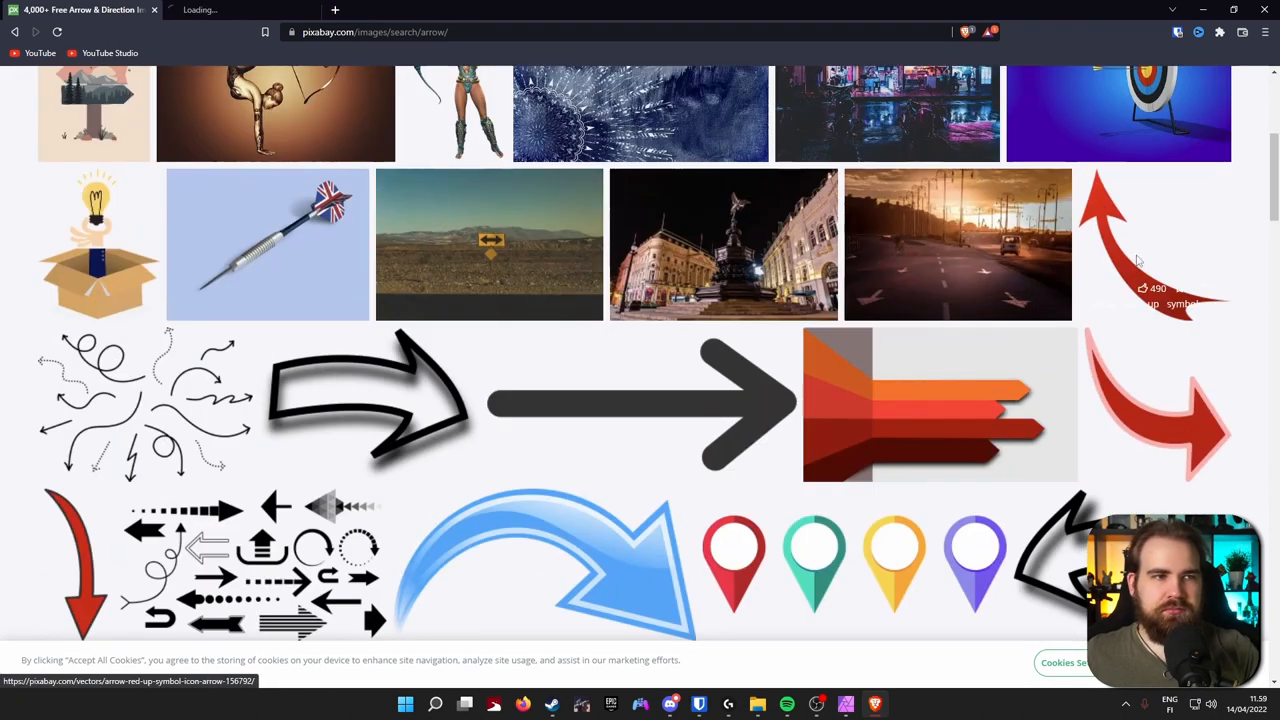
Download the red curved arrow as a 1920×1916 PNG named arrow-156792.png
click(1140, 245)
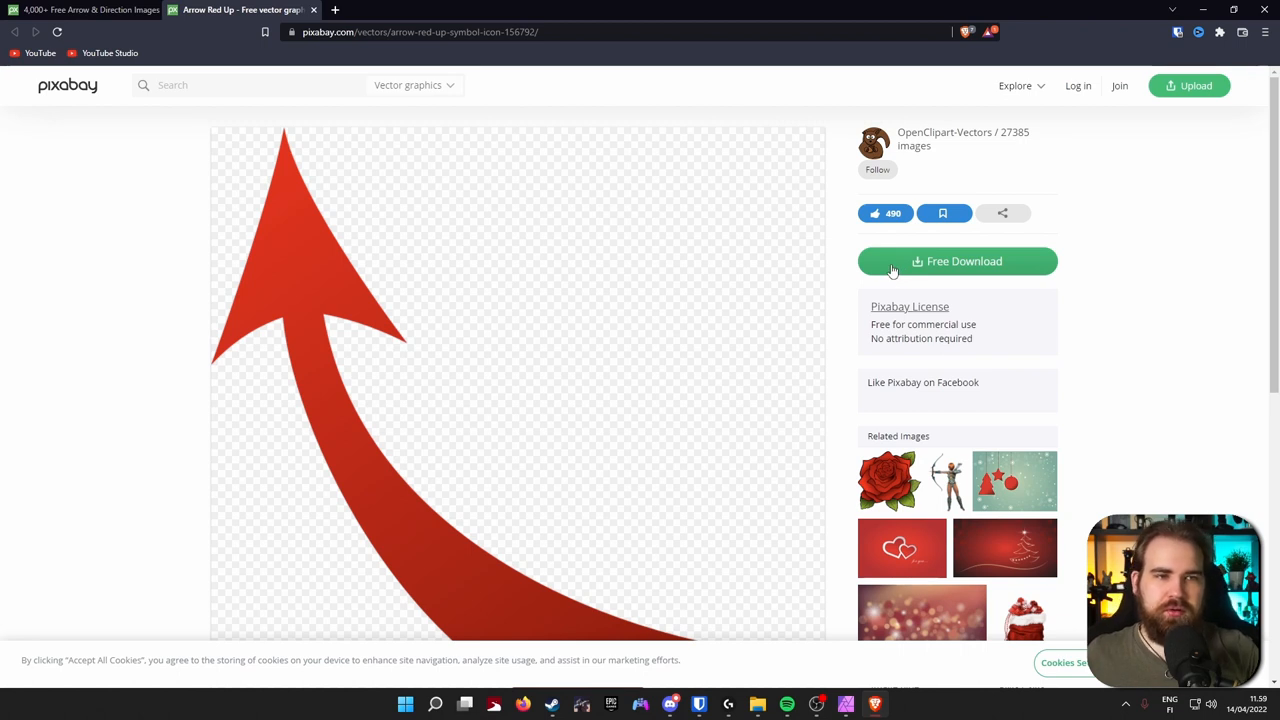
drag(871, 324, 975, 338)
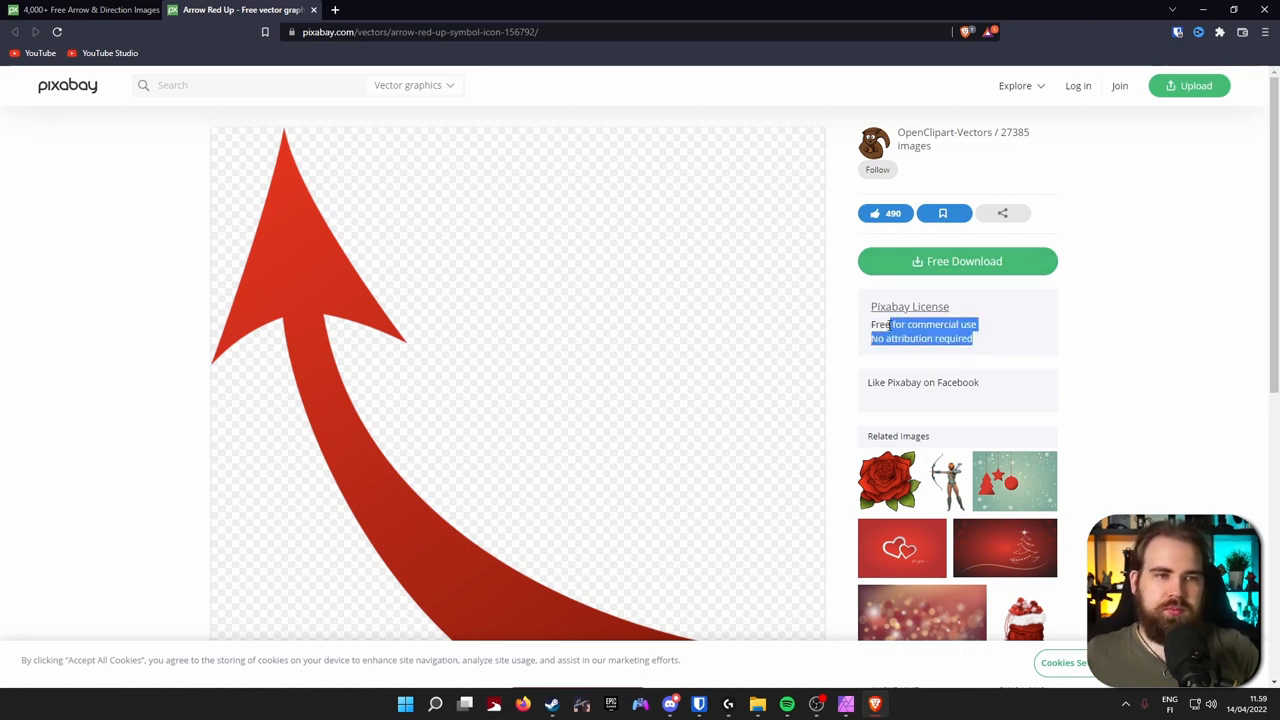
click(956, 261)
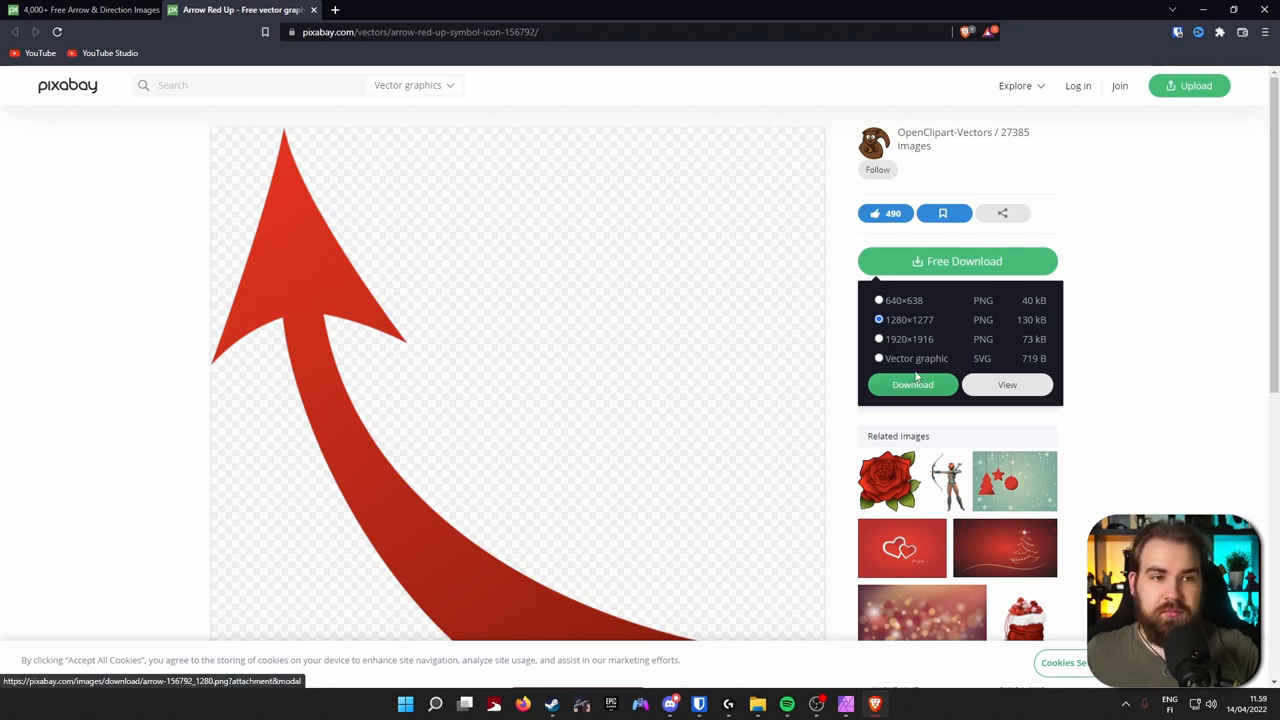
click(912, 384)
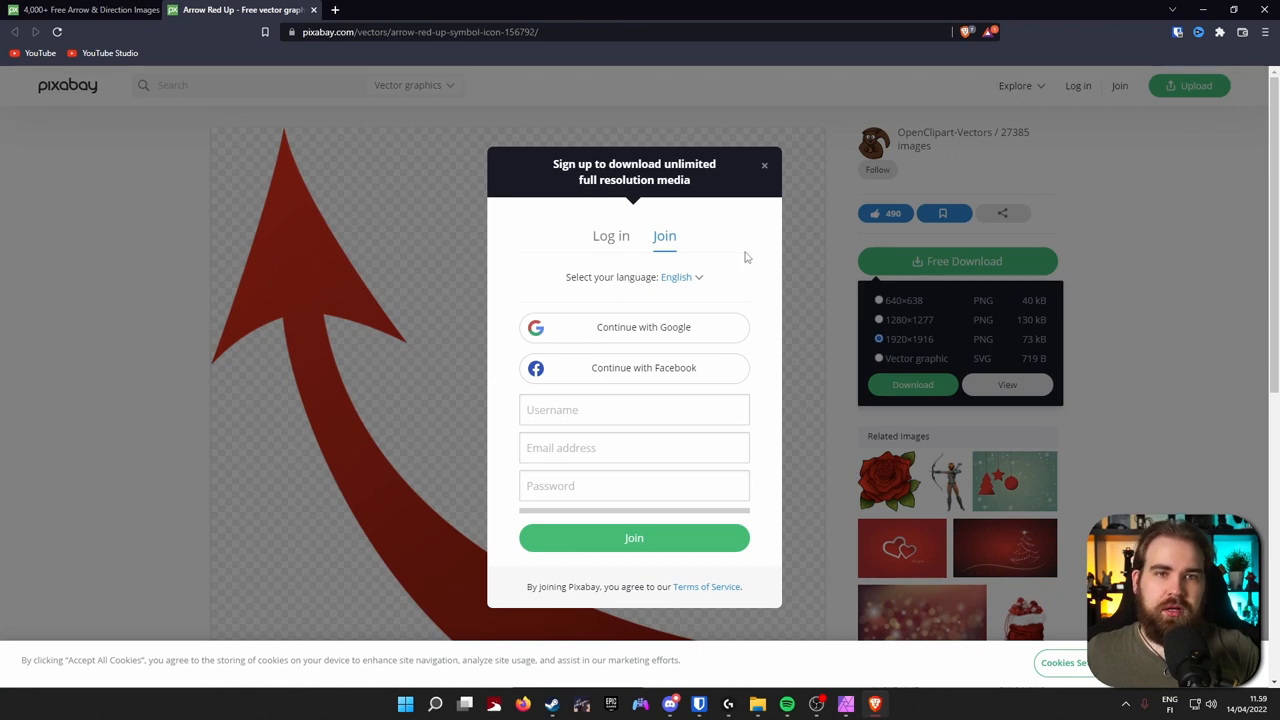
mouse_move(733, 246)
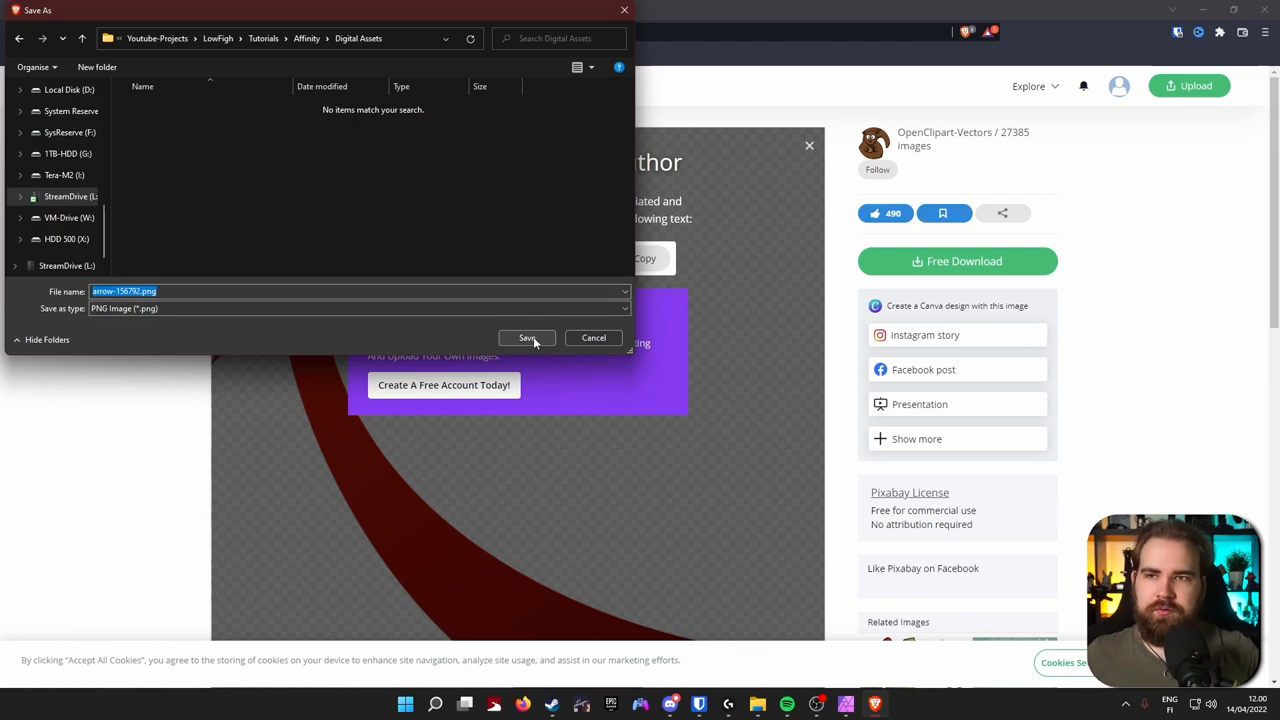
click(527, 337)
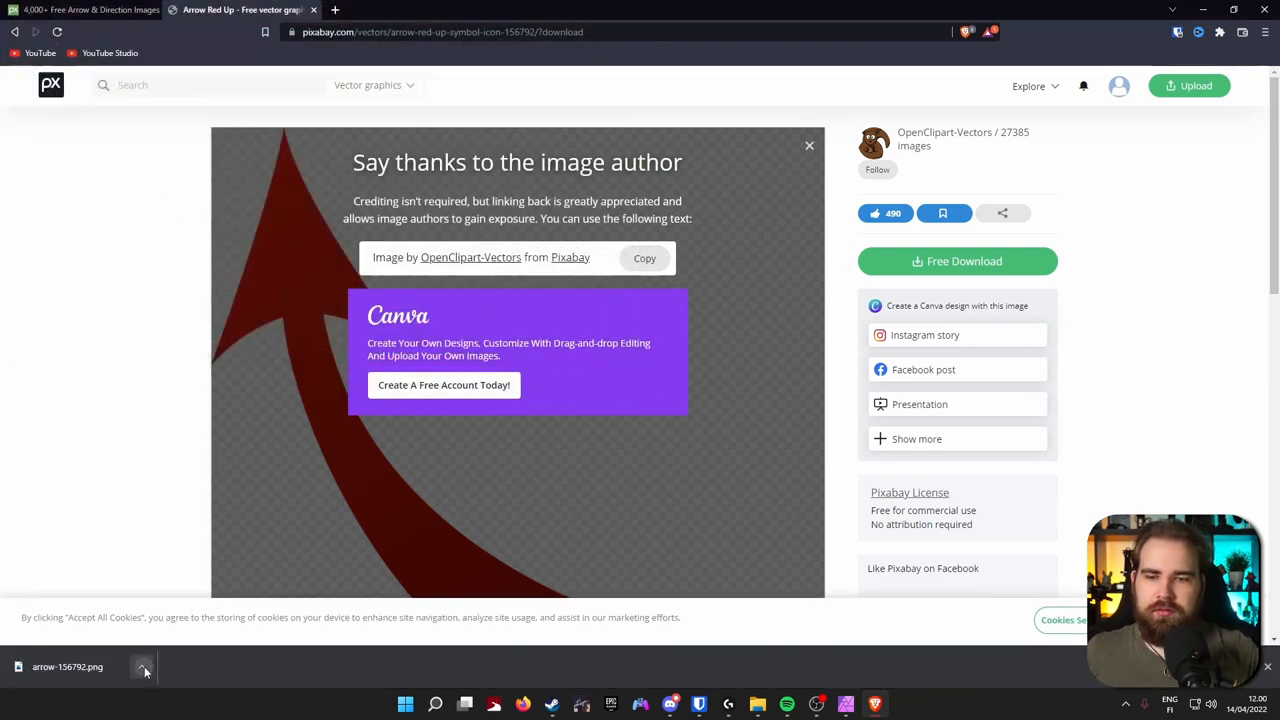
click(143, 667)
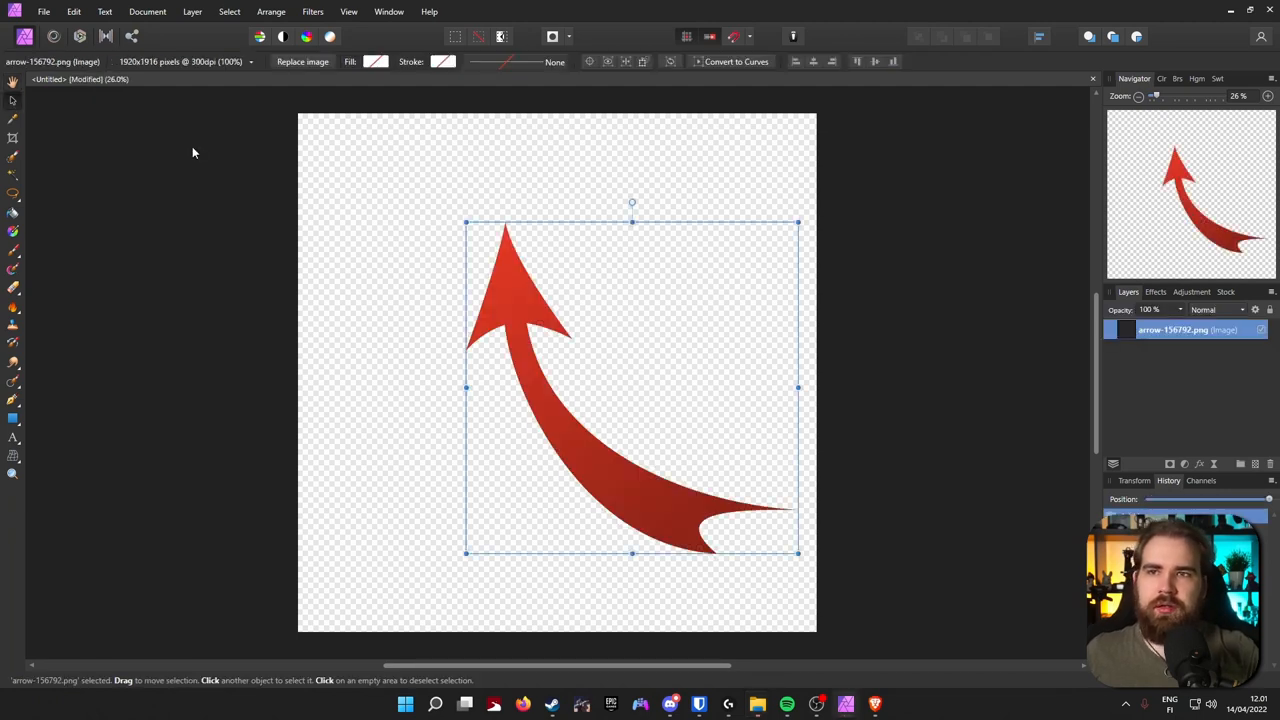
Move the arrow to the page's top-left corner and scale it to fill most of the page
drag(630, 385, 465, 275)
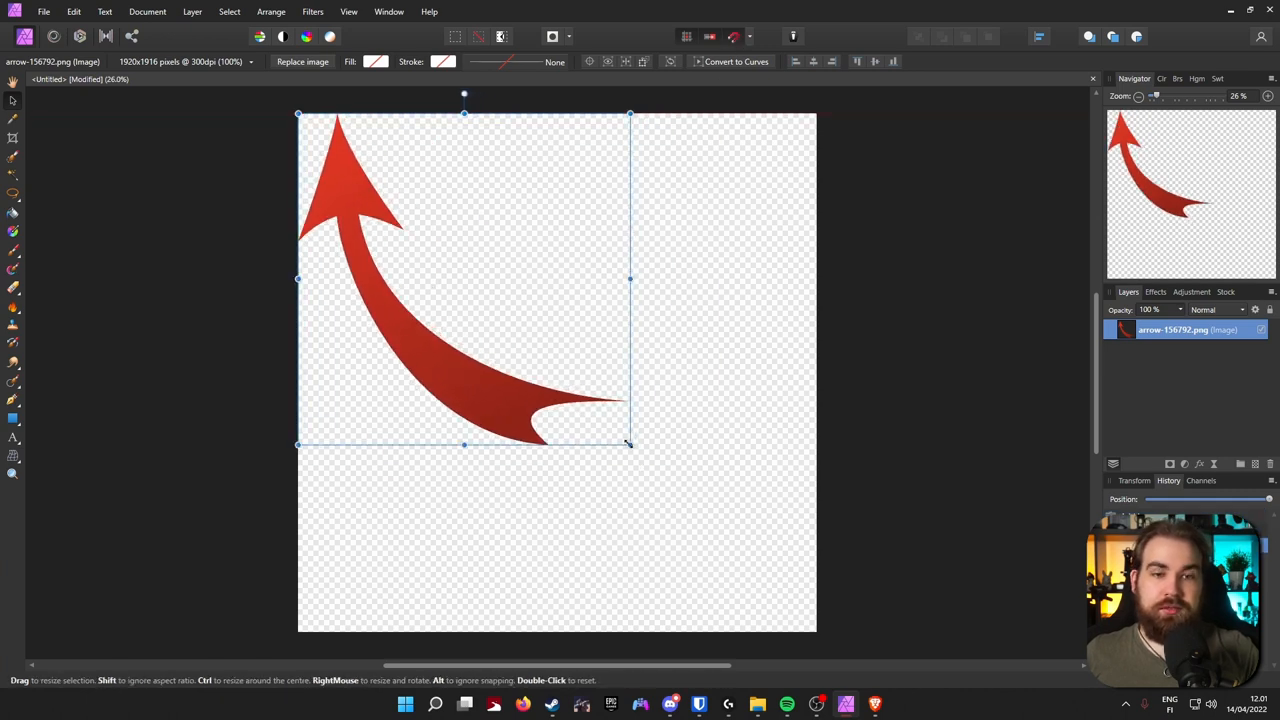
drag(629, 444, 818, 631)
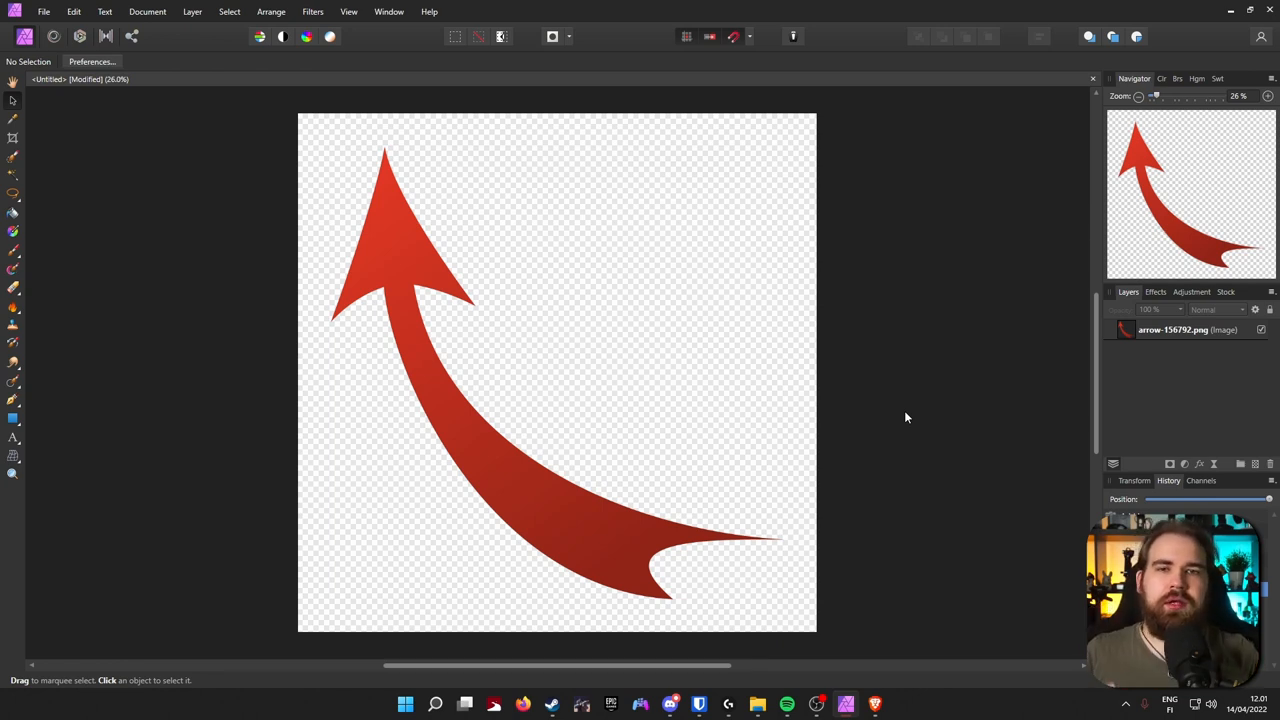
mouse_move(850, 447)
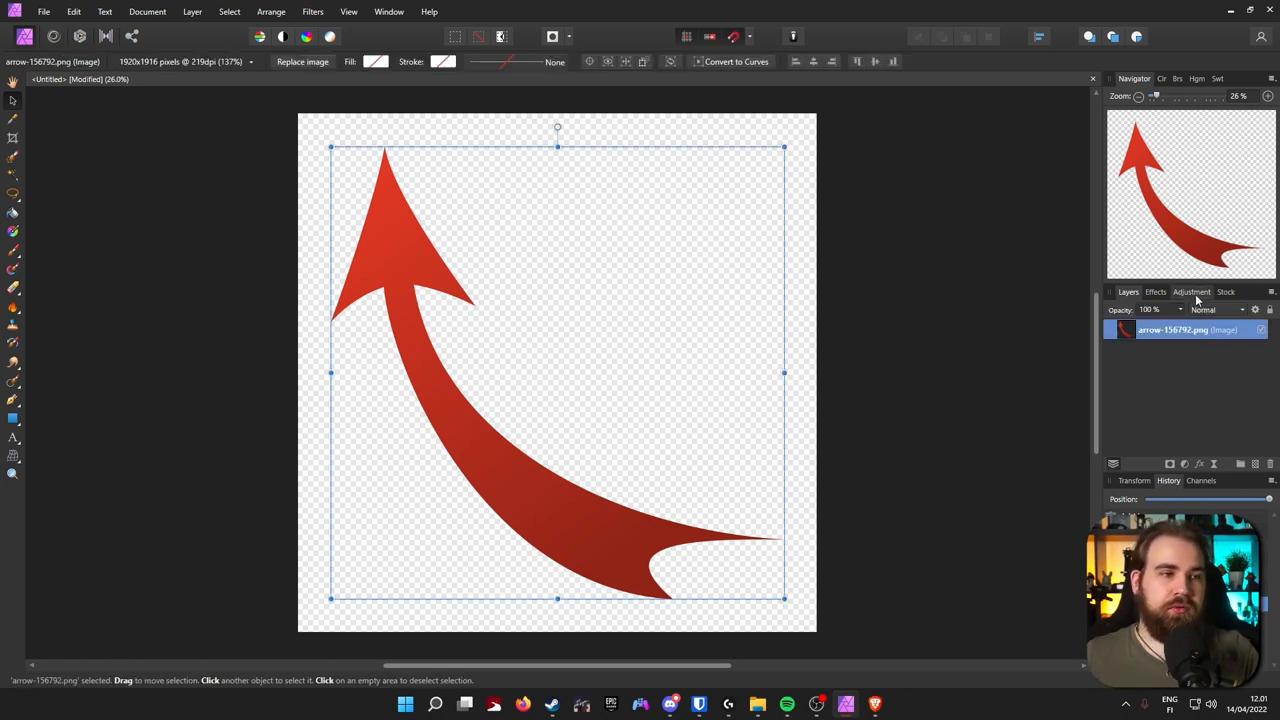
Add a recolour adjustment that shifts the arrow from red to blue
click(1191, 291)
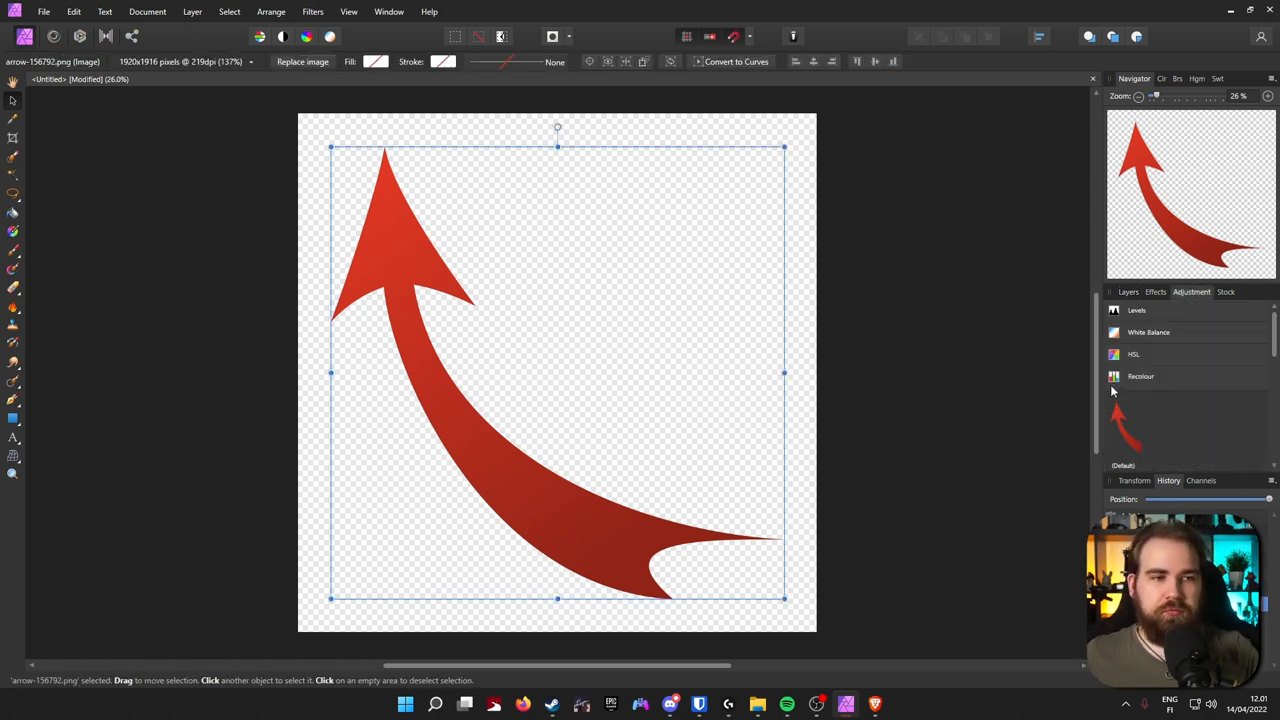
click(1141, 376)
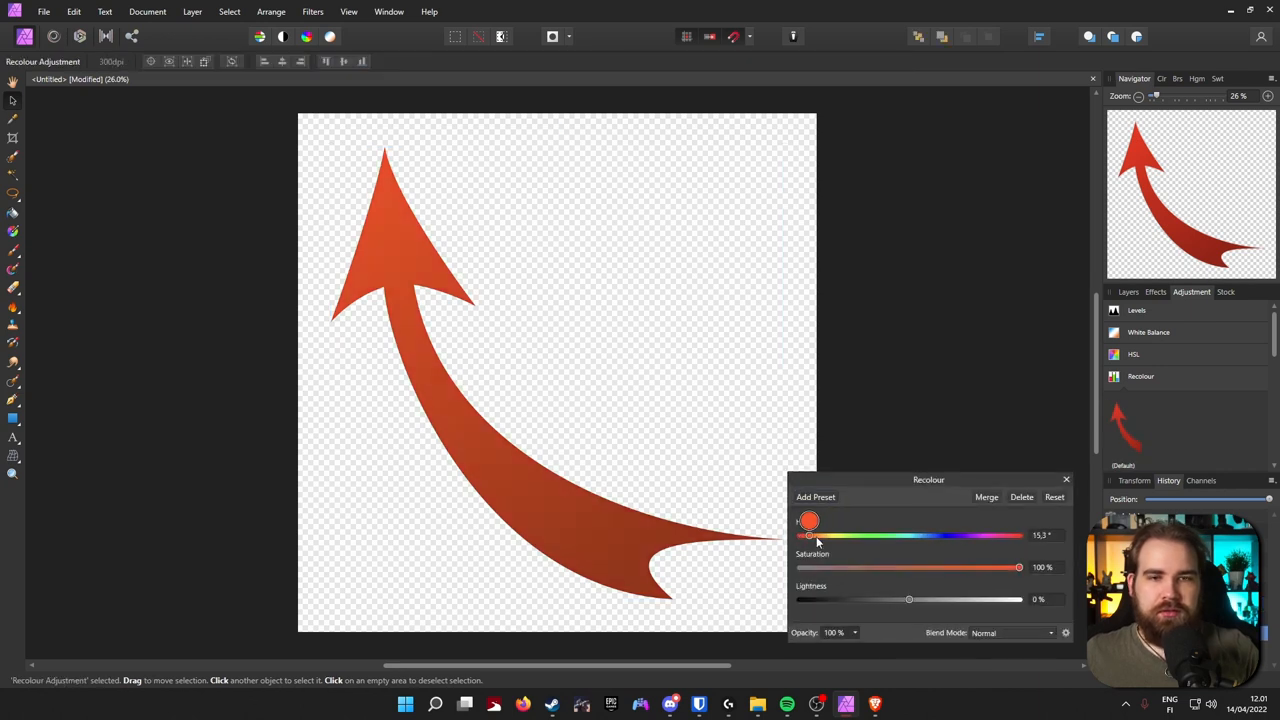
drag(810, 520, 918, 520)
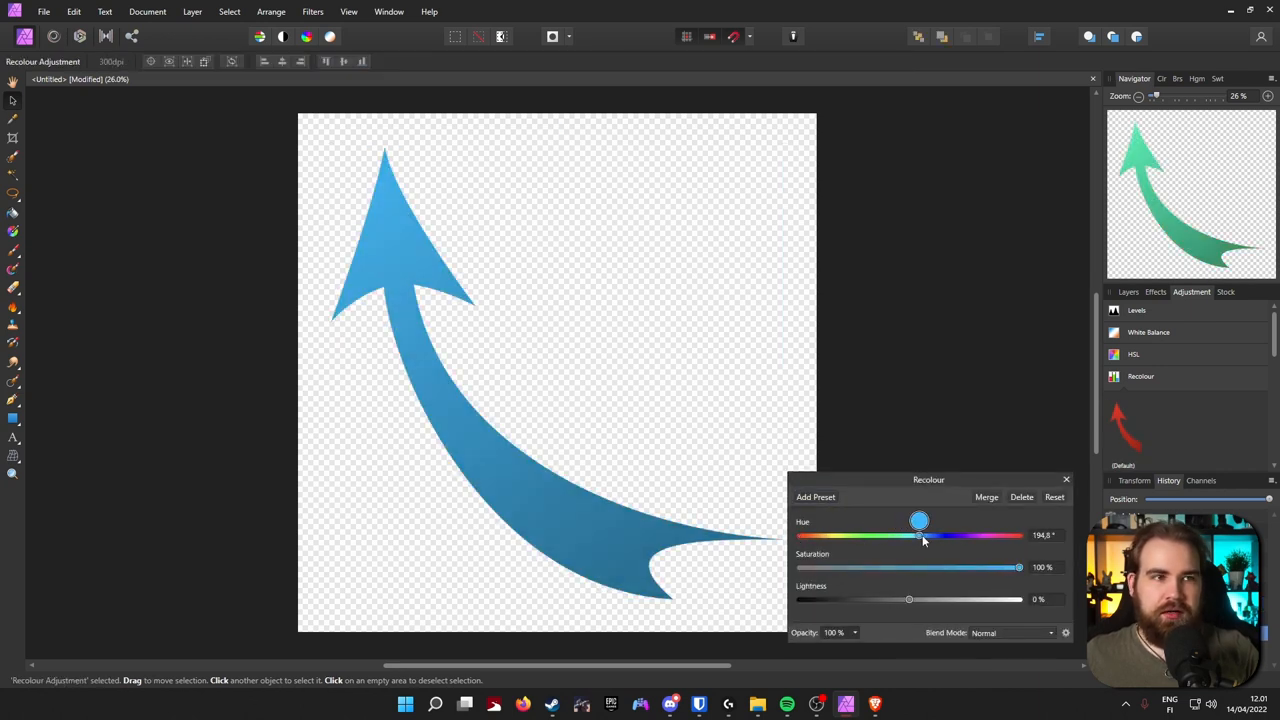
drag(919, 535, 945, 535)
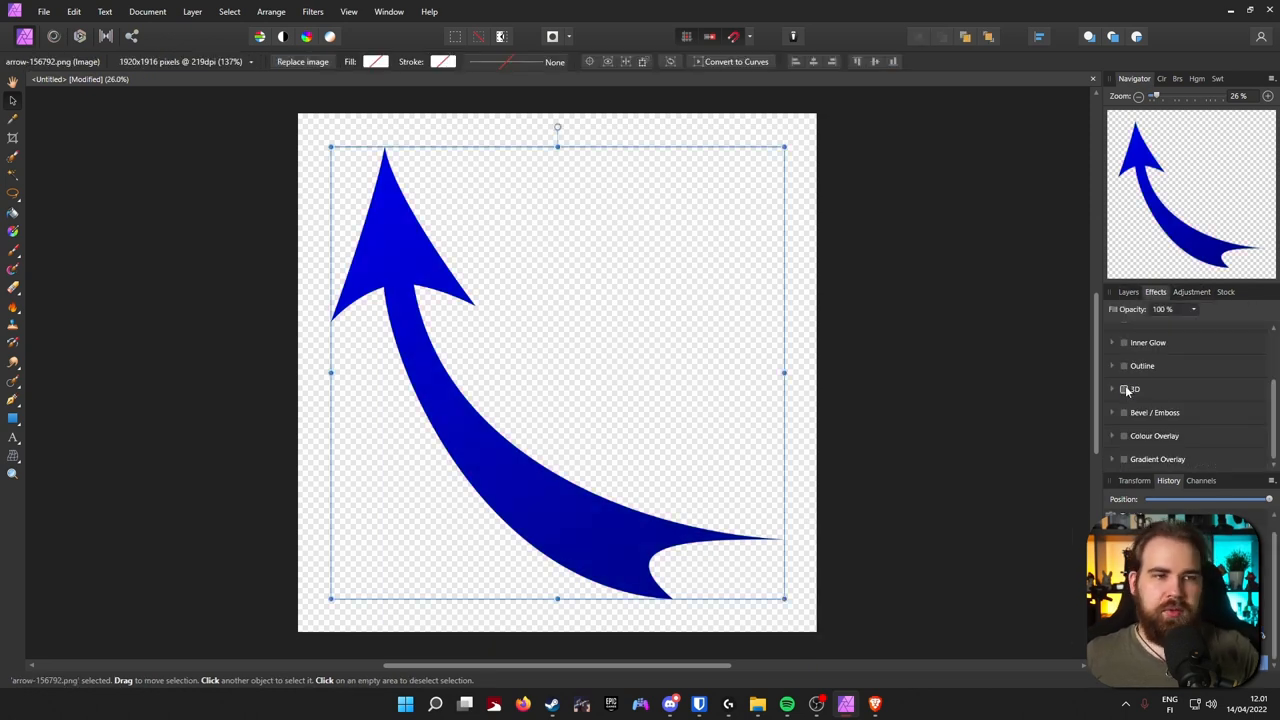
Enable a 3D bevel effect and adjust its strength and dark shadow
click(1124, 388)
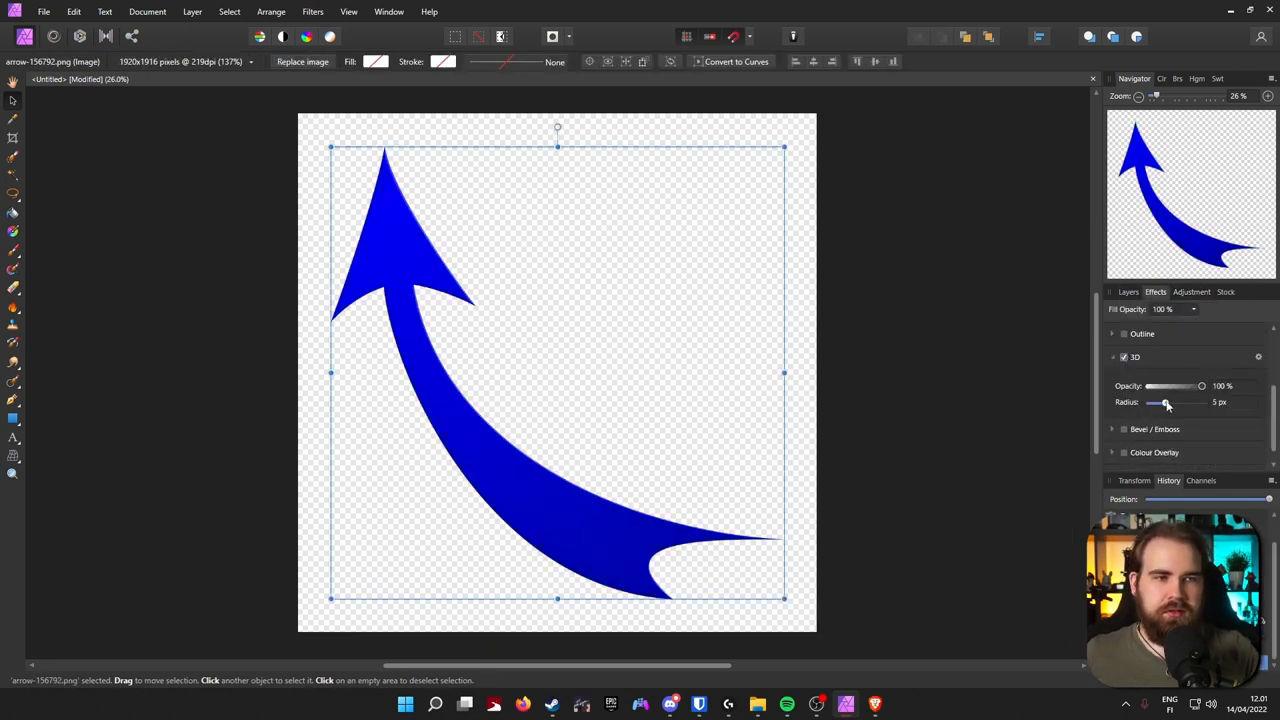
drag(1165, 402, 1193, 402)
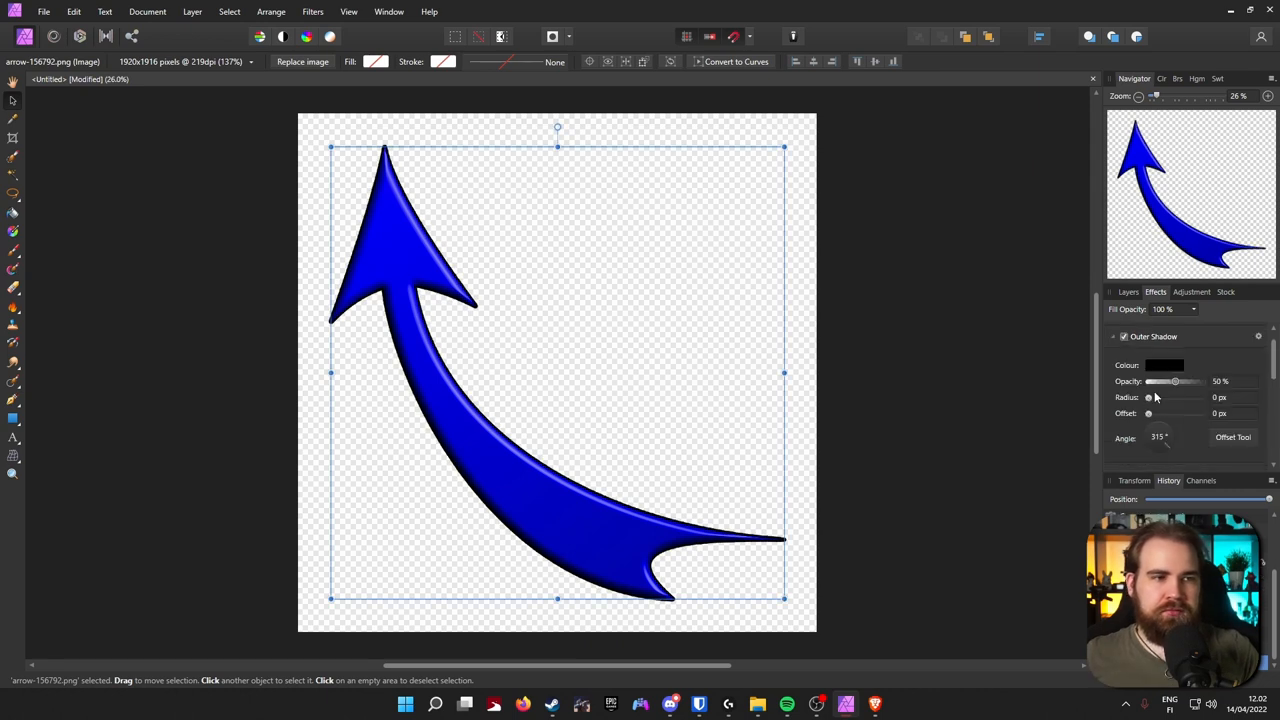
drag(1148, 413, 1201, 413)
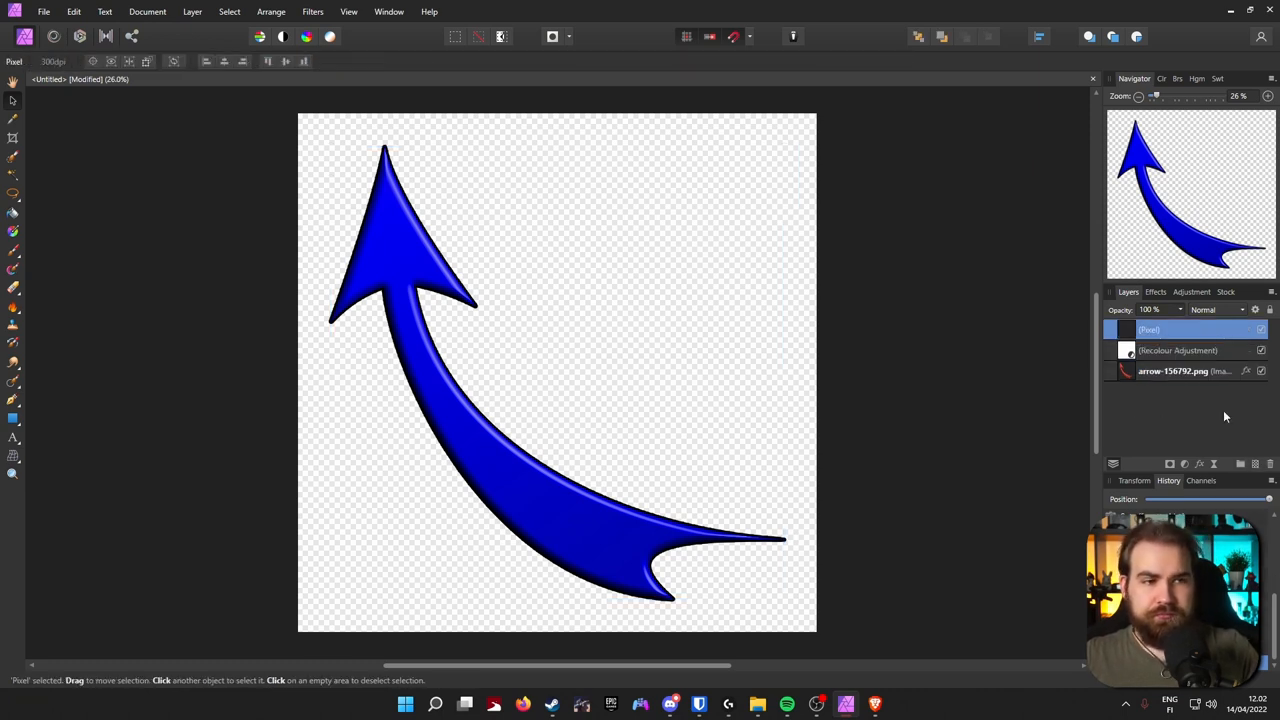
Hide the blue arrow and draw a large white double-headed arrow across the canvas
click(1261, 330)
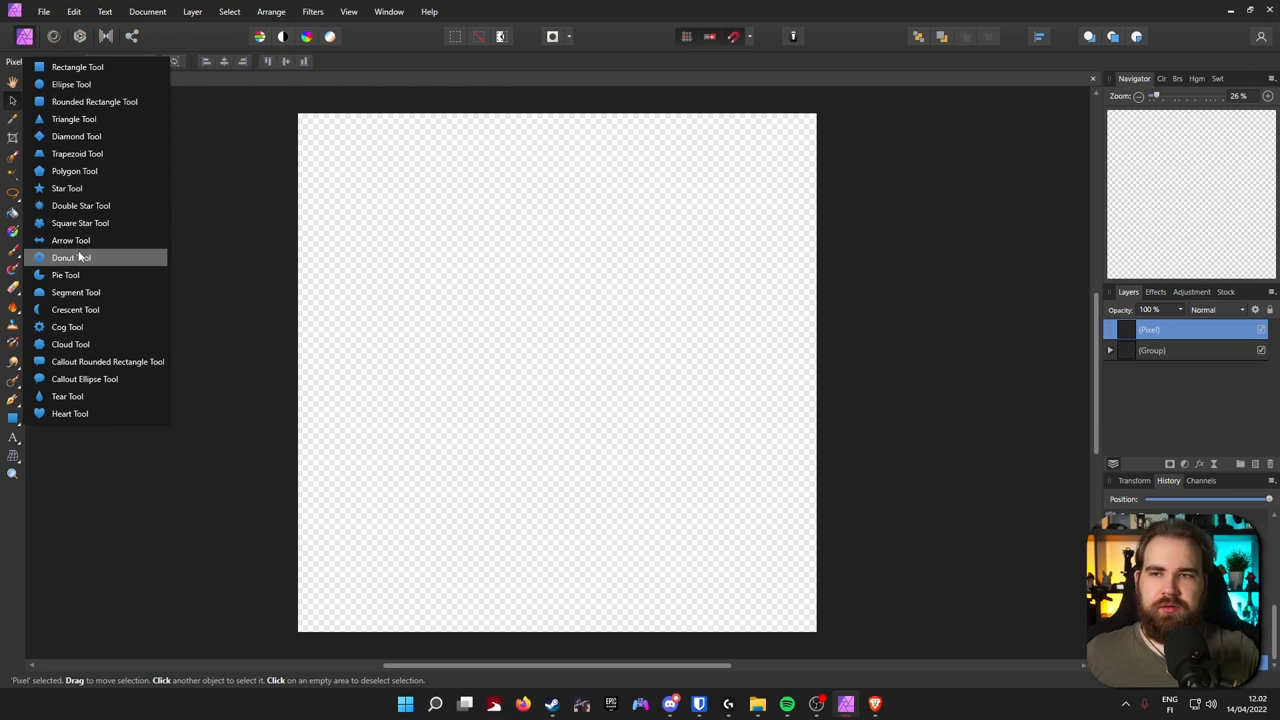
click(70, 240)
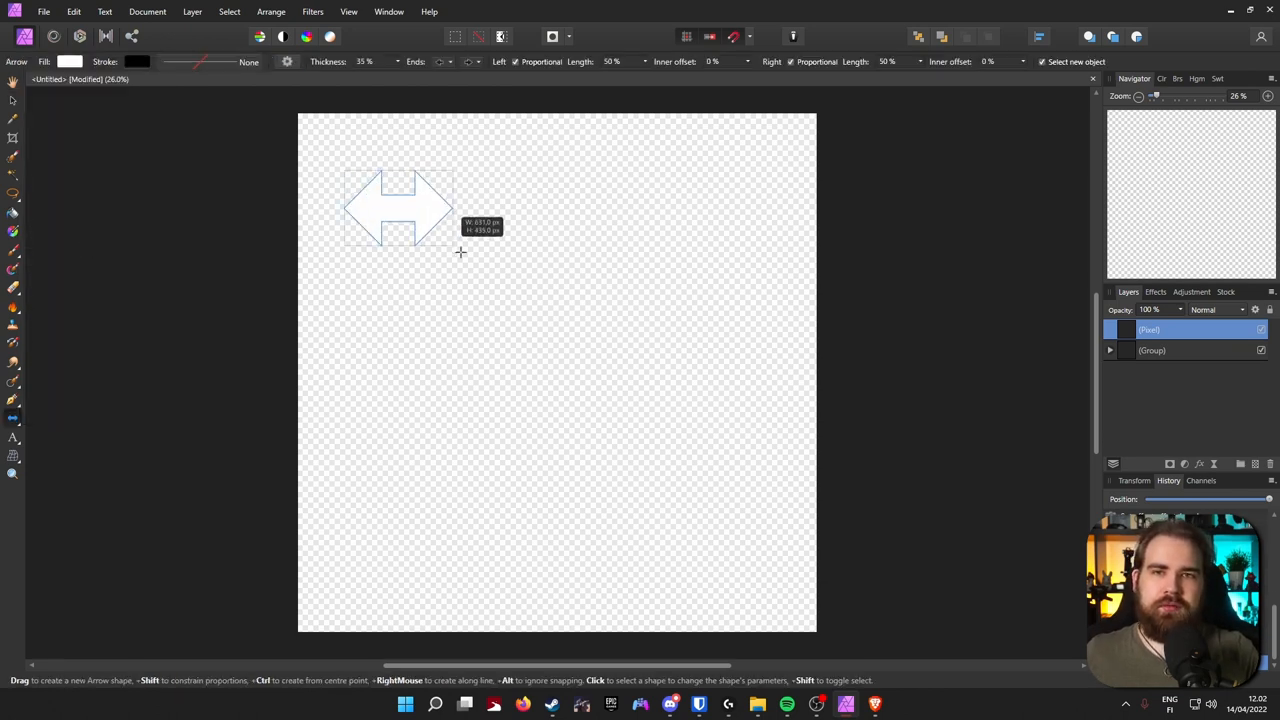
drag(460, 250, 782, 408)
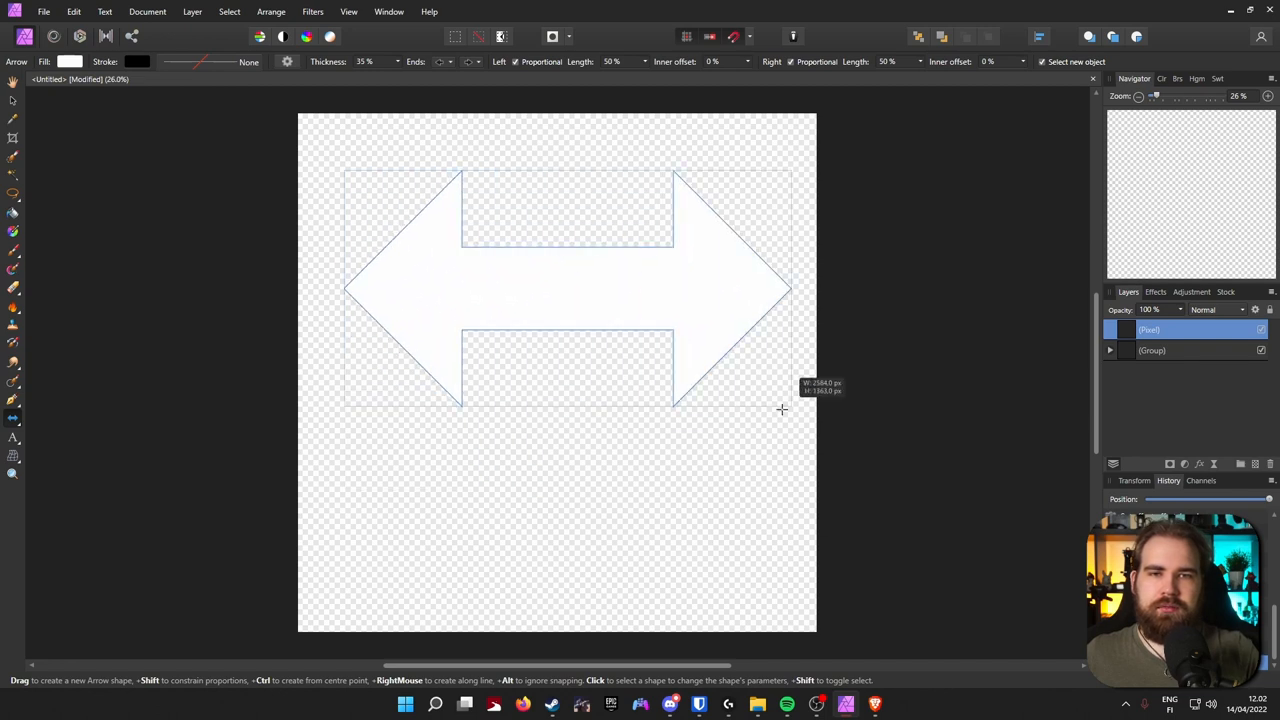
drag(782, 408, 754, 432)
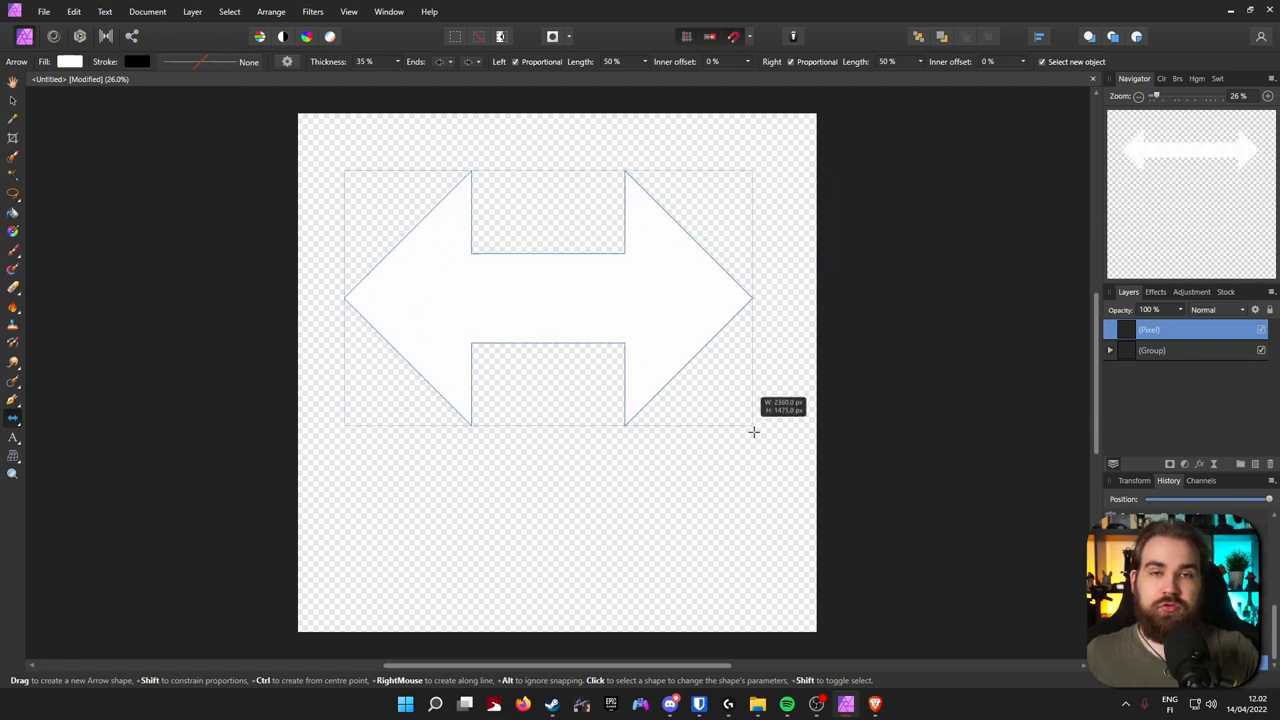
drag(754, 432, 797, 423)
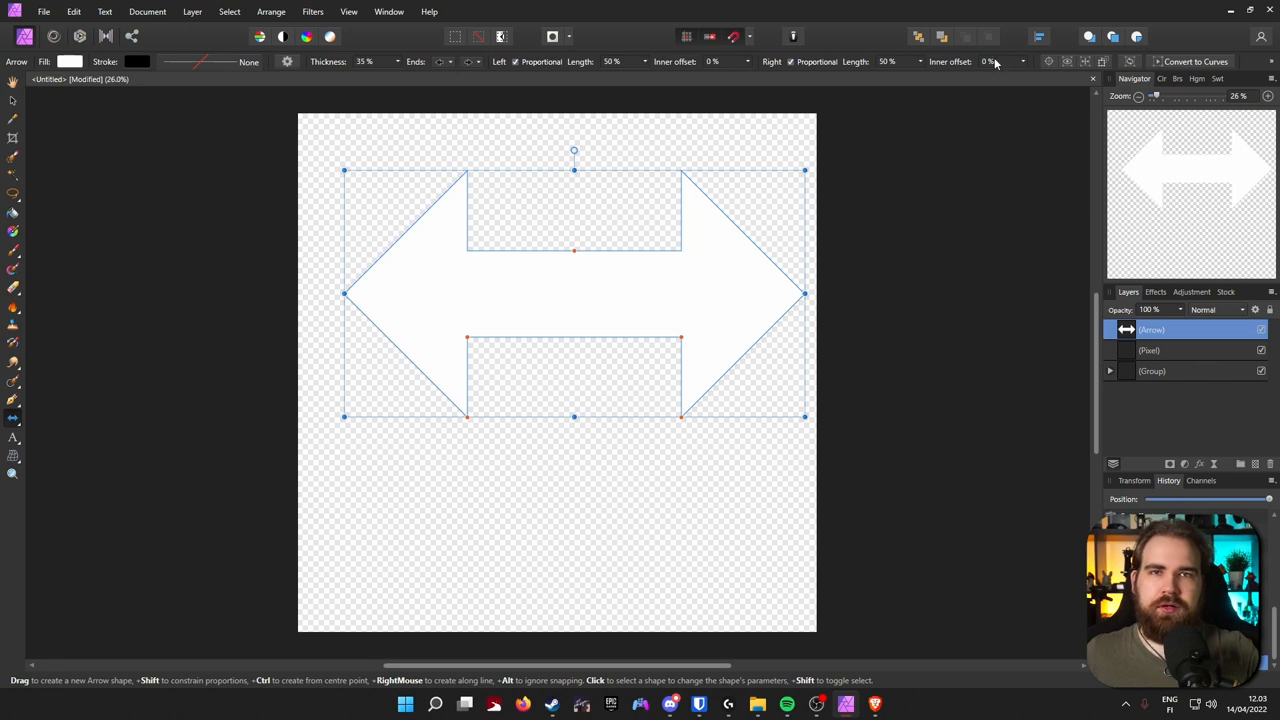
mouse_move(645, 86)
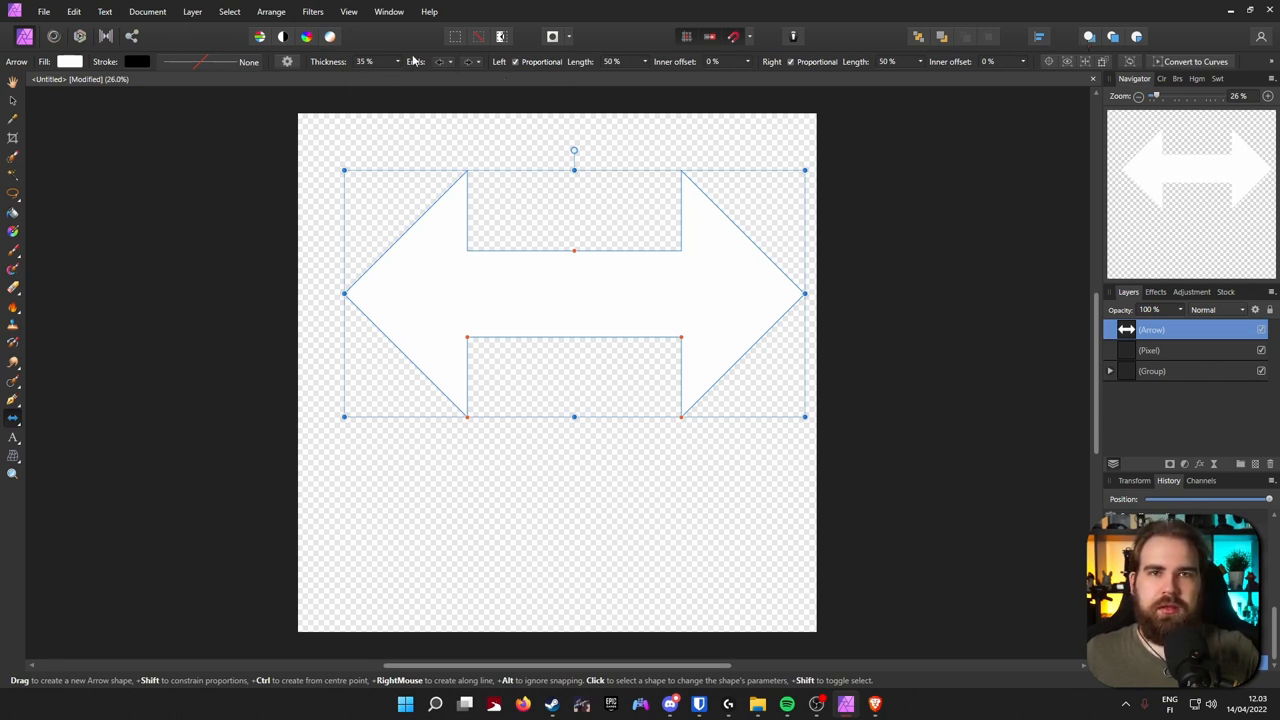
mouse_move(445, 62)
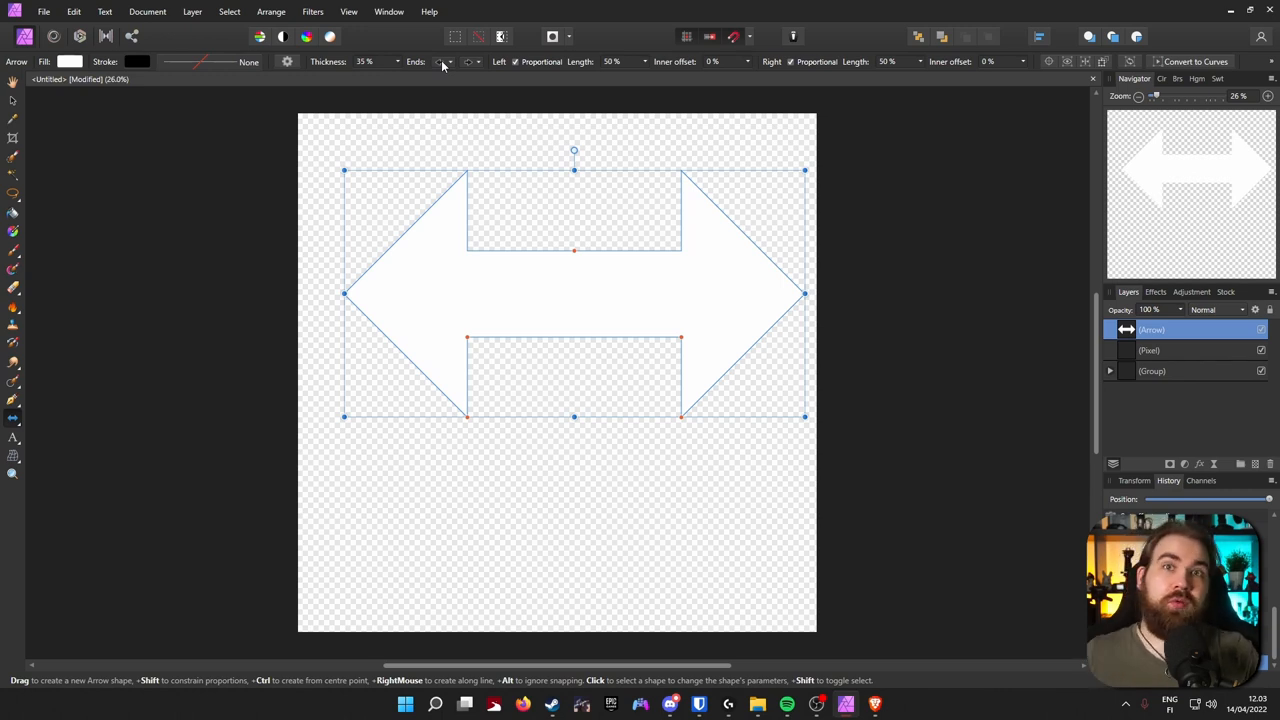
Set the arrowhead to the right end only and convert the arrow to curves
click(444, 62)
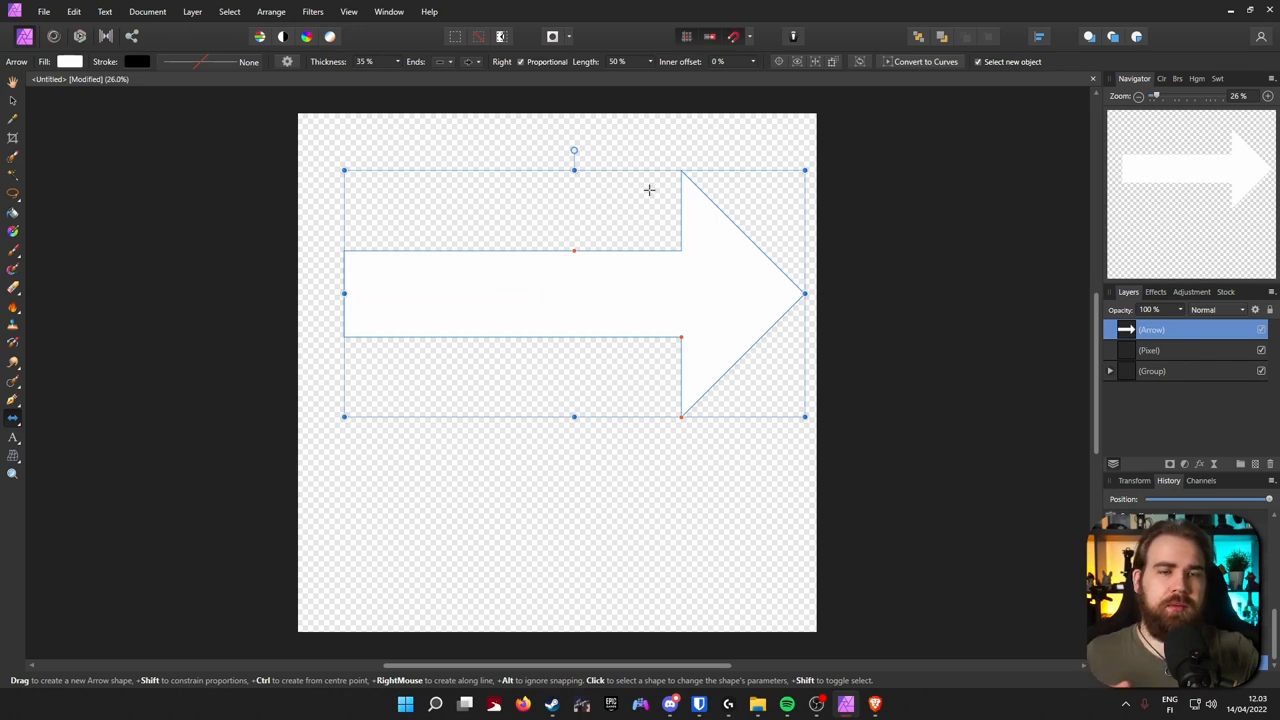
mouse_move(925, 61)
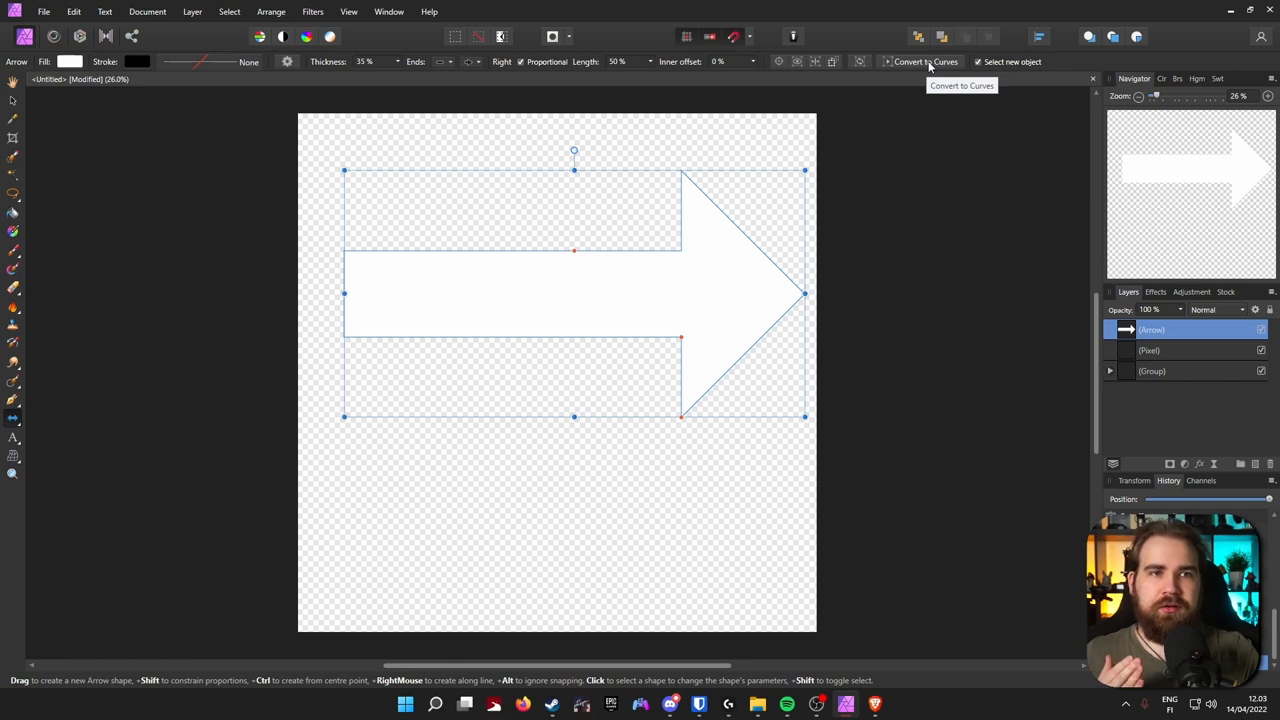
click(925, 61)
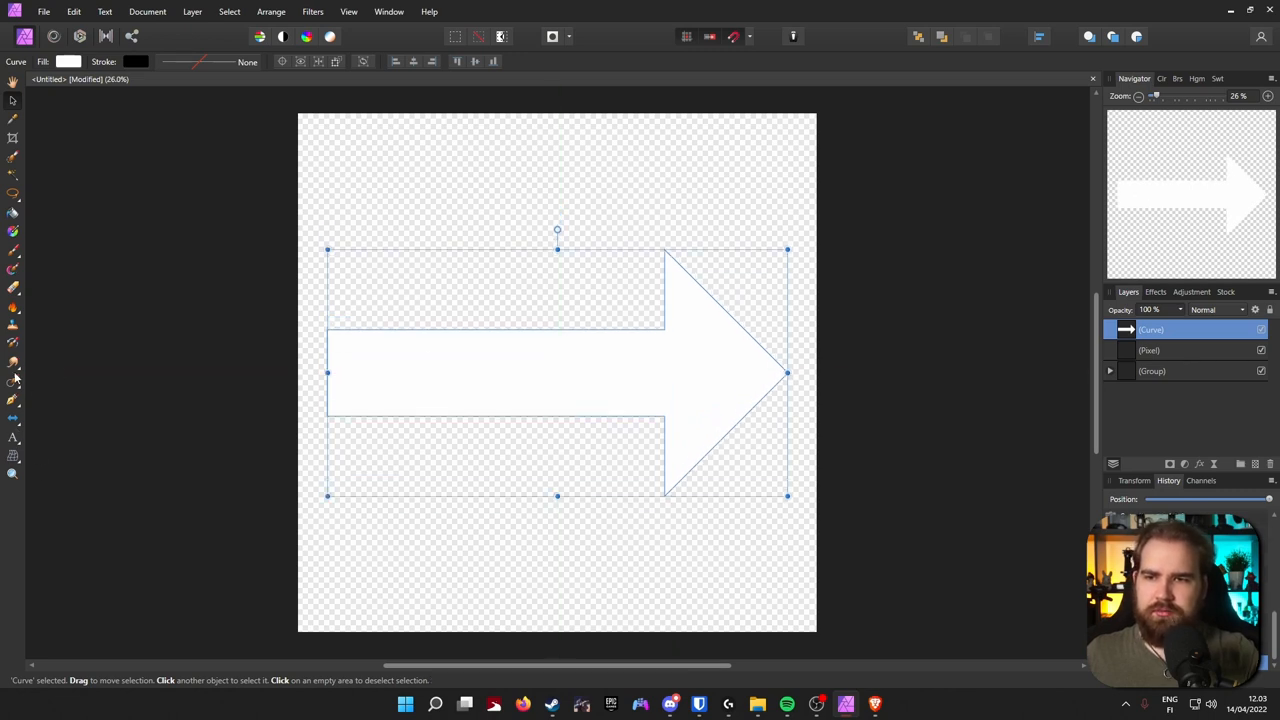
mouse_move(13, 408)
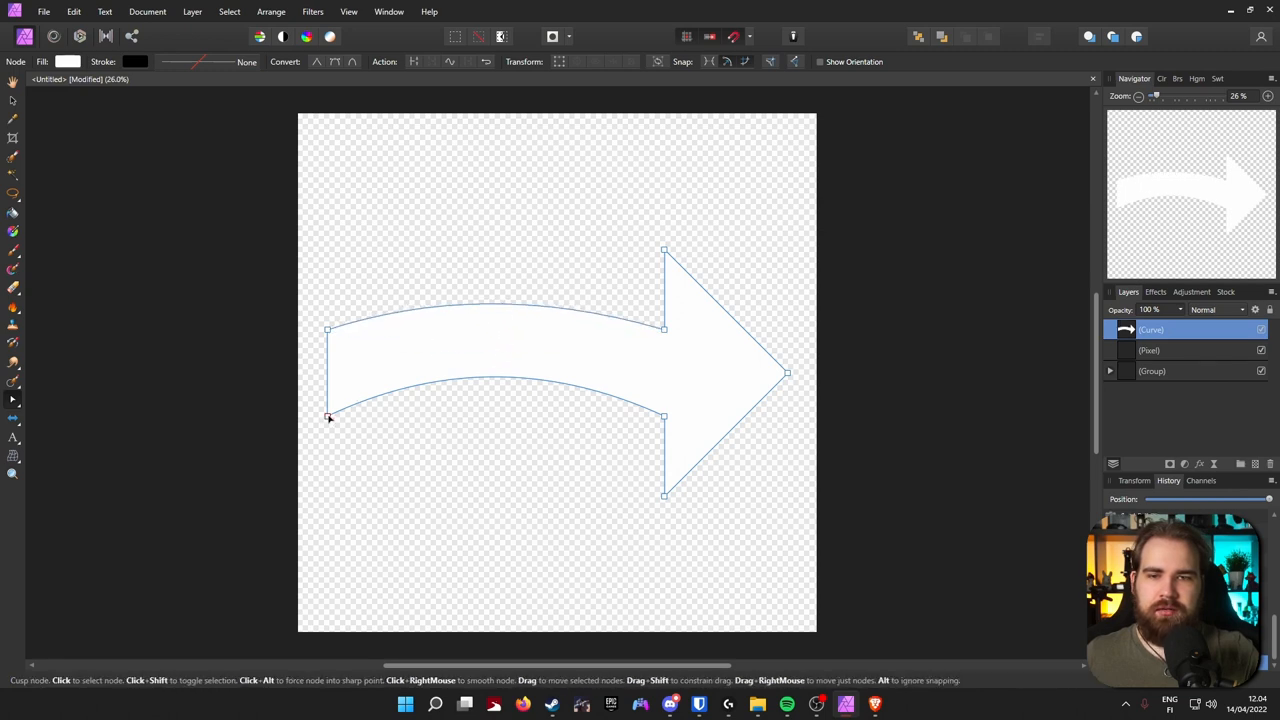
Bend the white arrow's shaft into a curve and open its layer effects
drag(330, 415, 348, 417)
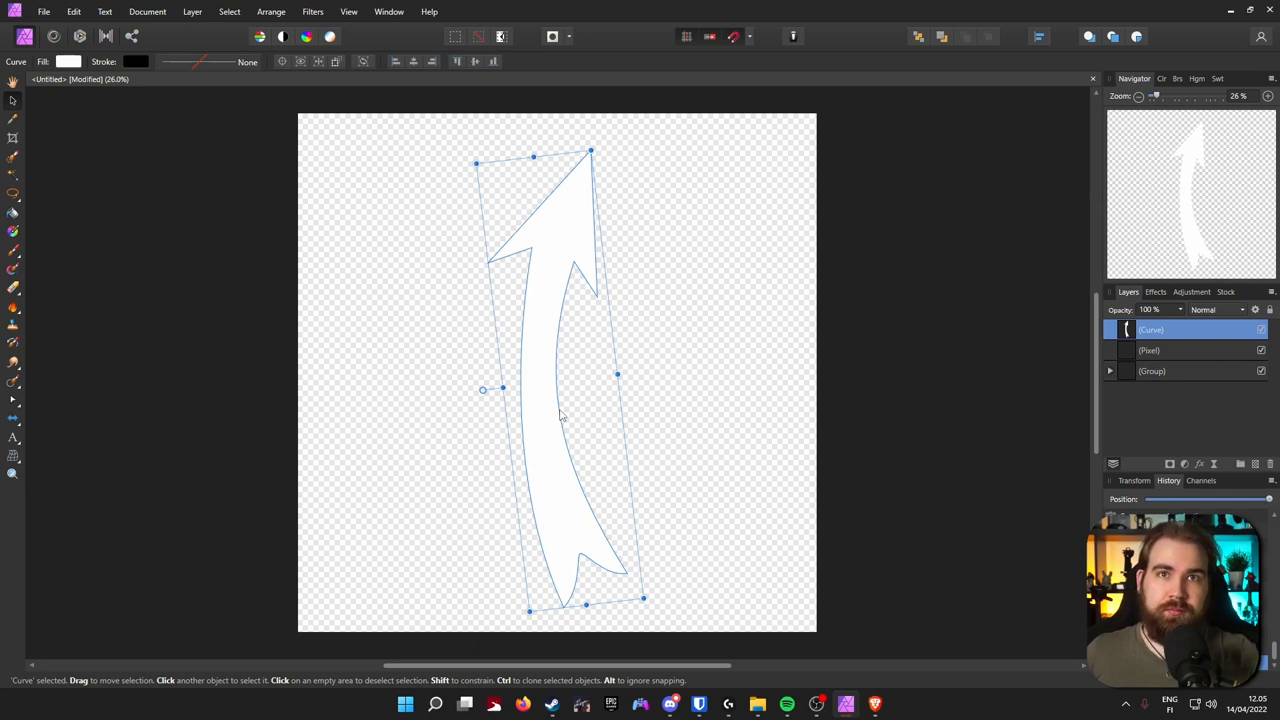
mouse_move(670, 255)
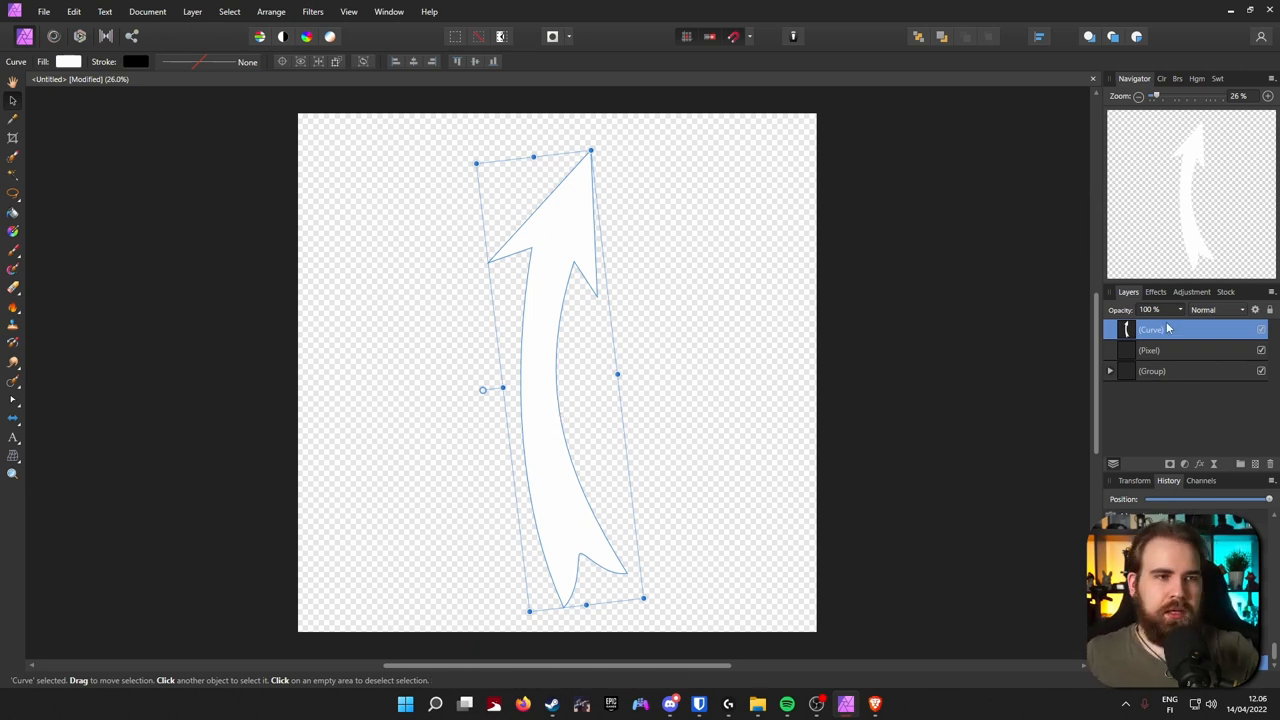
click(1155, 291)
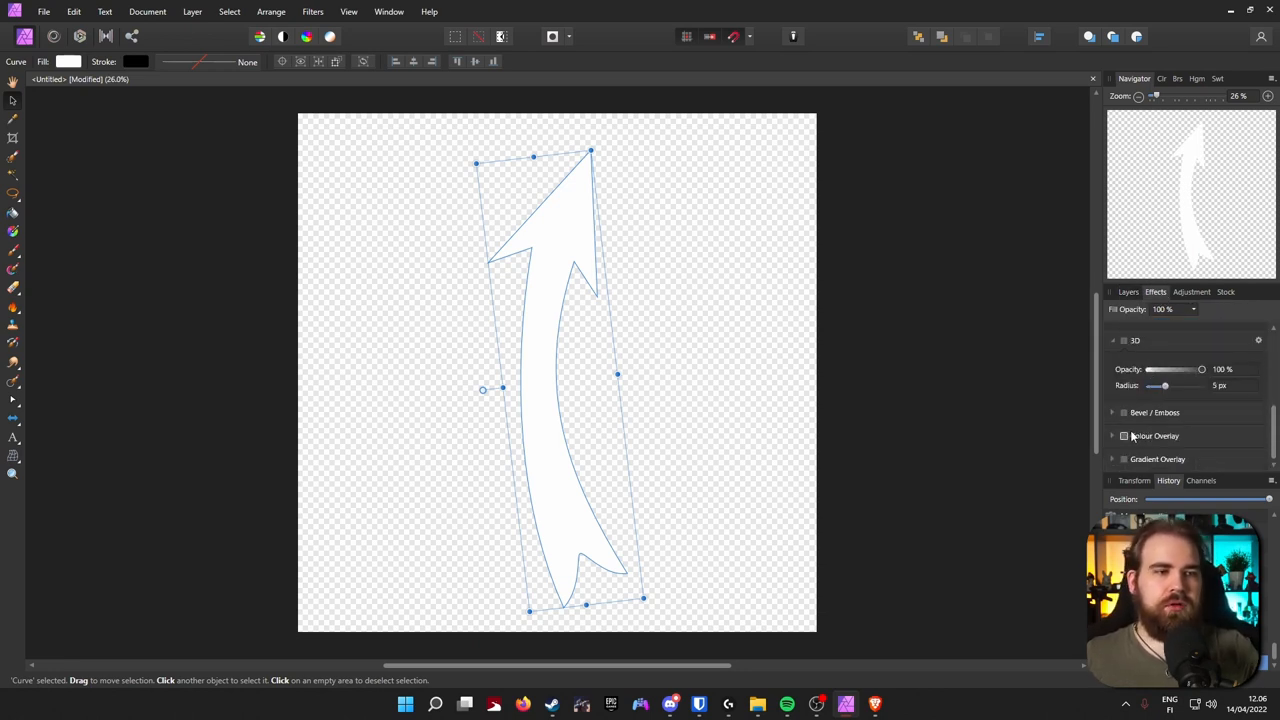
Turn on a green colour overlay and try larger and smaller 3D bevel sizes
click(1123, 387)
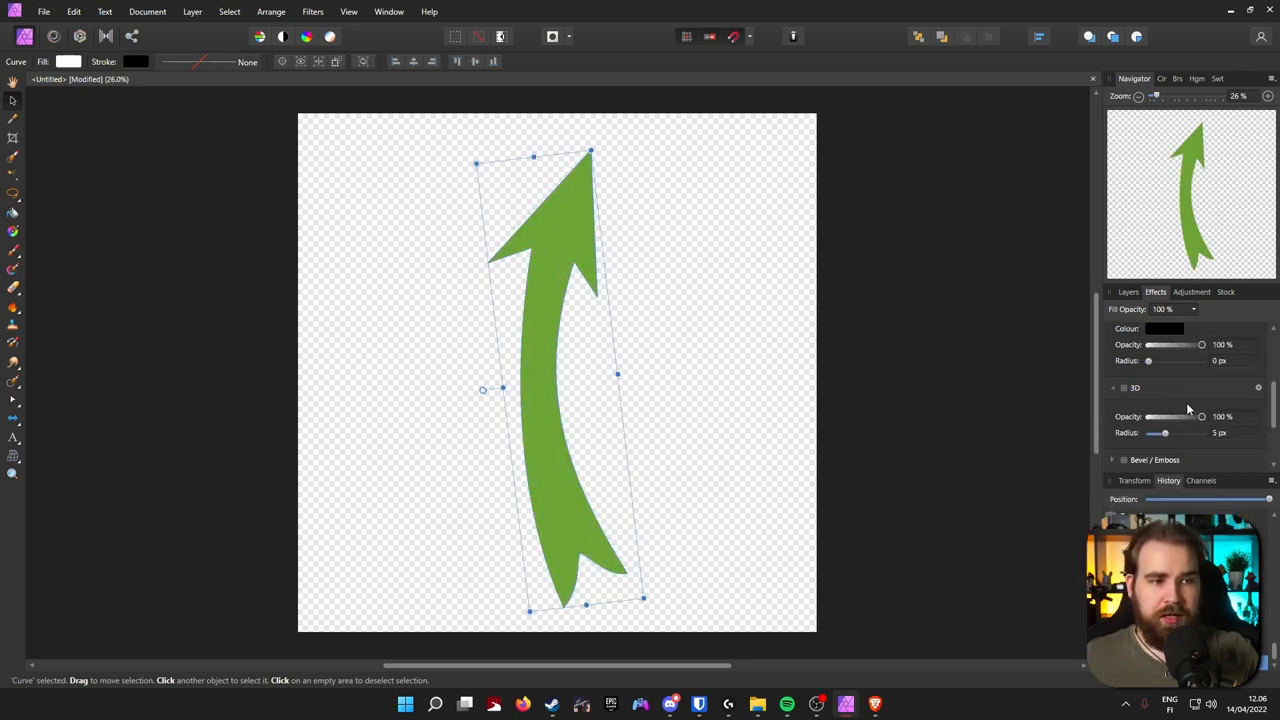
drag(1167, 433, 1184, 433)
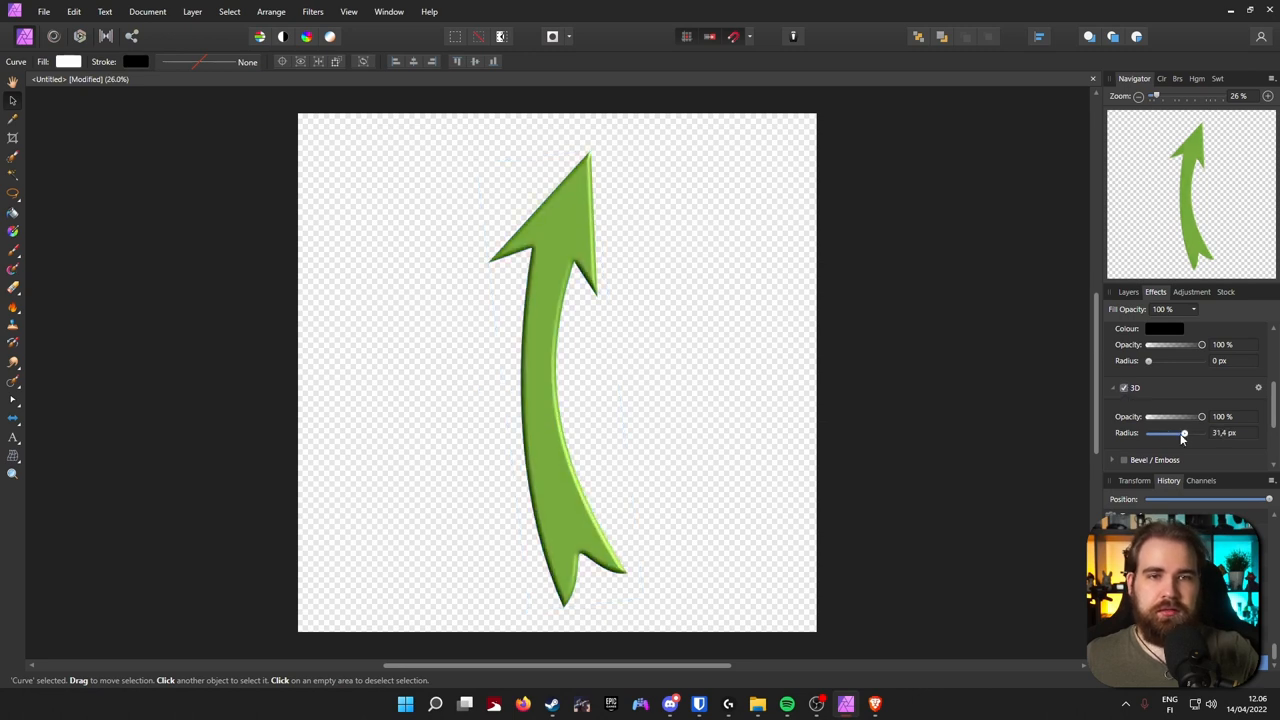
drag(1185, 433, 1168, 433)
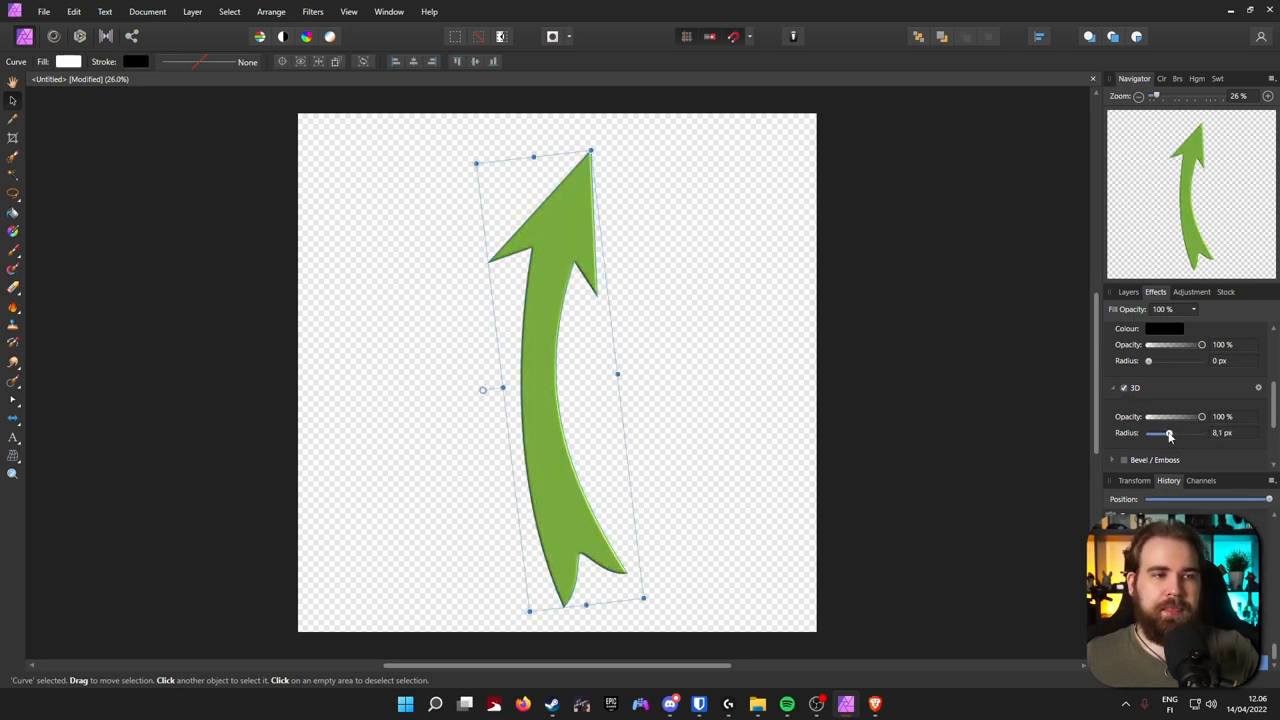
click(1128, 291)
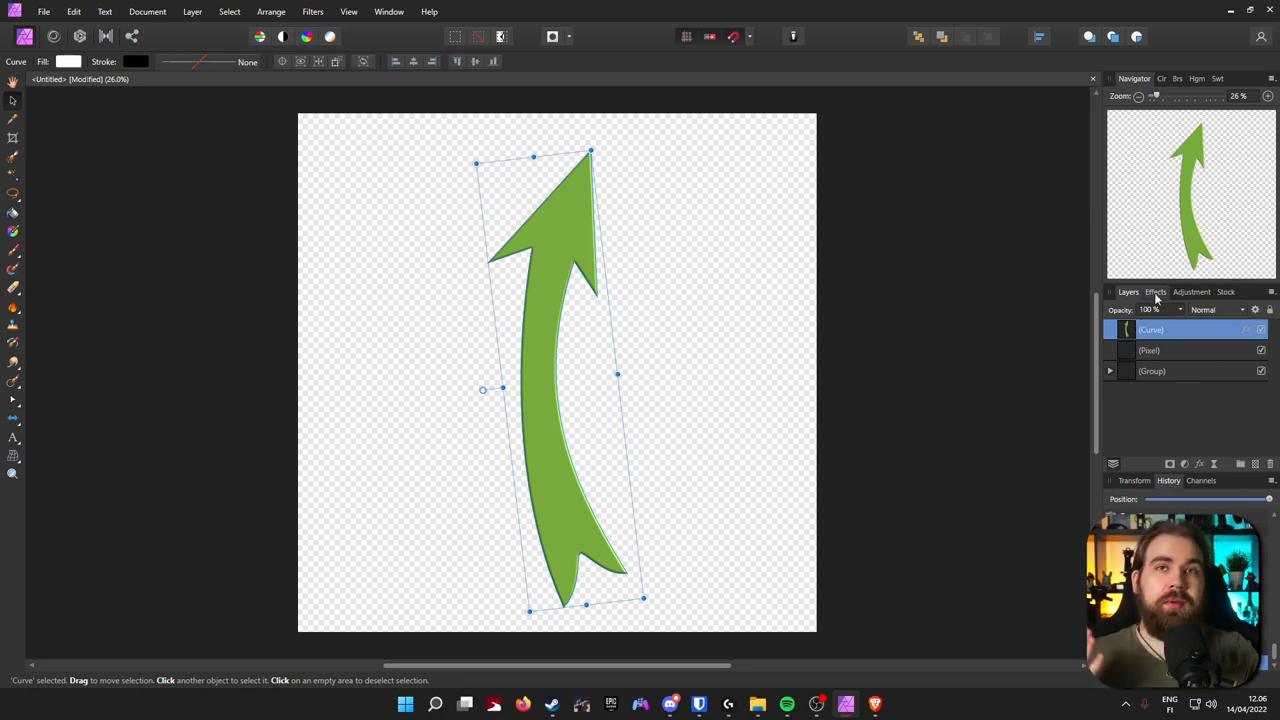
Thicken the black outline to 27 px and turn off the 3D bevel
click(1156, 291)
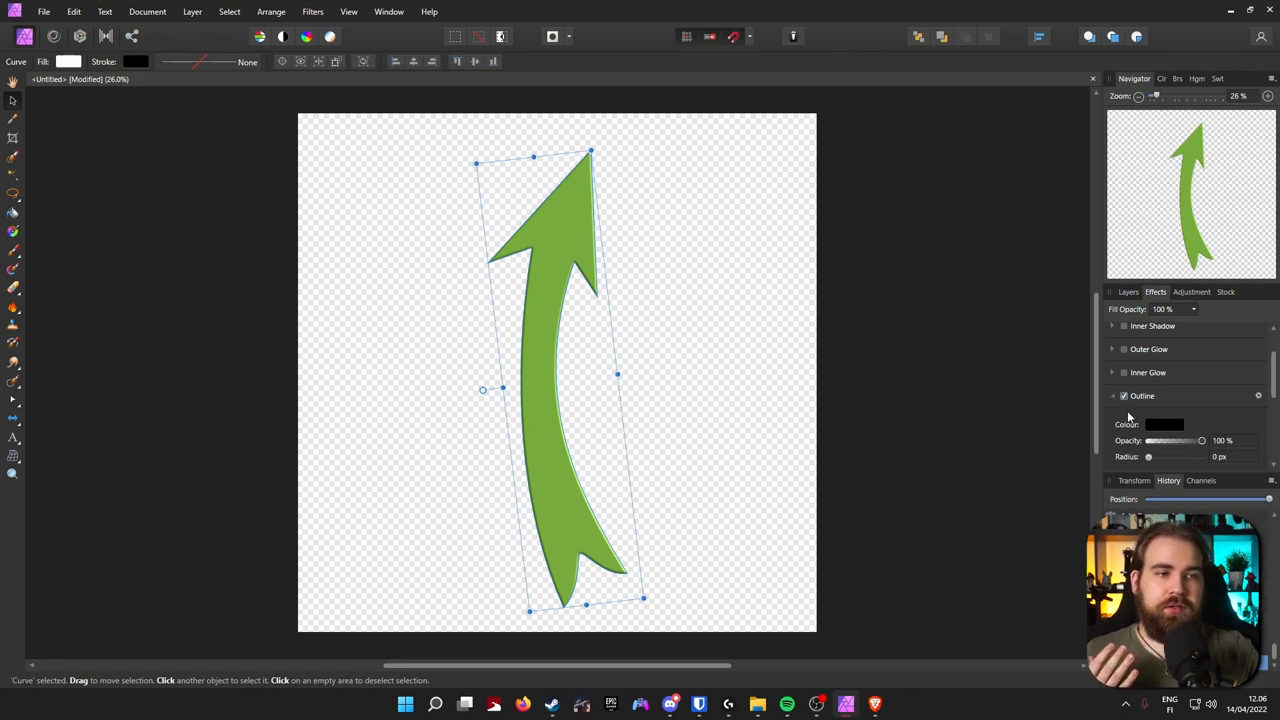
drag(1148, 392, 1183, 392)
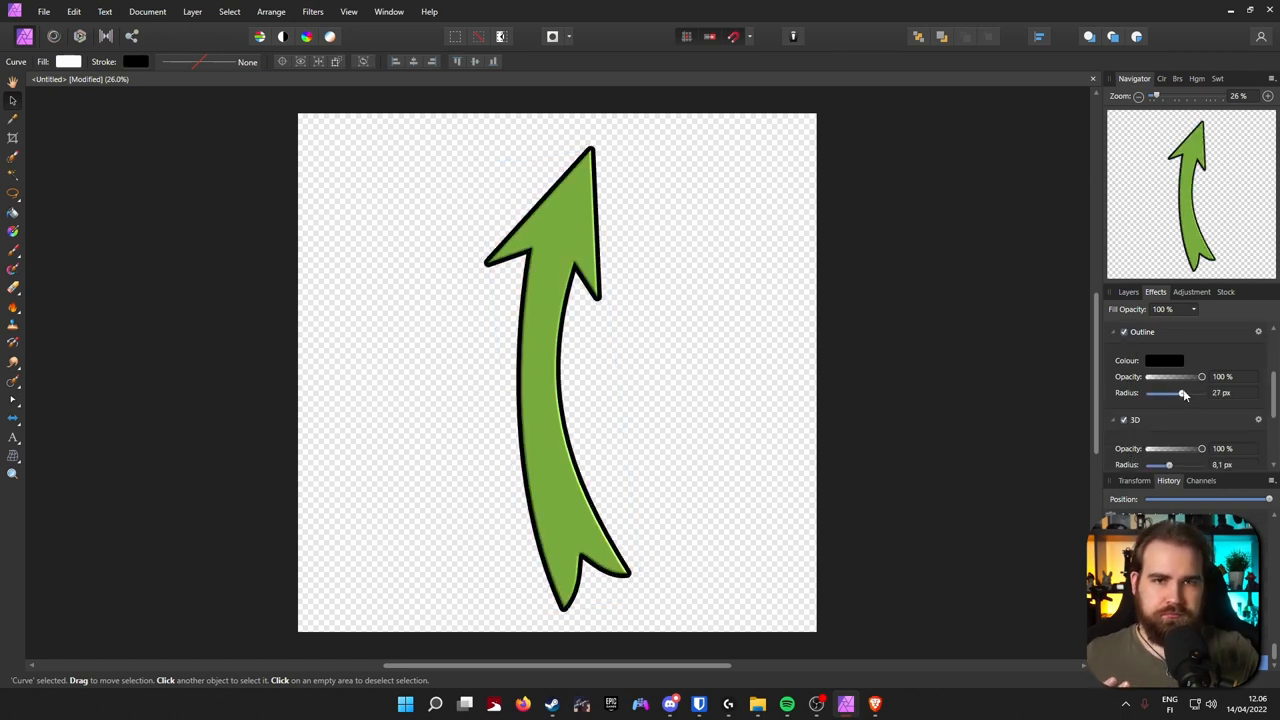
click(557, 380)
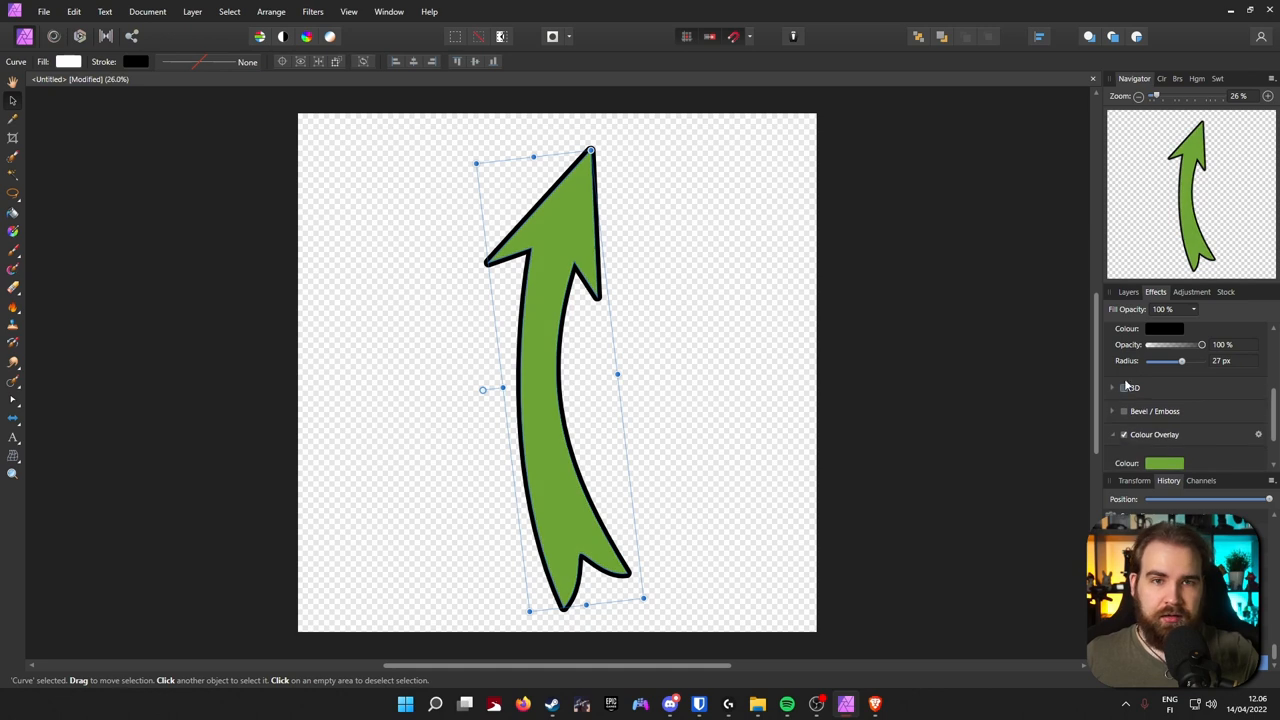
click(1128, 291)
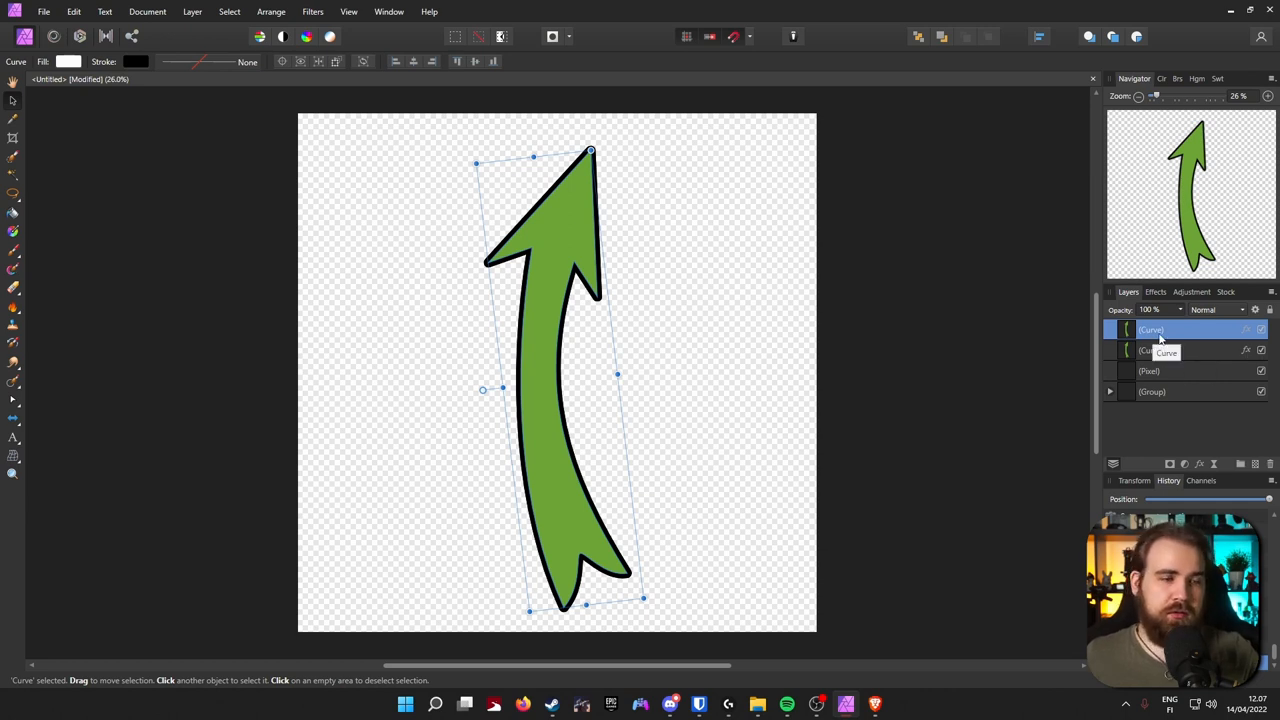
Rasterise the arrow layer and flood-select its green interior fill
right_click(1151, 330)
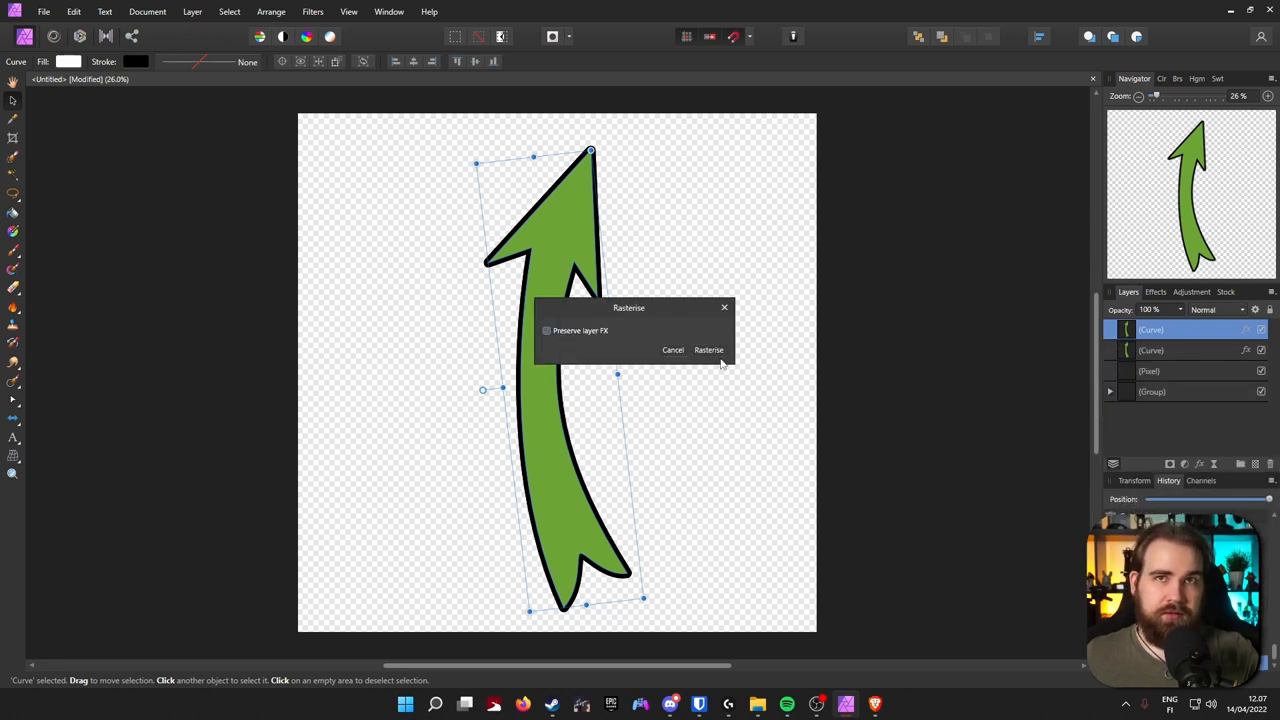
click(708, 349)
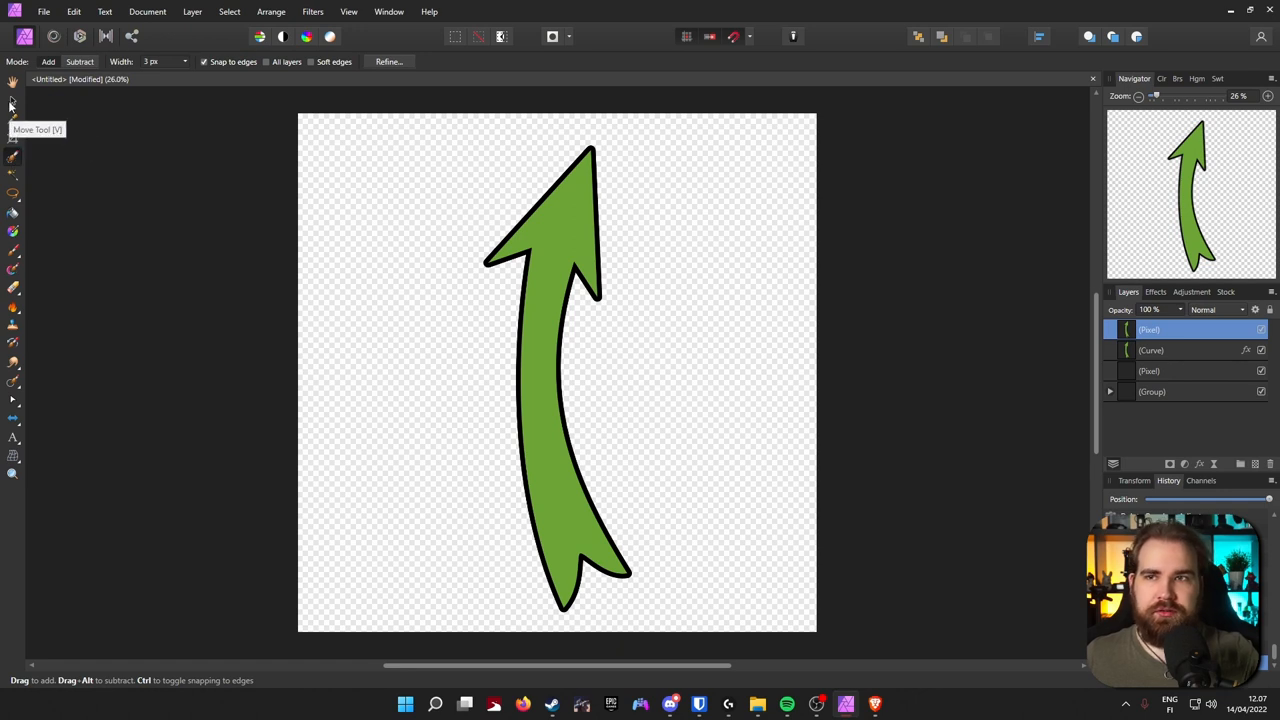
mouse_move(15, 157)
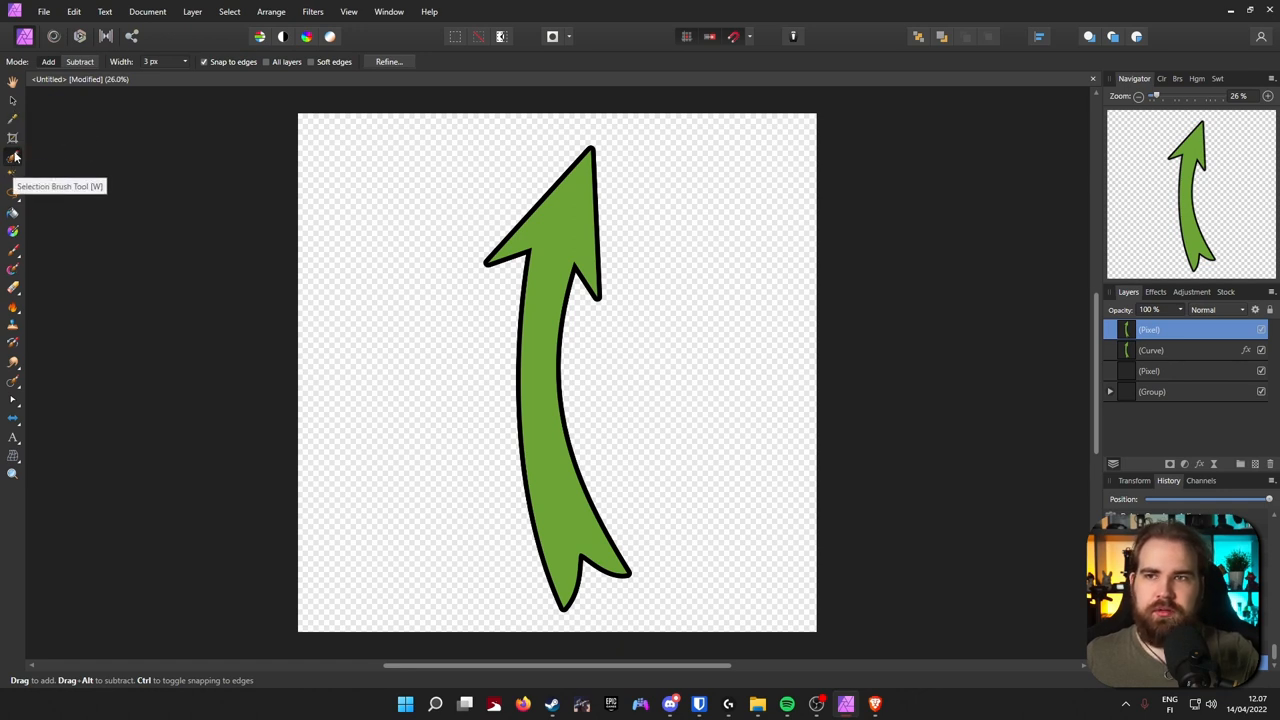
mouse_move(14, 170)
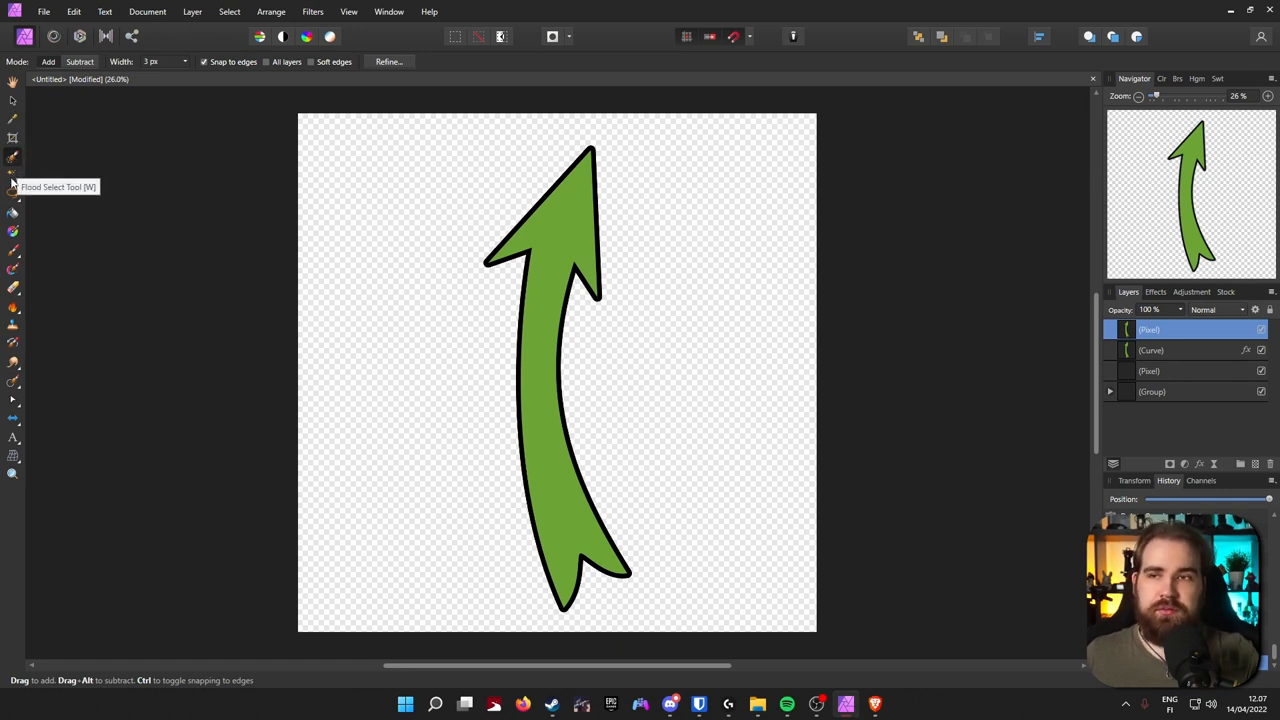
click(13, 155)
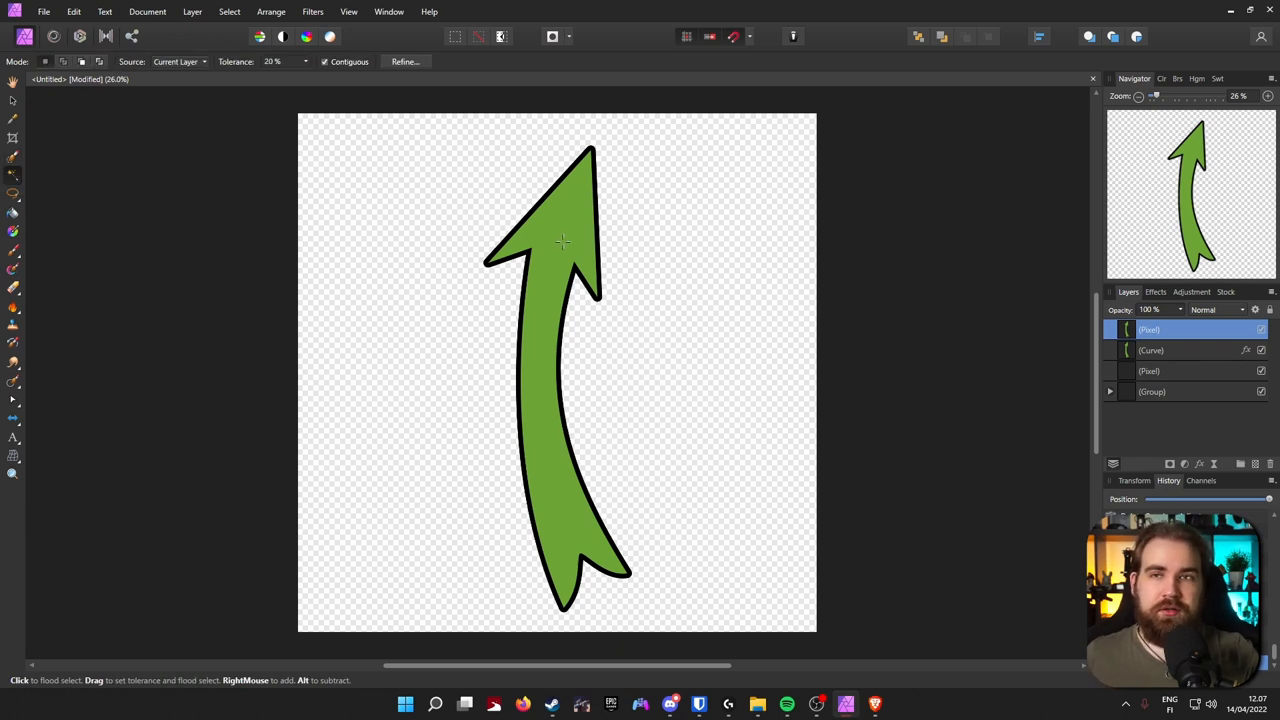
click(562, 240)
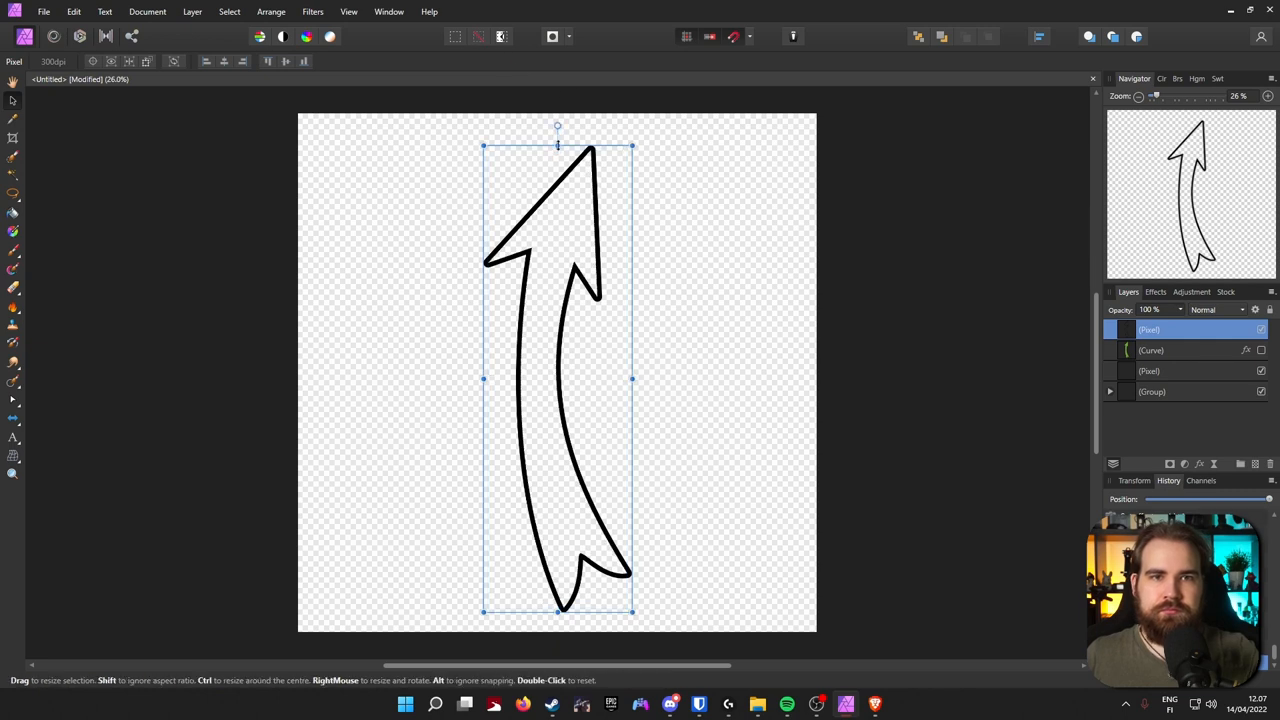
Rotate the arrow outline to point up-right, overlay it pink and add a subtle 3D bevel
drag(557, 127, 700, 175)
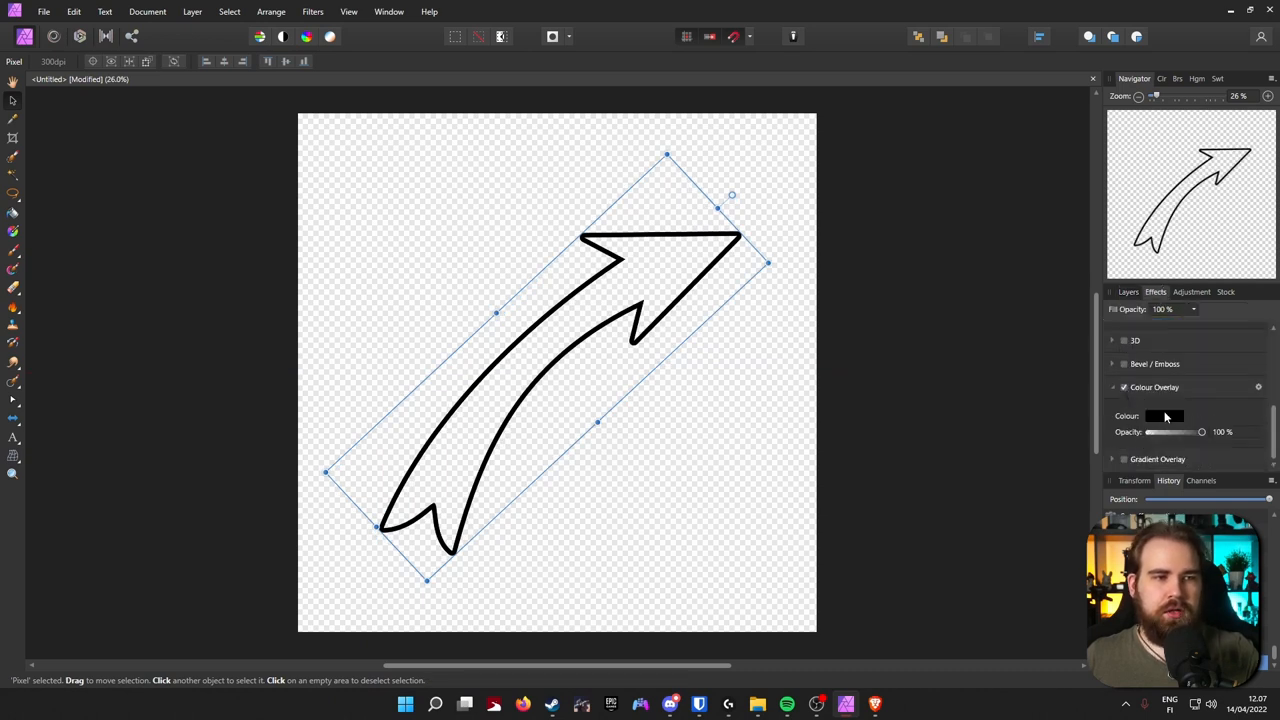
click(1164, 416)
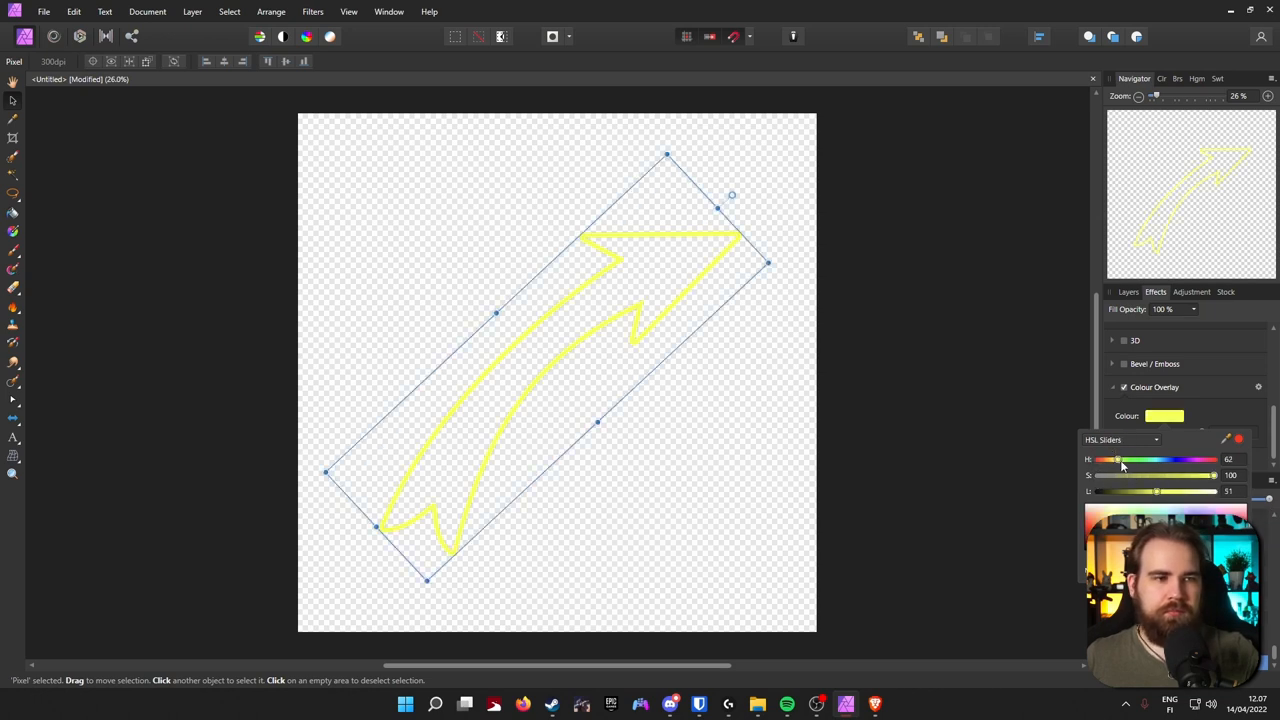
drag(1118, 459, 1201, 459)
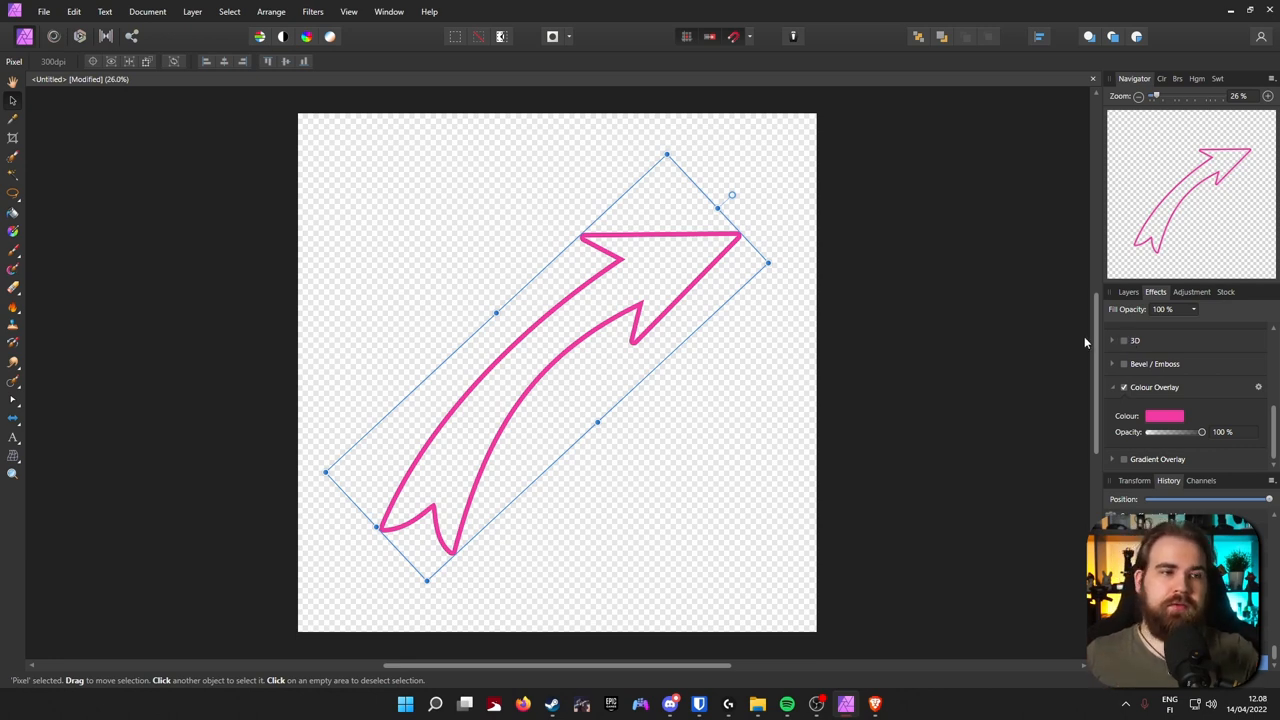
click(1124, 340)
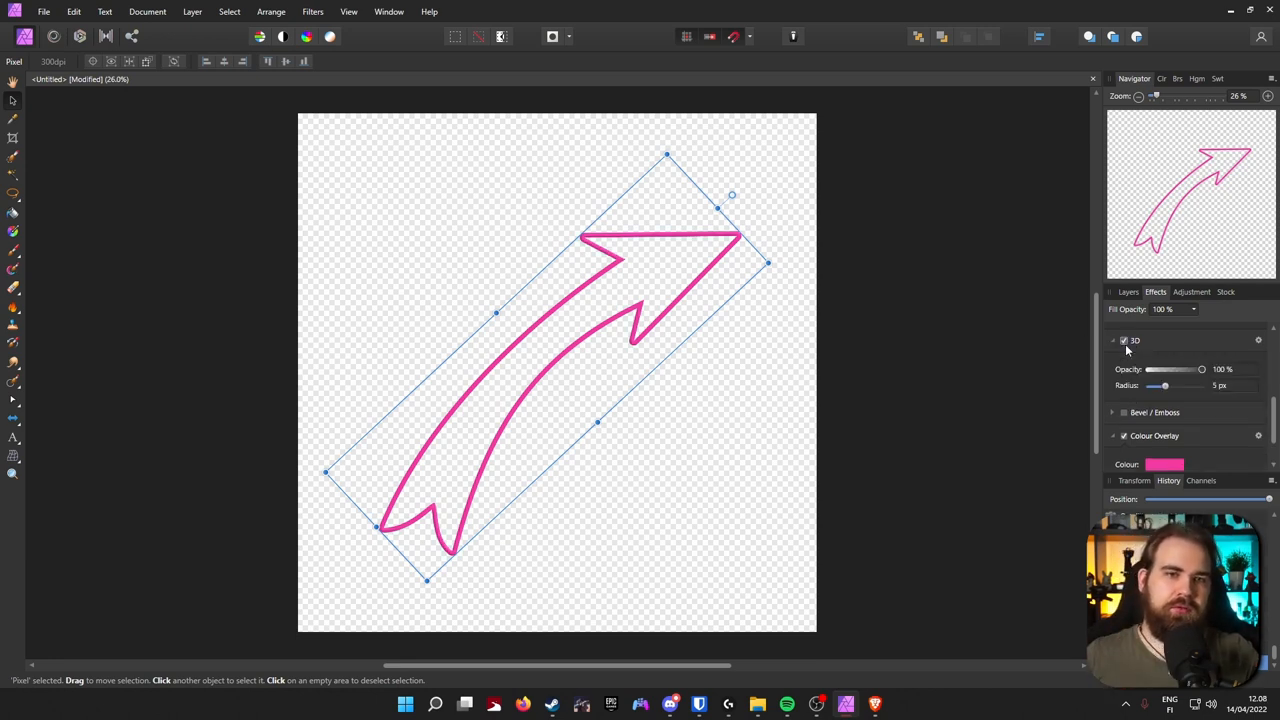
drag(1163, 386, 1172, 386)
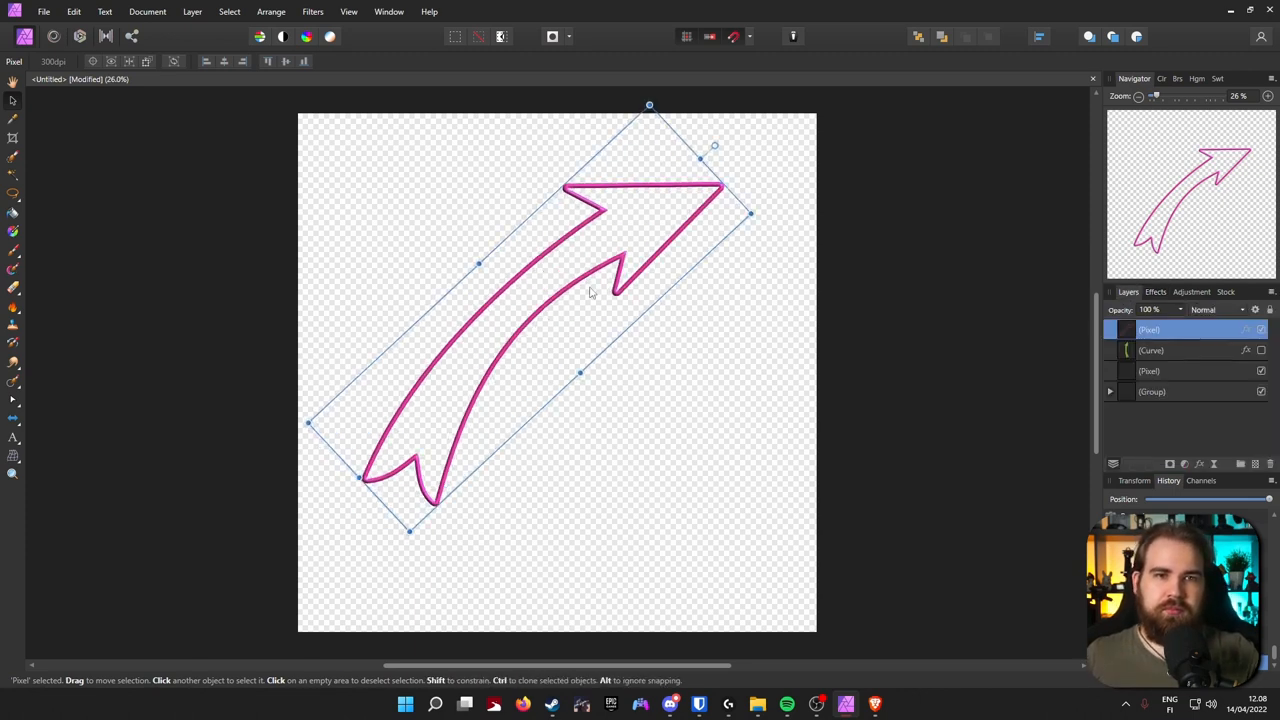
Nudge the pink arrow down-right, then expand and collapse the Group layer
drag(590, 290, 615, 337)
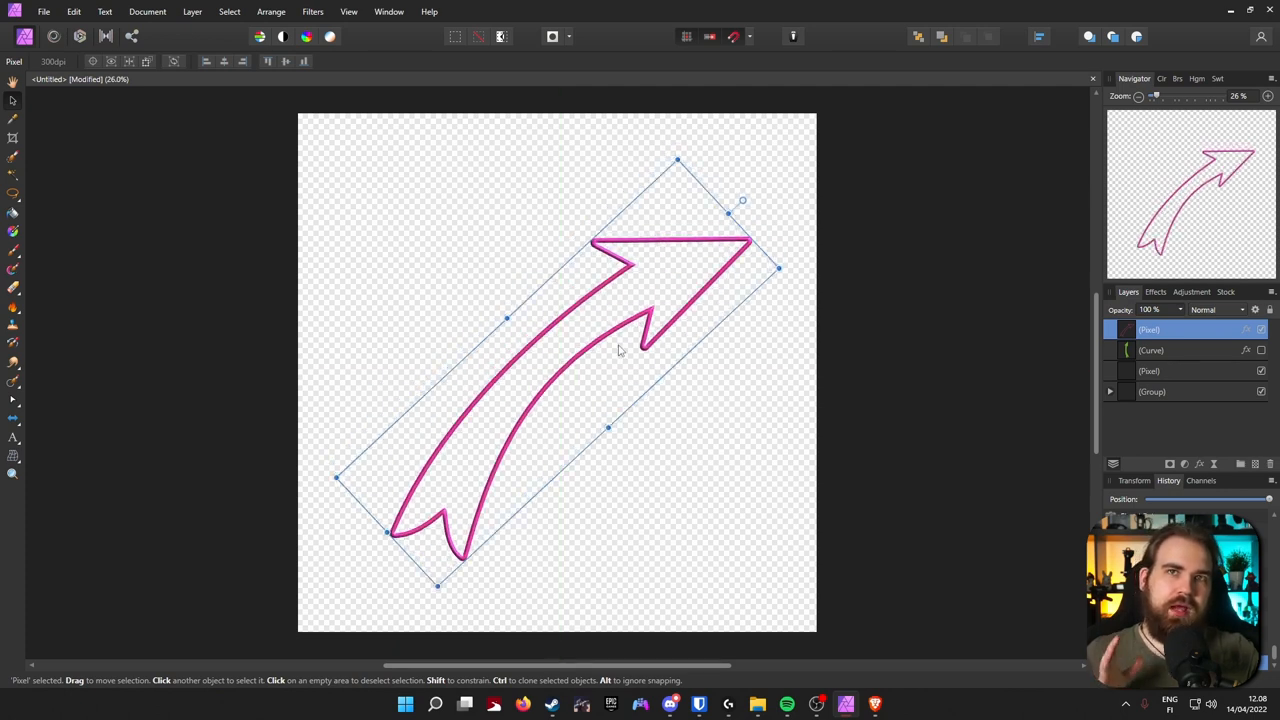
mouse_move(896, 368)
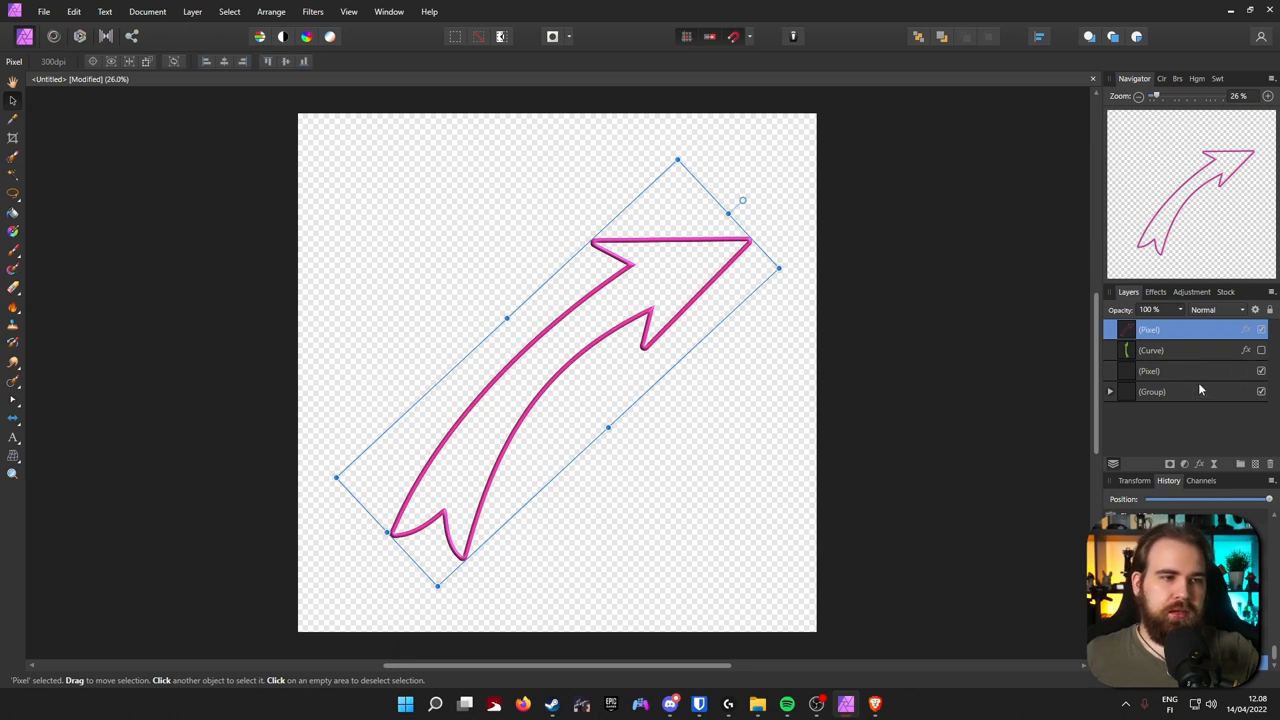
mouse_move(1116, 397)
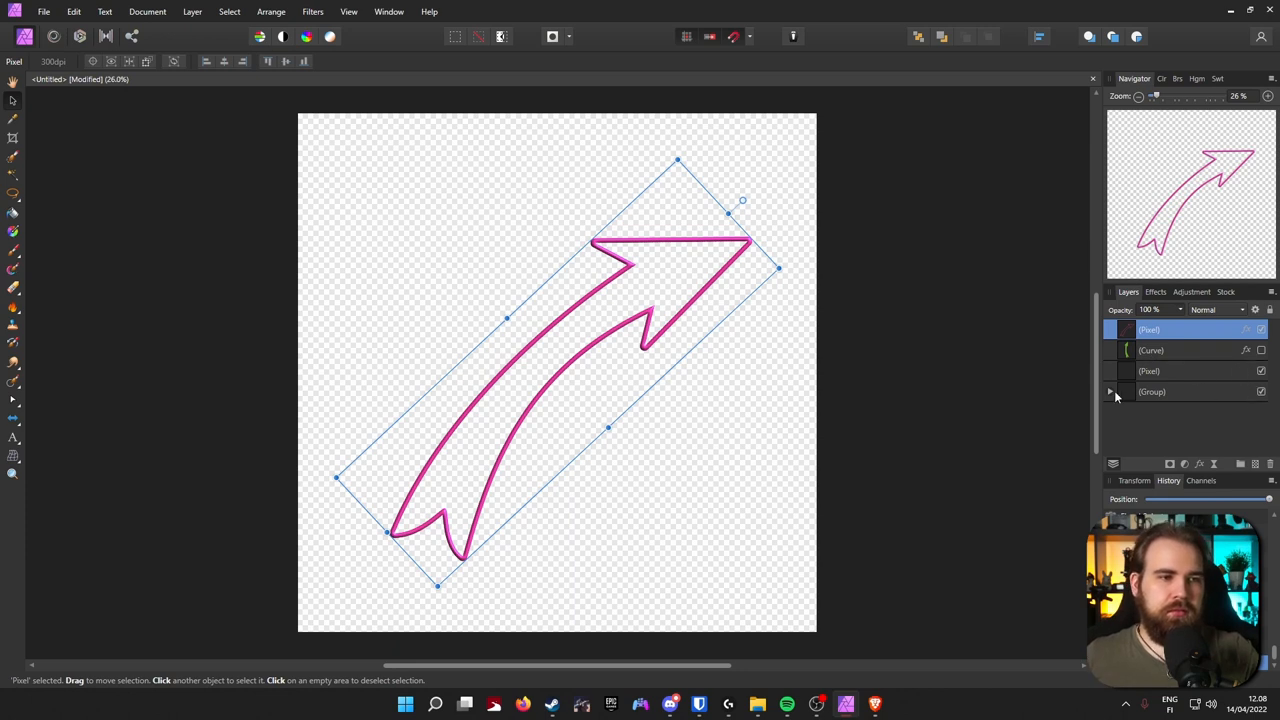
click(1109, 391)
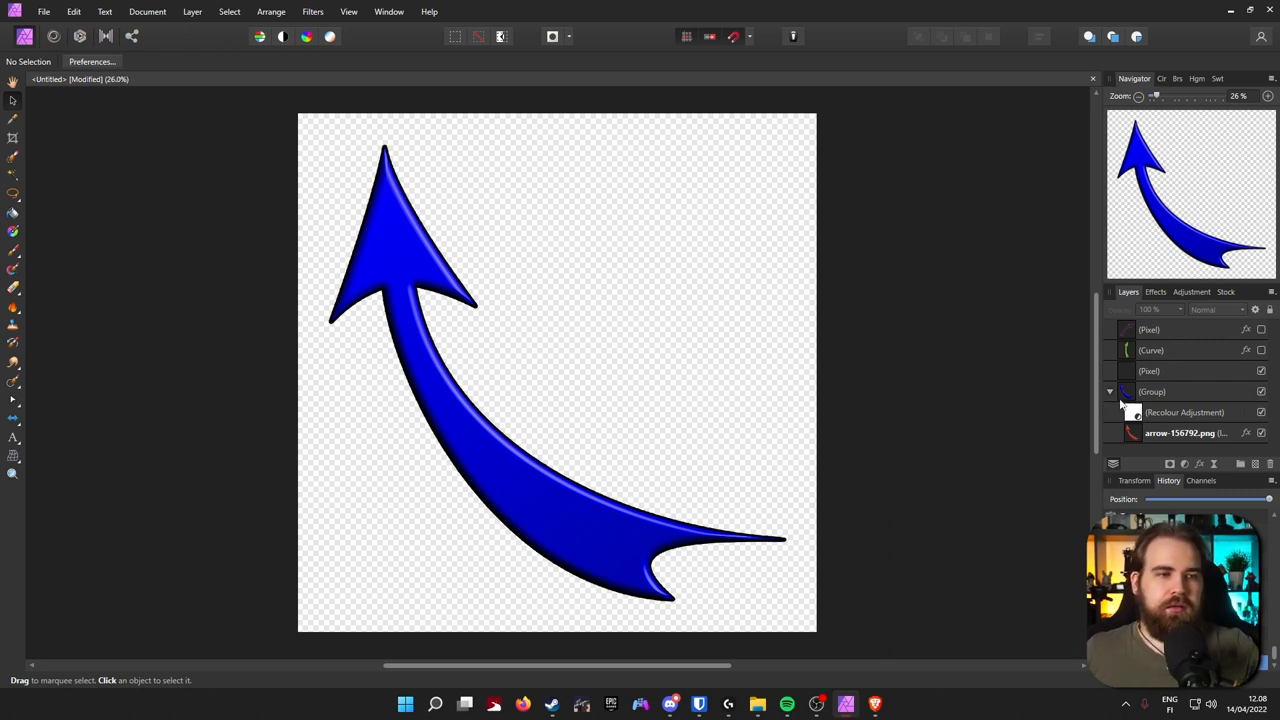
click(1110, 391)
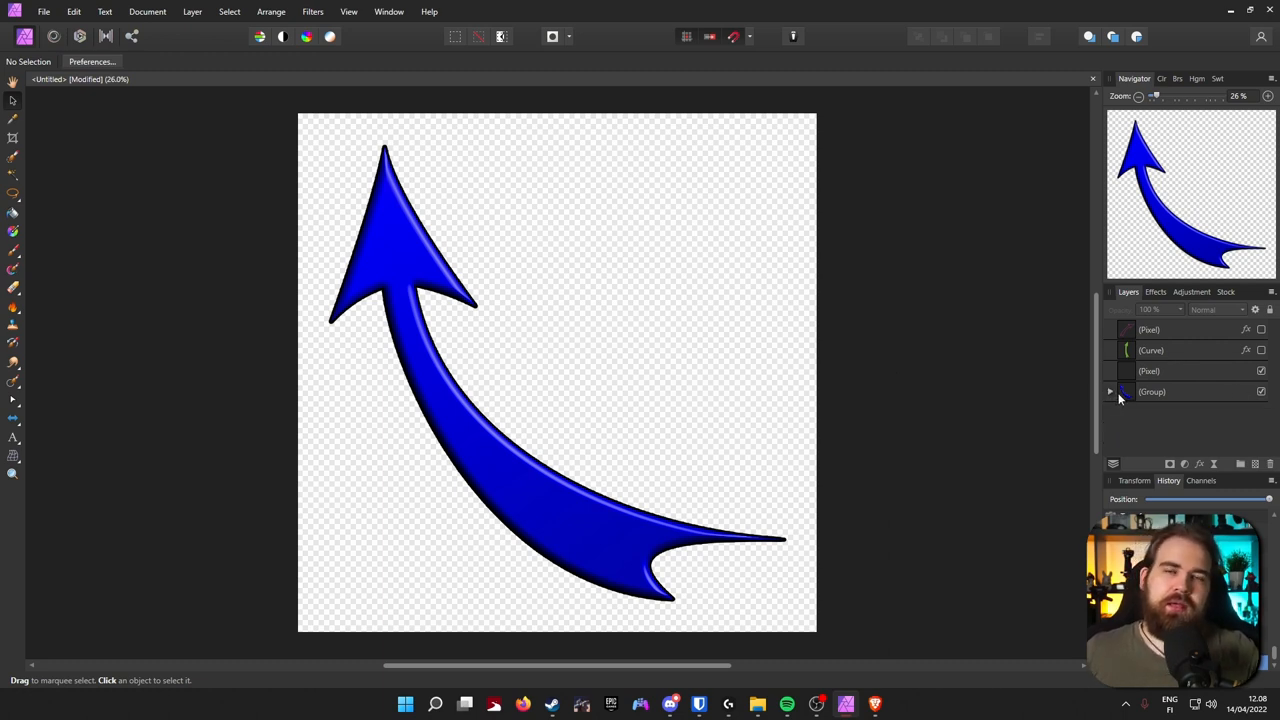
mouse_move(1152, 391)
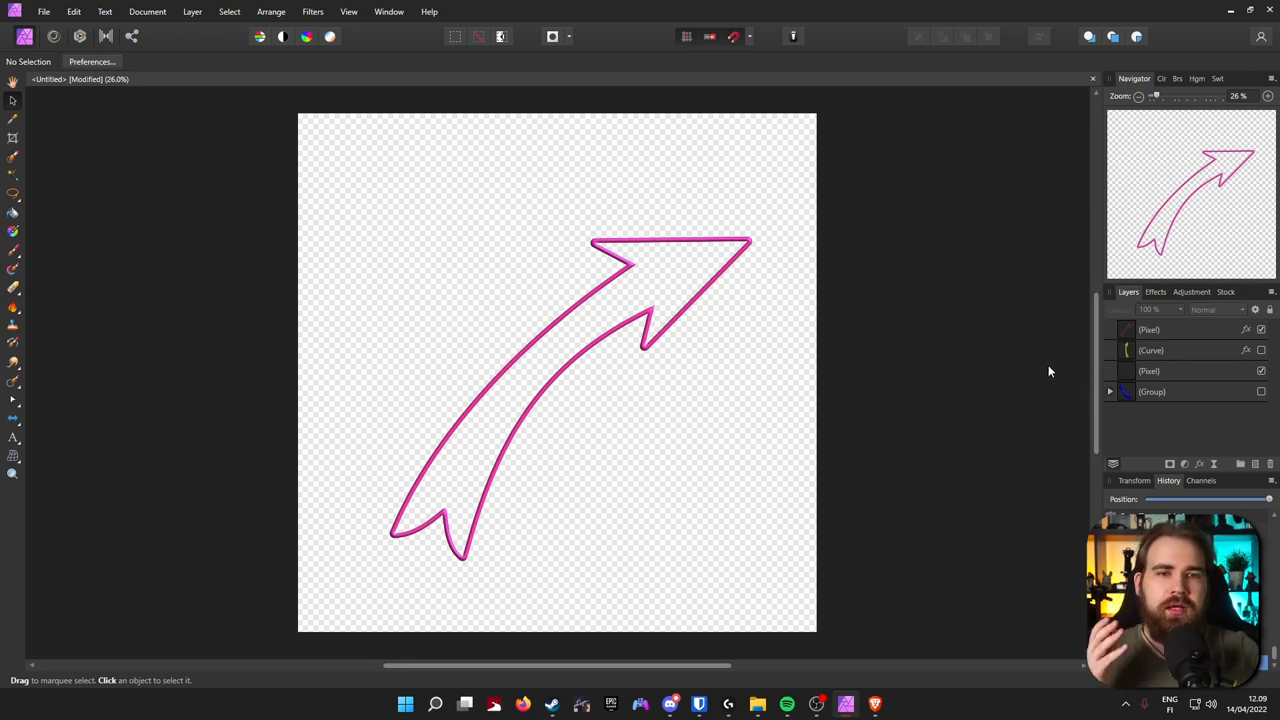
mouse_move(150, 190)
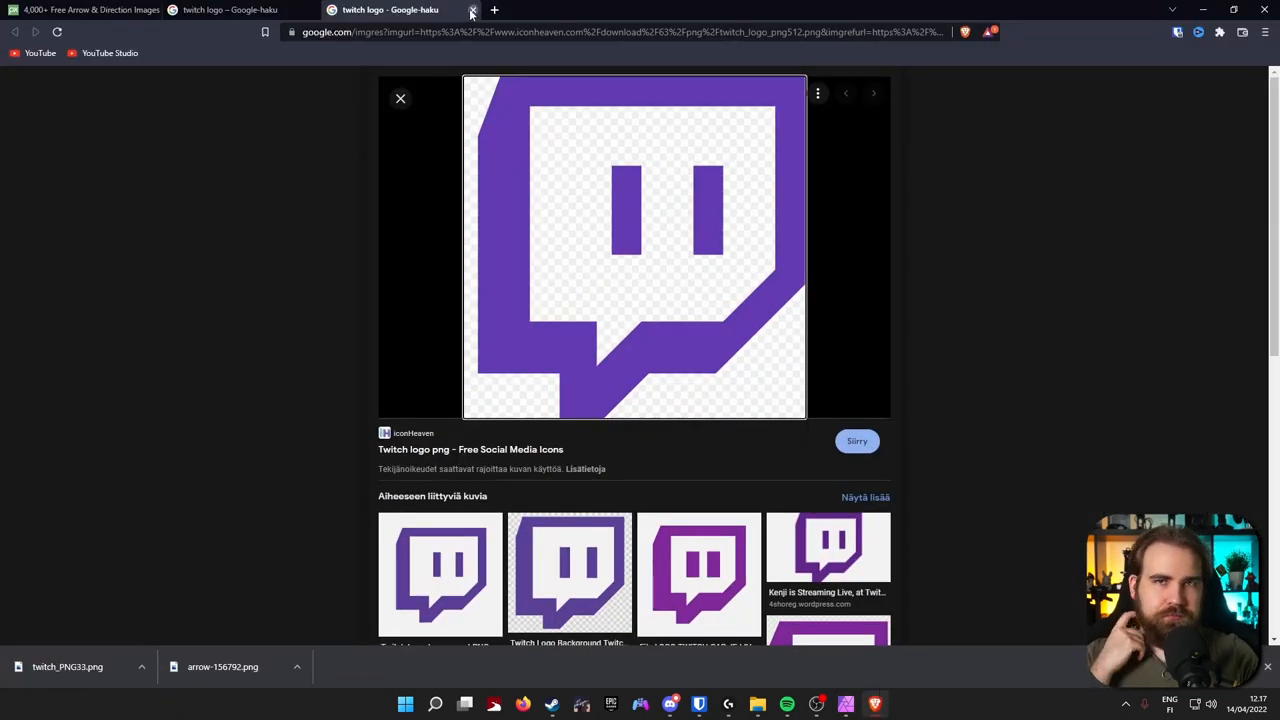
Close the Twitch logo tab and search Pixabay for checkmark images
click(472, 10)
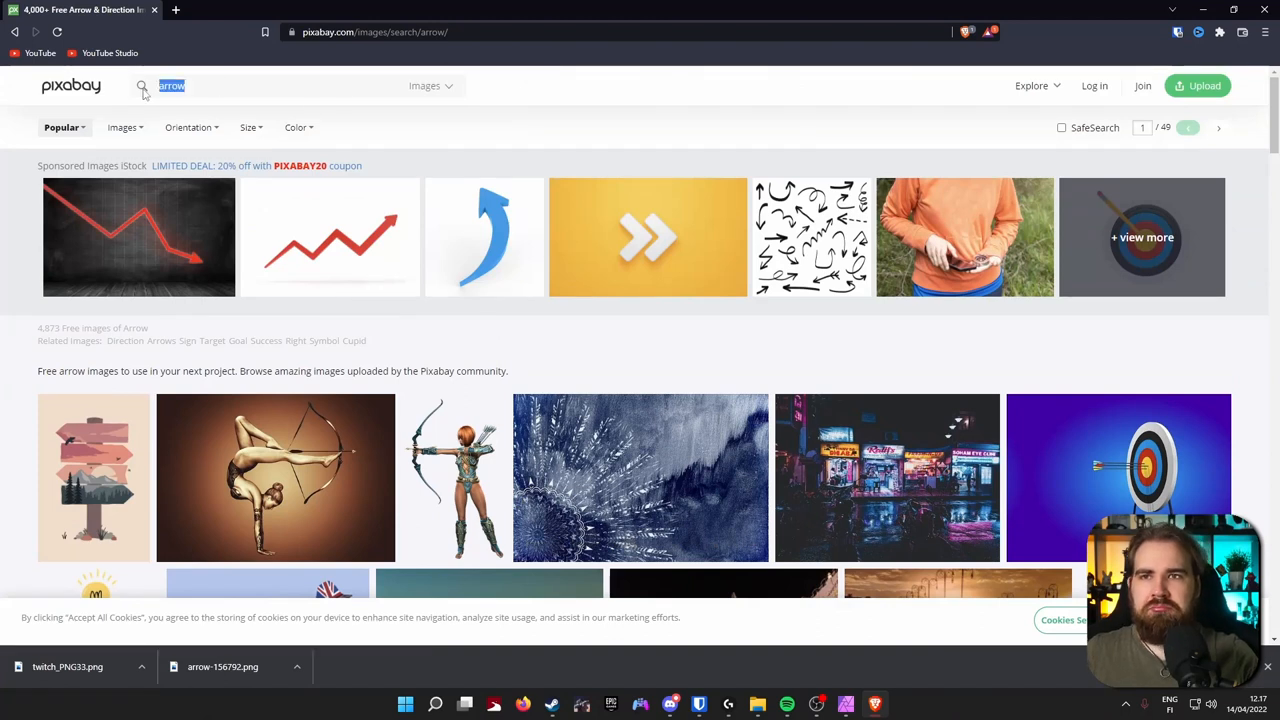
text(checkm)
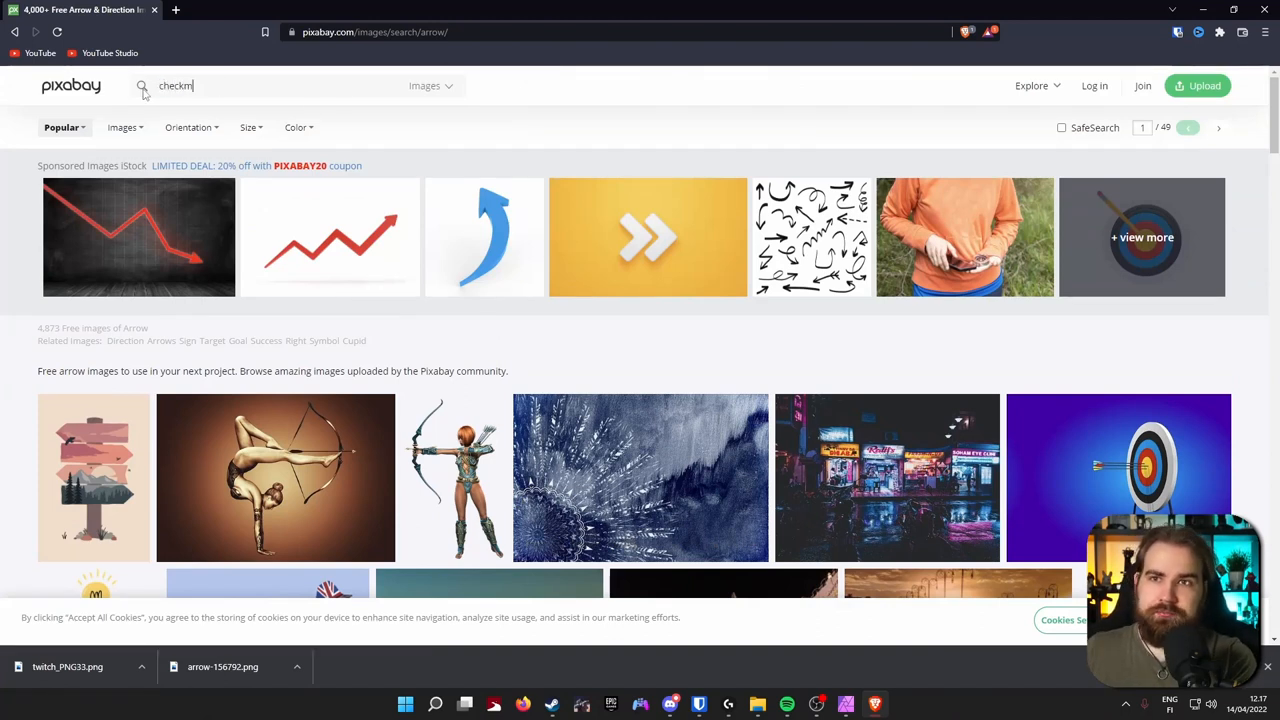
key(enter)
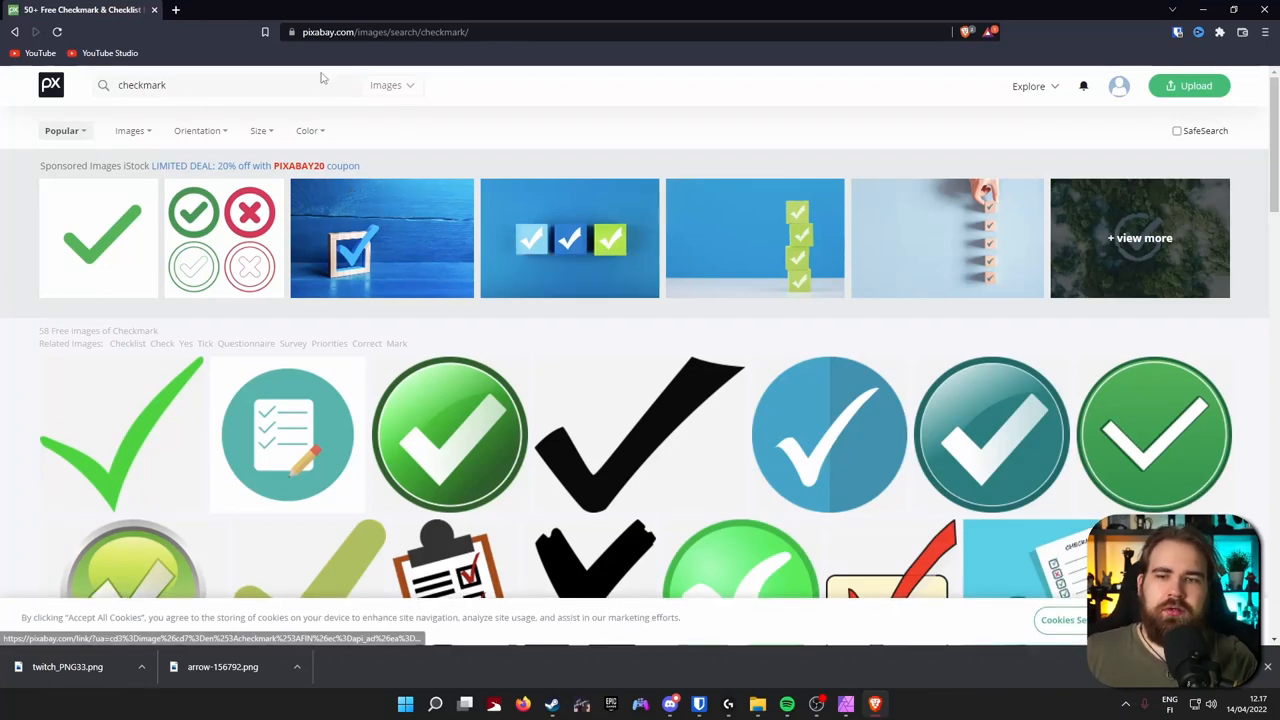
scroll(down, 3)
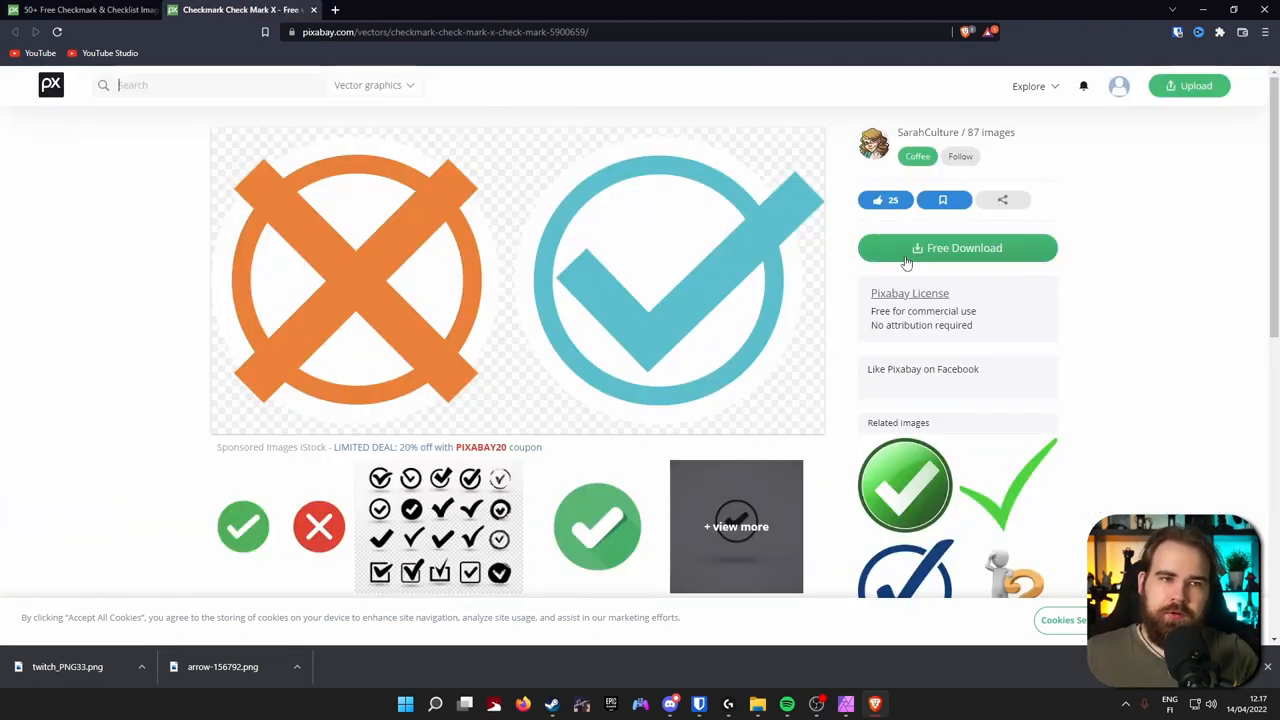
Download the check mark vector as a 1920×960 PNG into Digital Assets
click(957, 248)
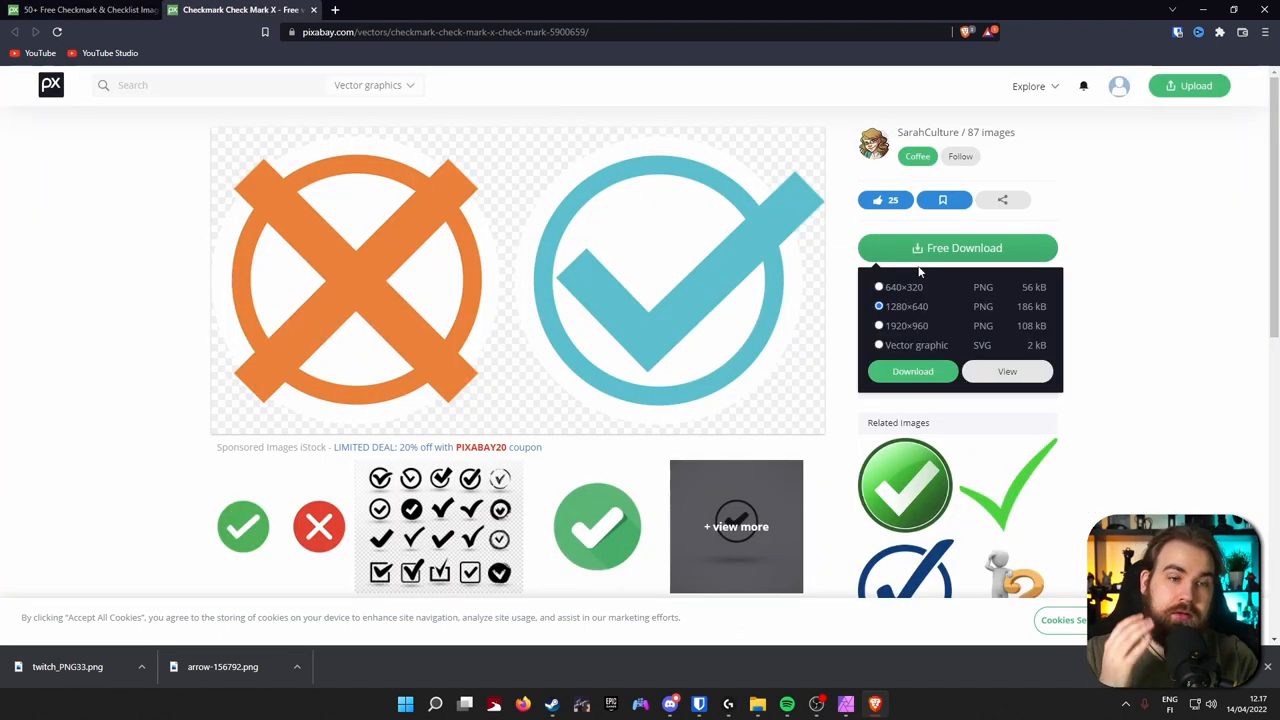
click(879, 325)
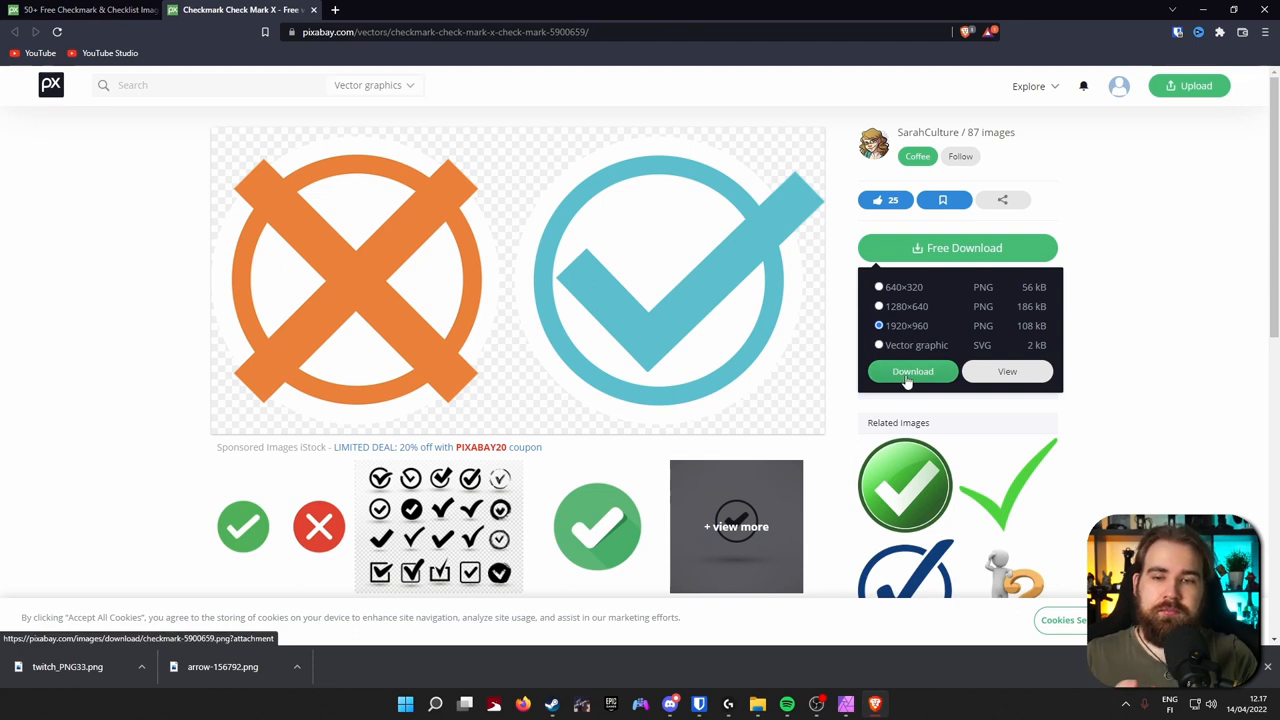
click(912, 371)
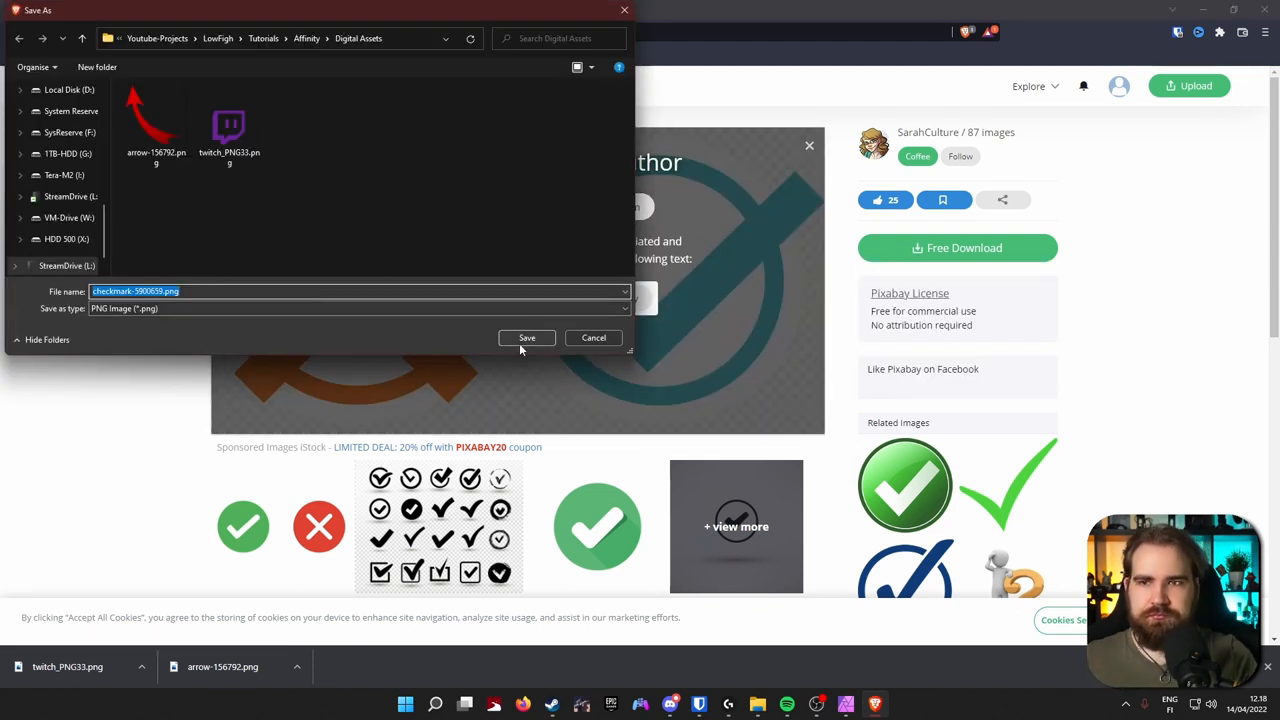
click(526, 337)
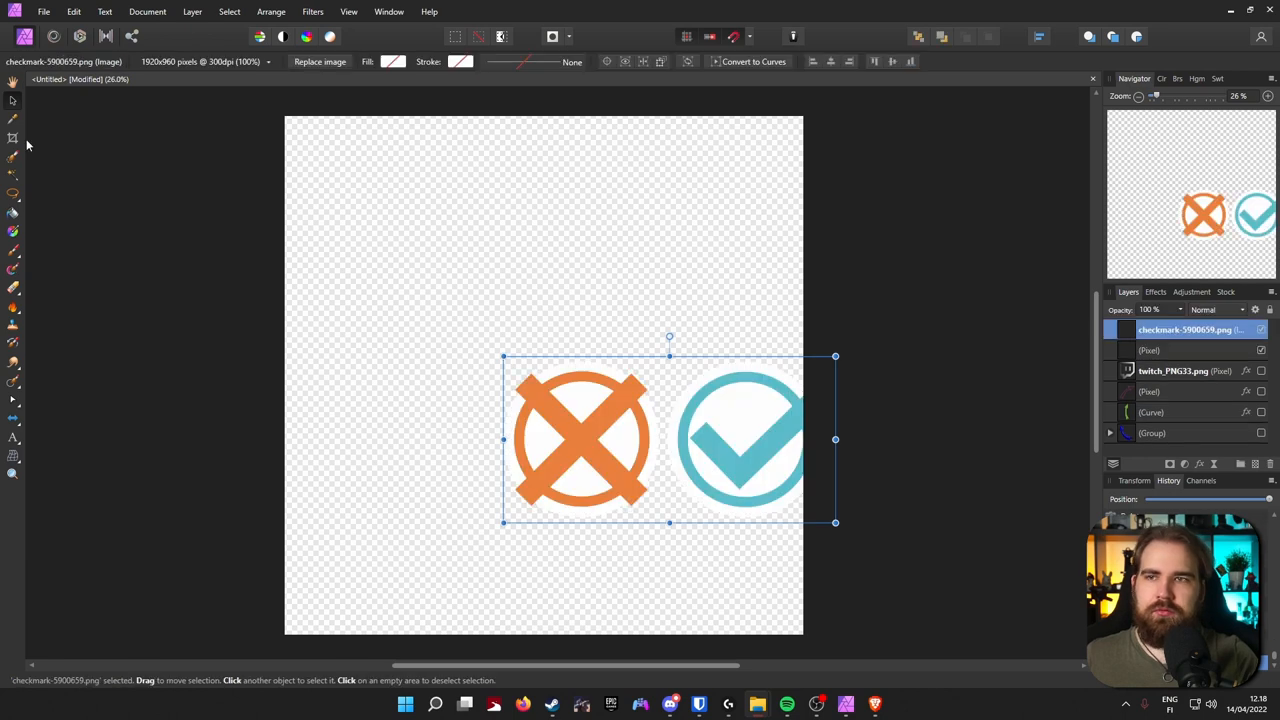
Enlarge the icons toward the canvas top, zoom in, and marquee-select the checkmark
drag(670, 440, 545, 258)
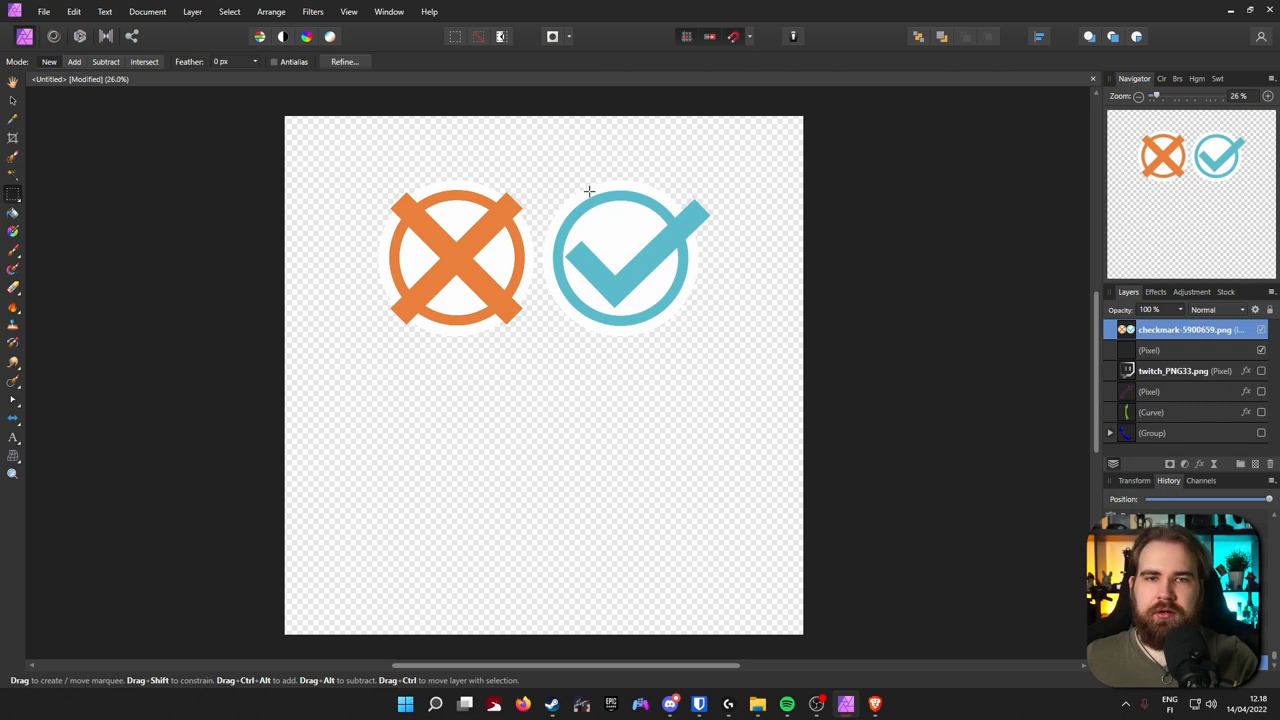
drag(590, 190, 627, 355)
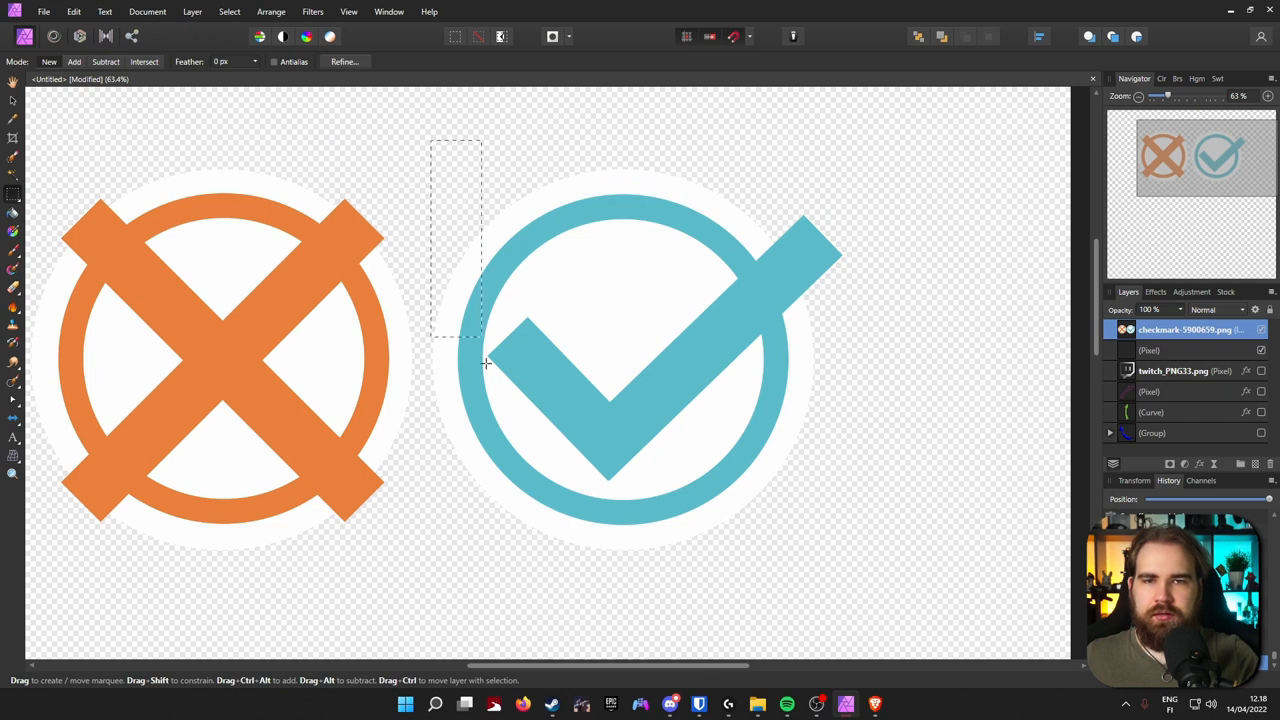
drag(485, 365, 875, 542)
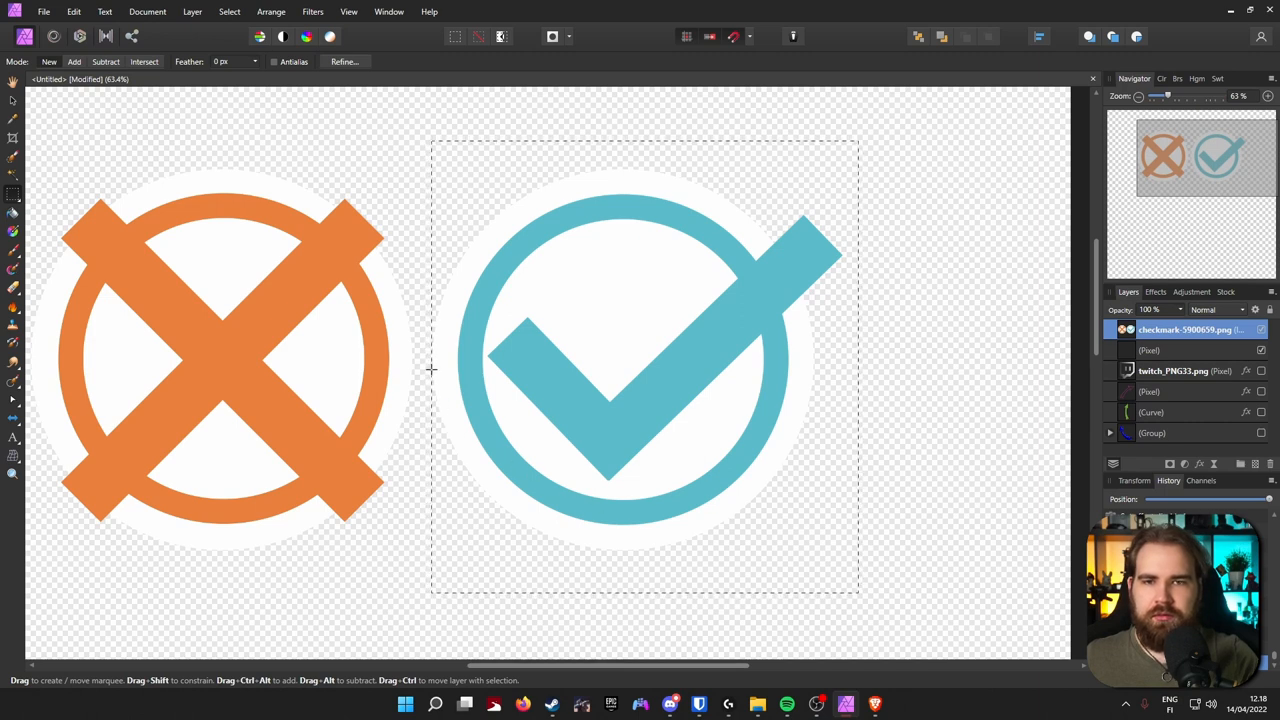
mouse_move(434, 242)
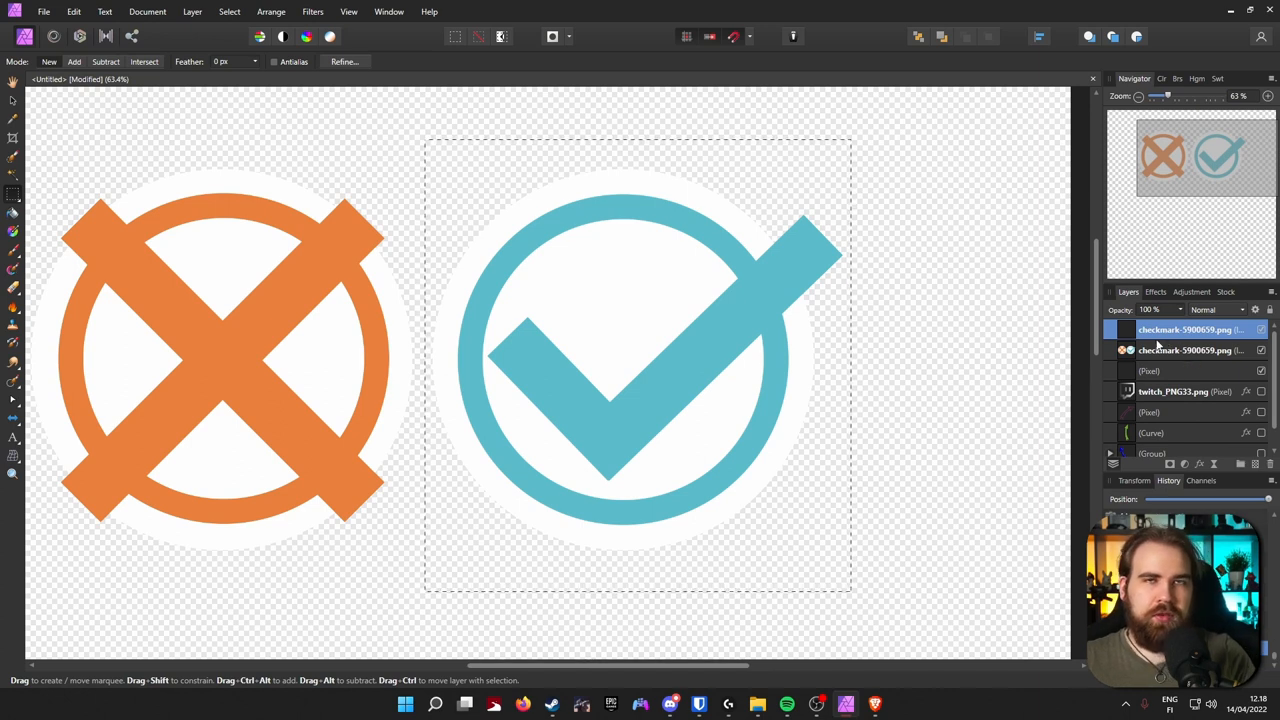
From the duplicated layer's context menu, separate the icons and select the checkmark layer
right_click(1185, 330)
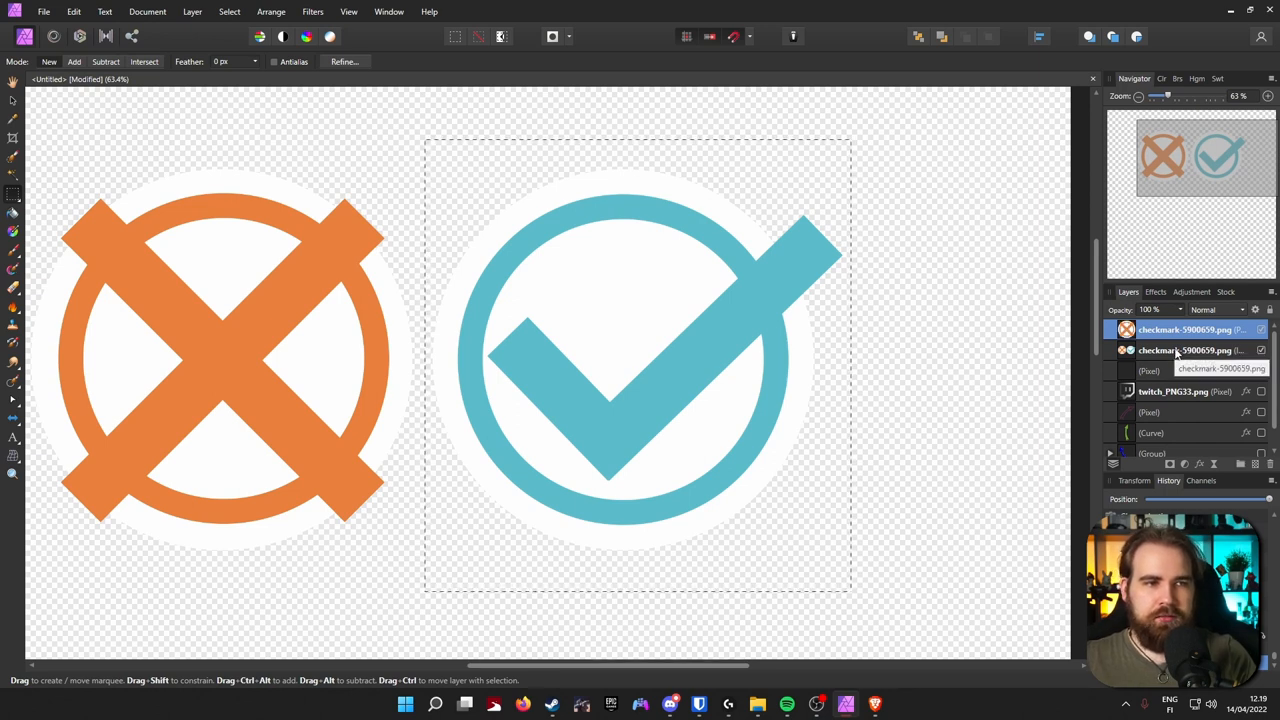
click(1185, 350)
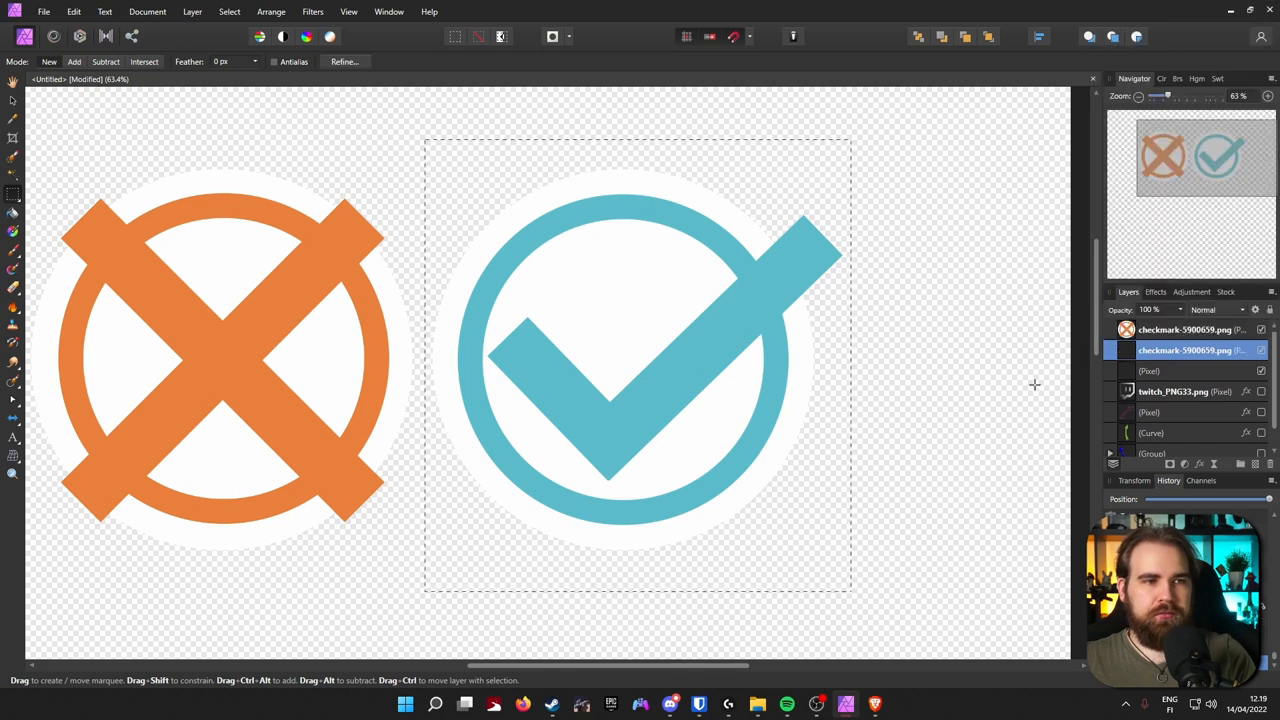
mouse_move(593, 293)
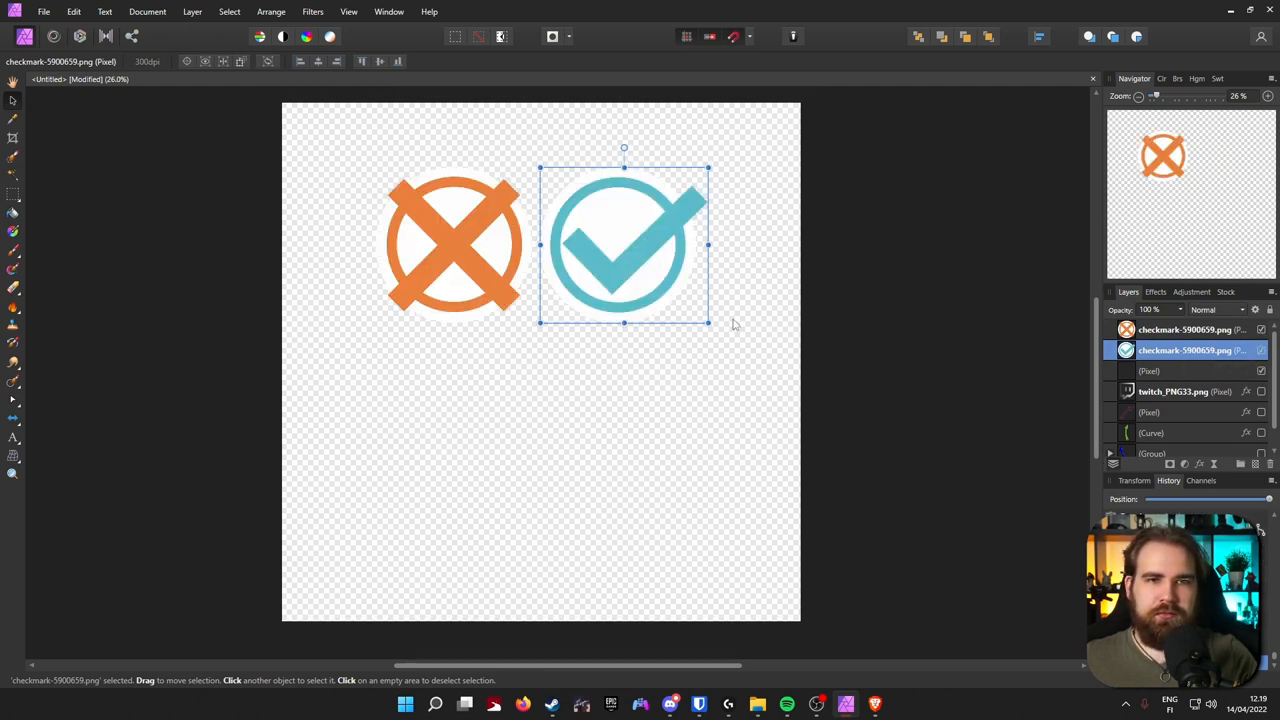
Drag the checkmark away from the X and flood-select its inner and outer white areas
drag(624, 245, 476, 424)
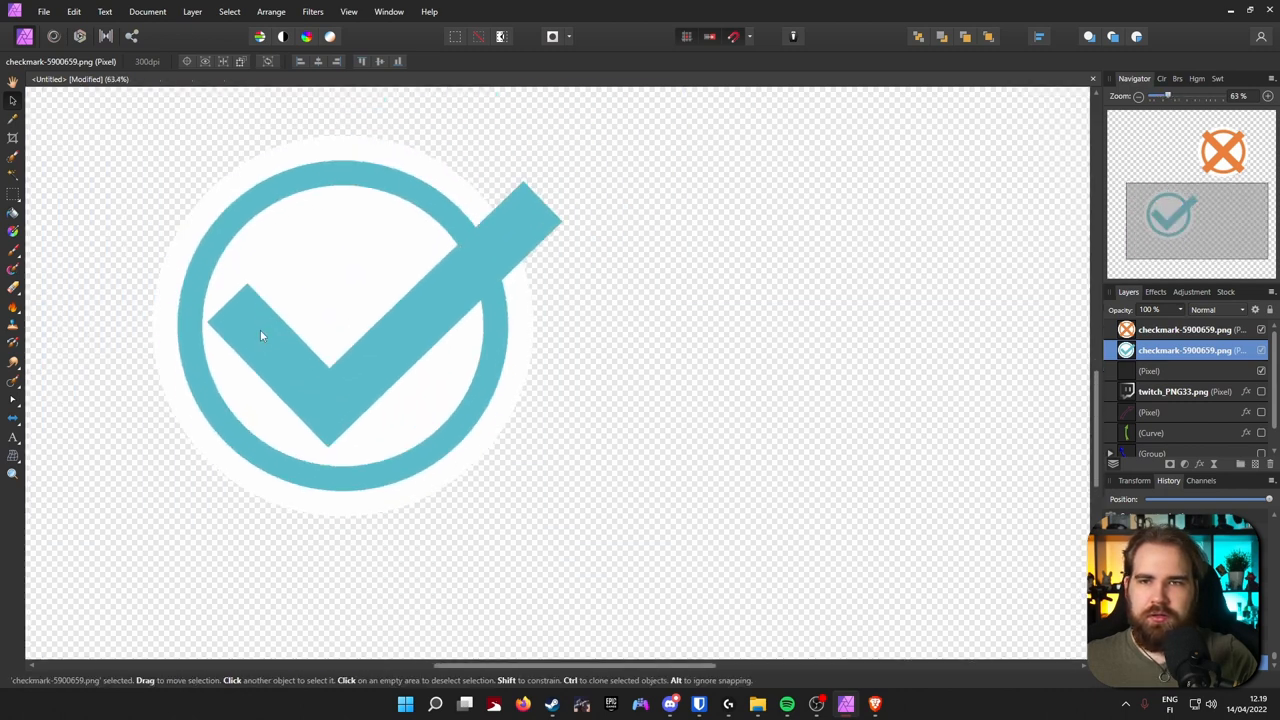
drag(350, 320, 476, 366)
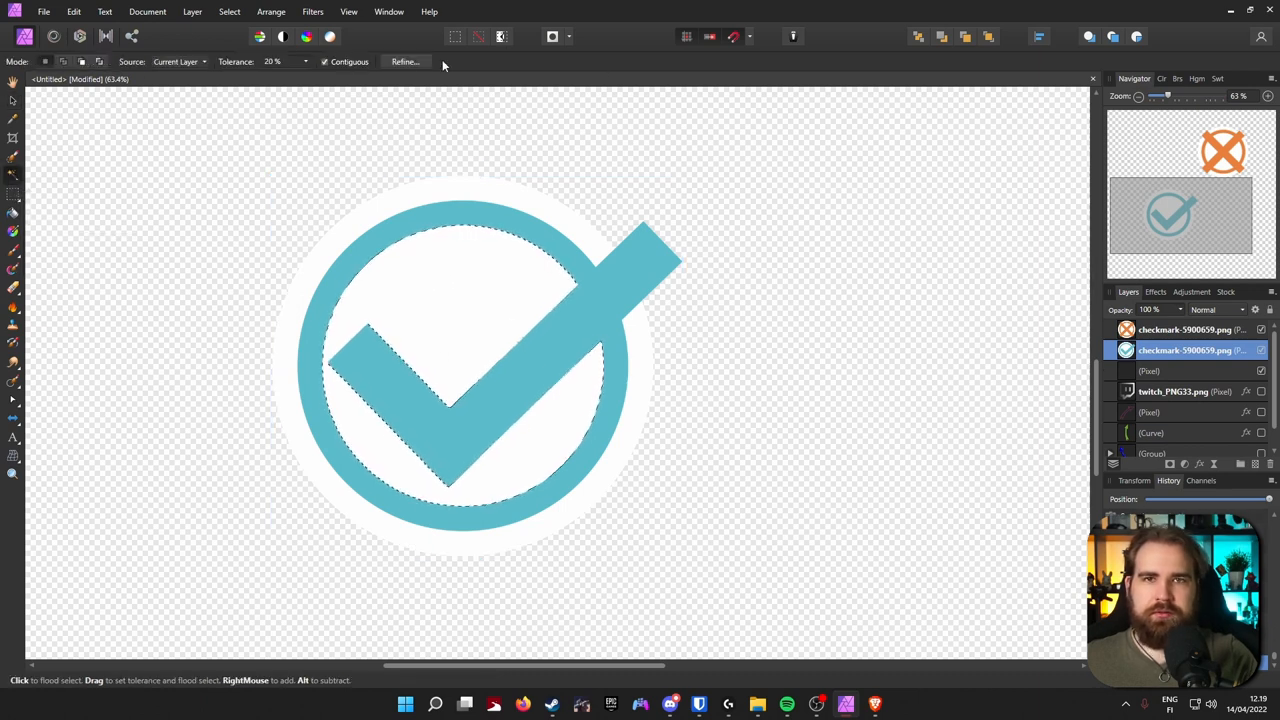
click(405, 61)
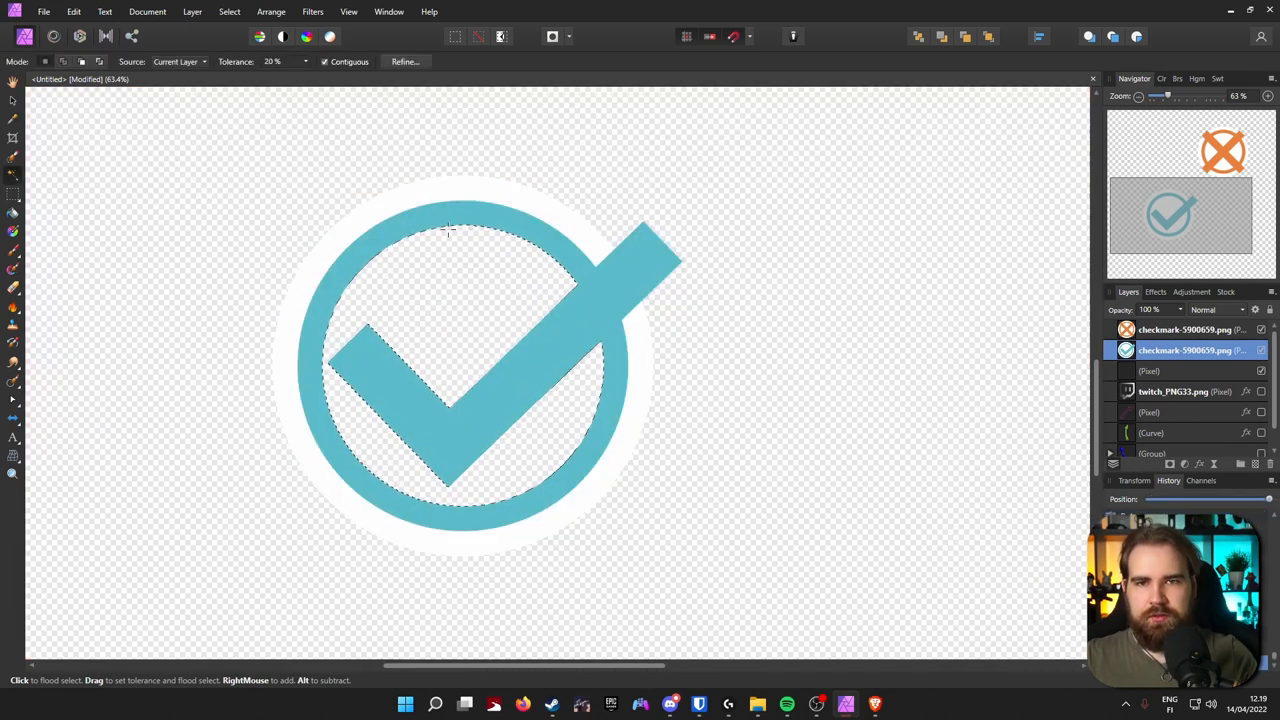
click(447, 230)
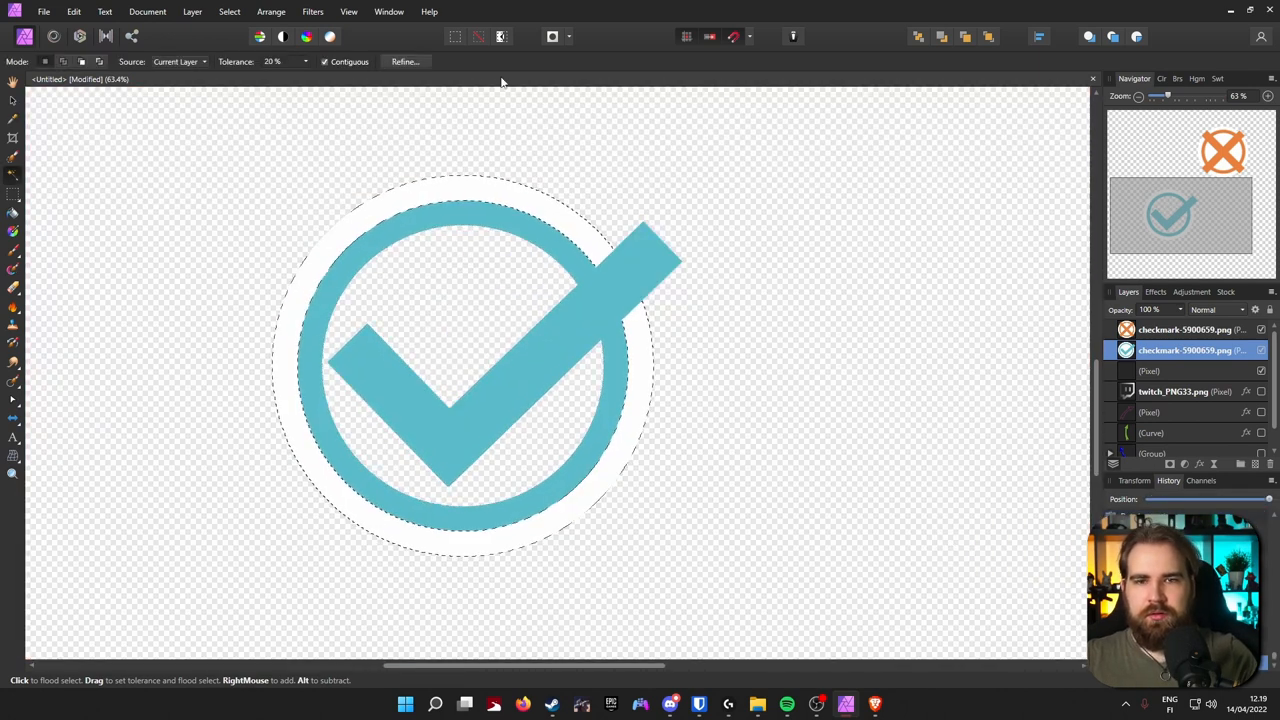
Refine the white selection's border, delete the background, and move the checkmark top-left
click(404, 61)
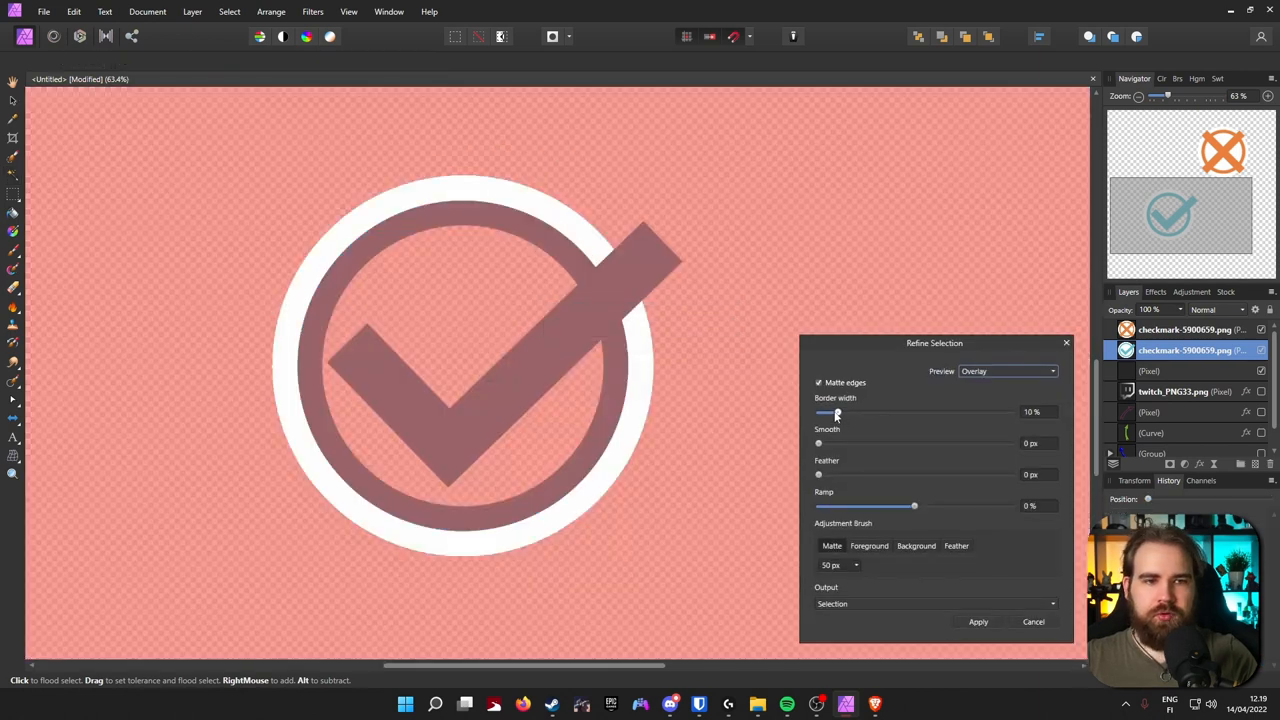
click(978, 621)
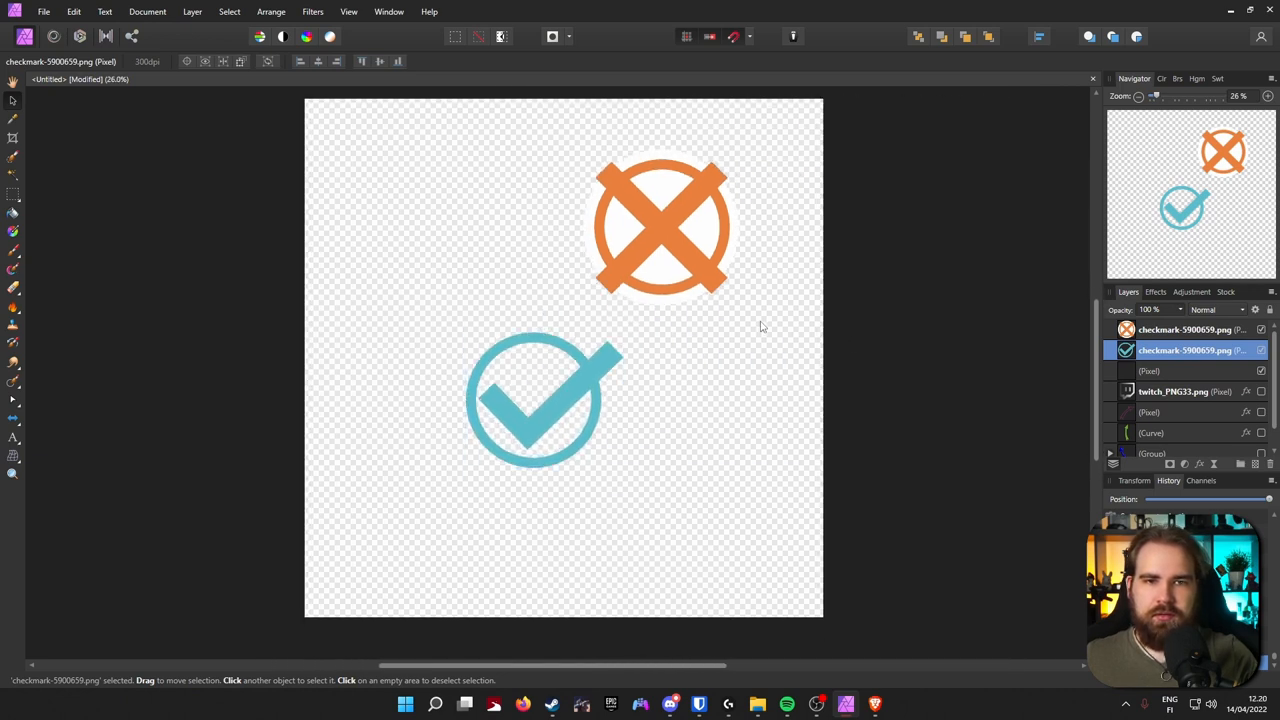
click(545, 400)
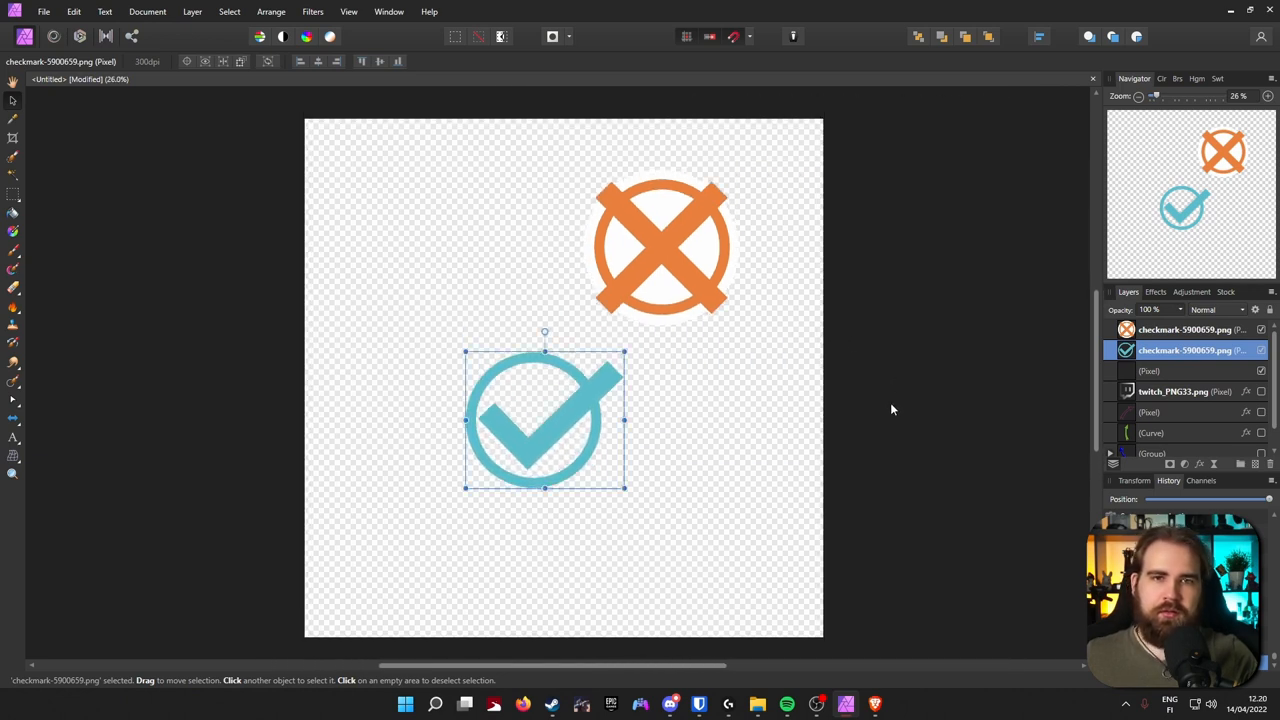
drag(545, 420, 600, 378)
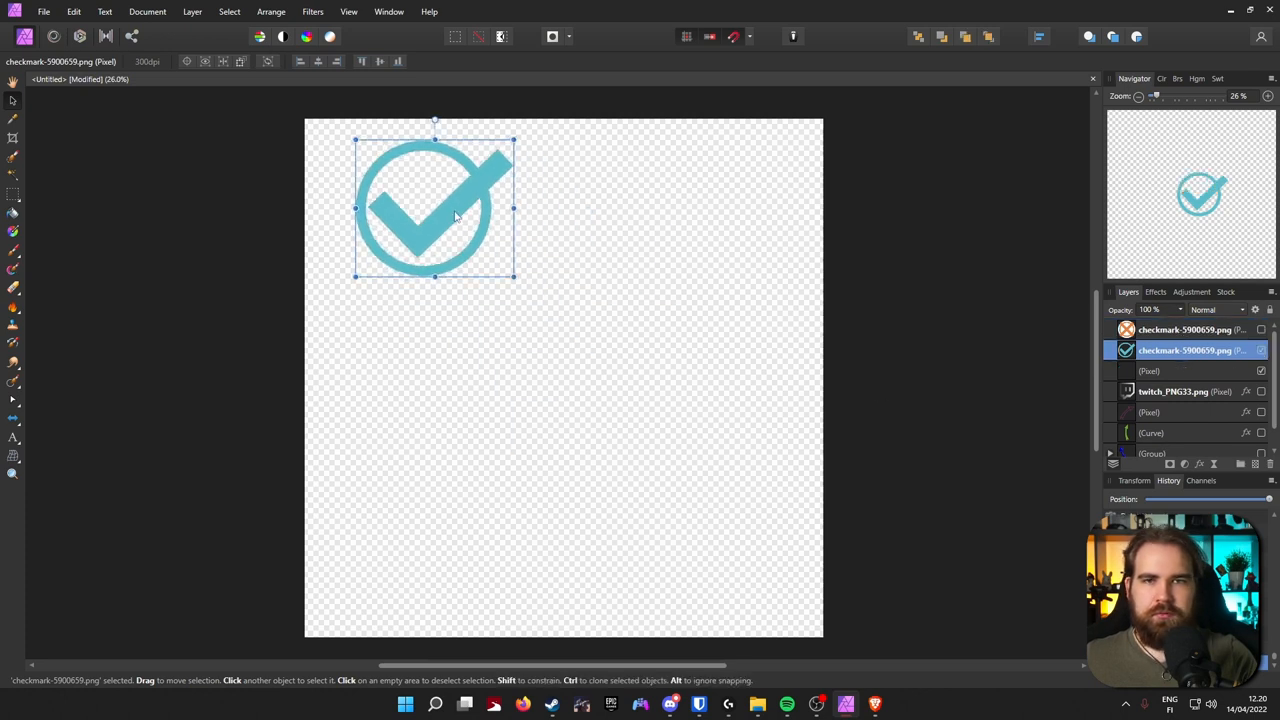
Scale the checkmark up to fill the canvas and apply a red Colour Overlay
drag(513, 276, 818, 540)
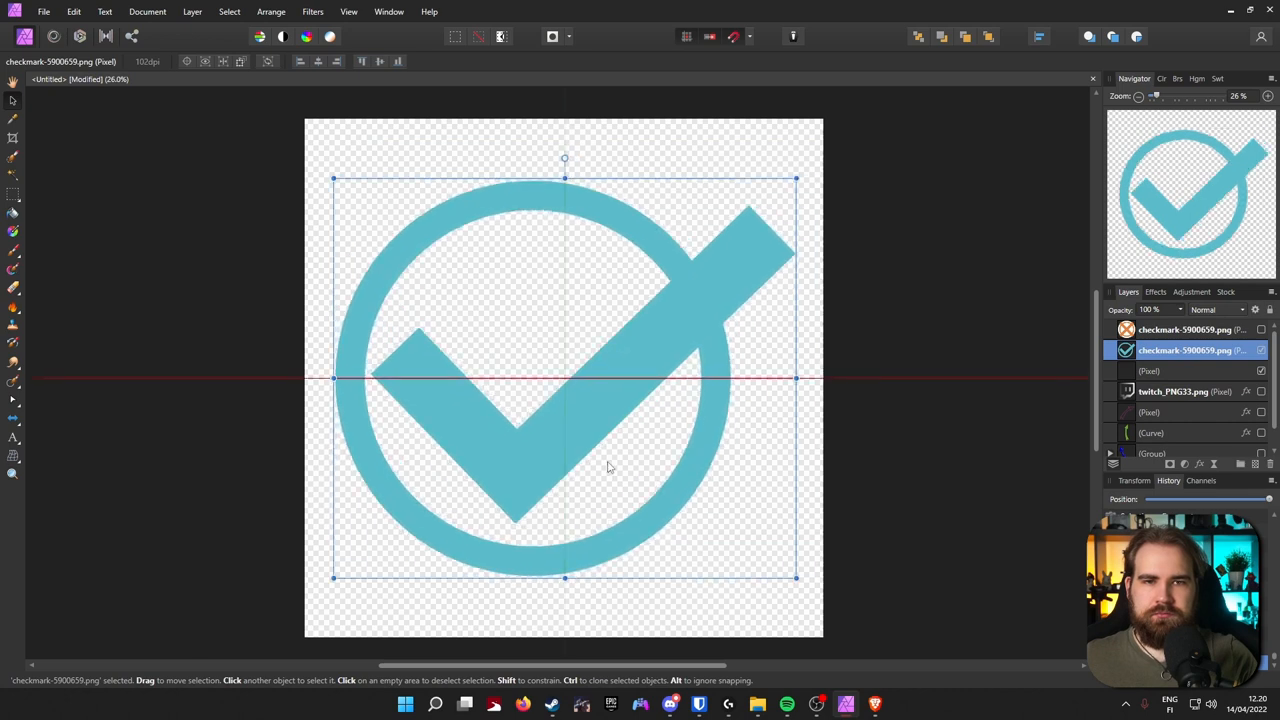
click(1155, 291)
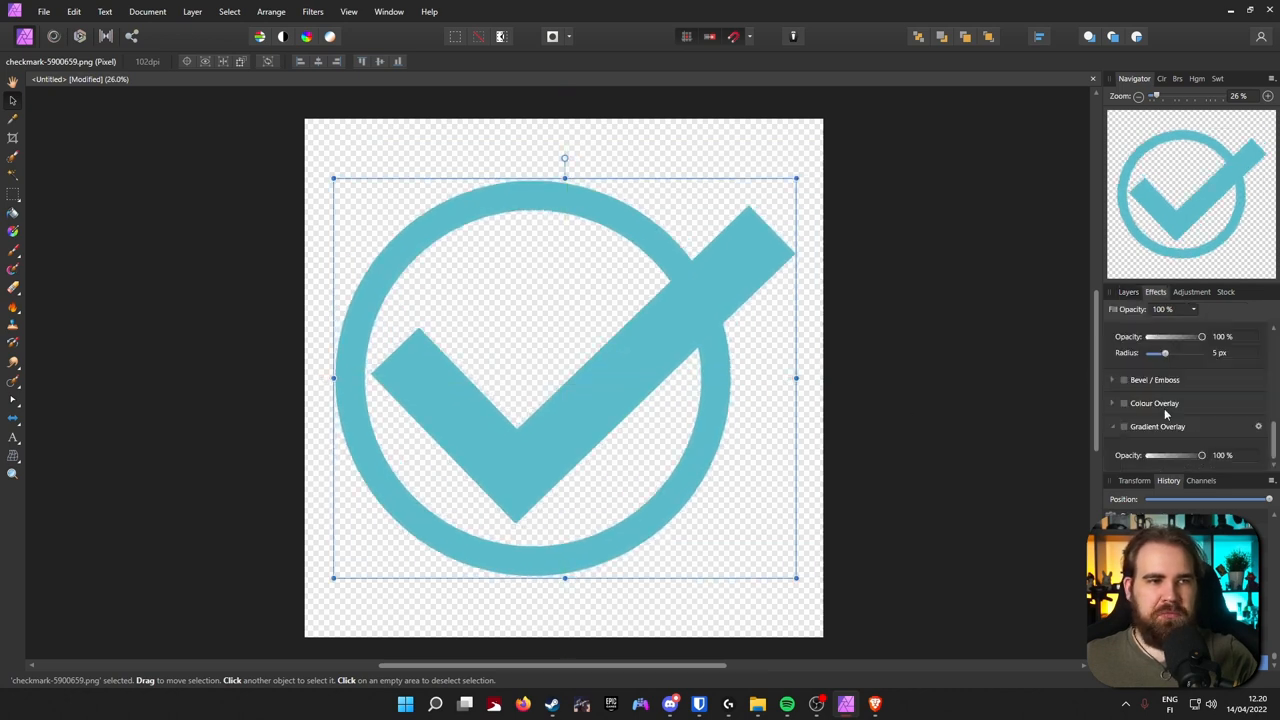
click(1124, 403)
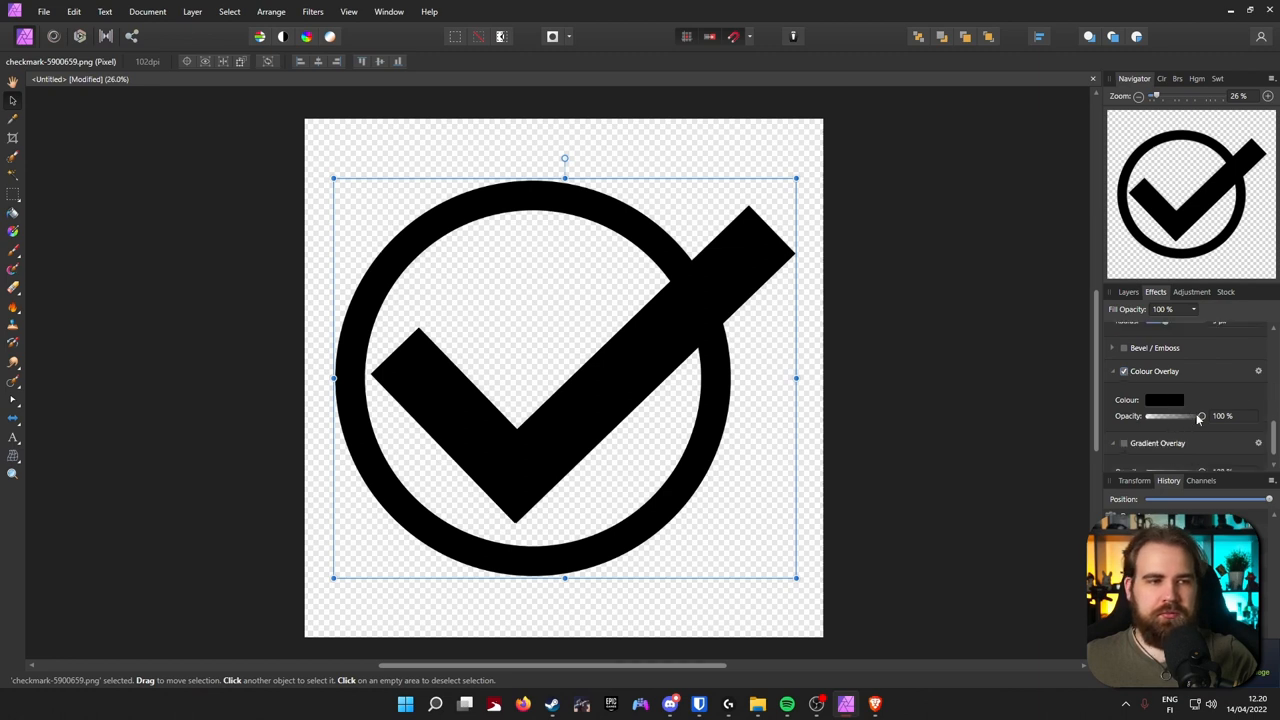
click(1164, 399)
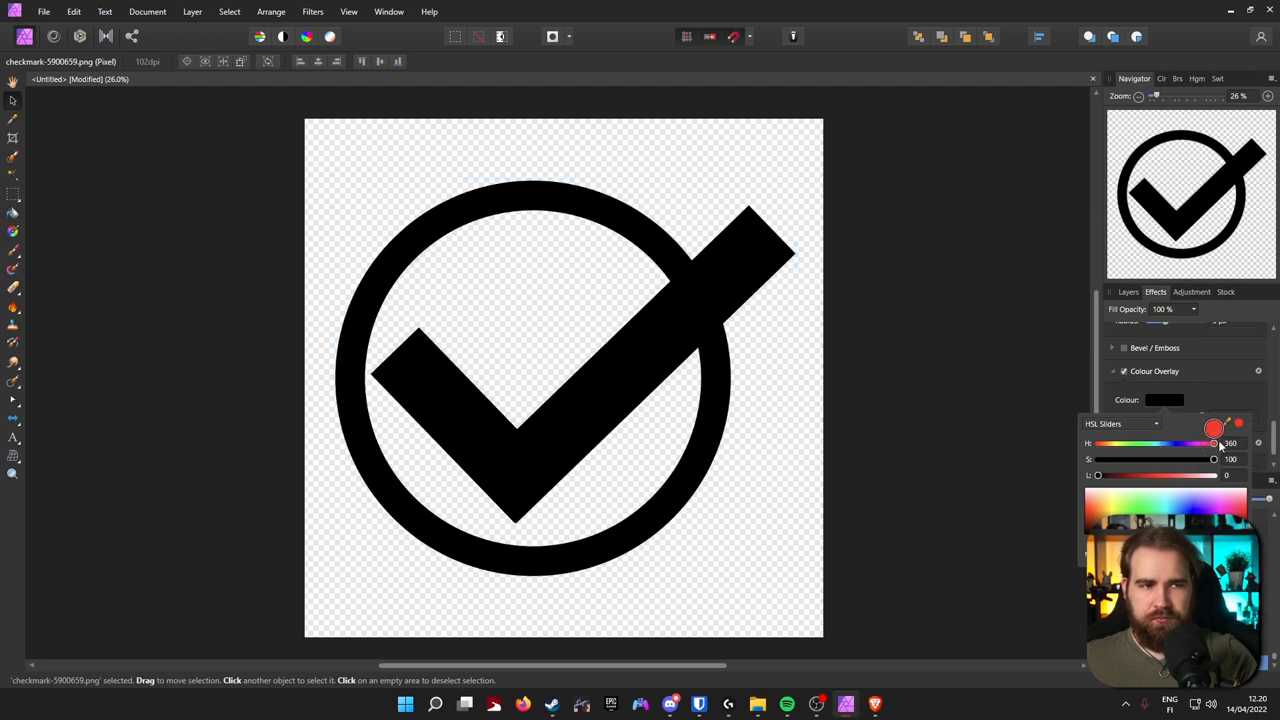
drag(1097, 475, 1156, 475)
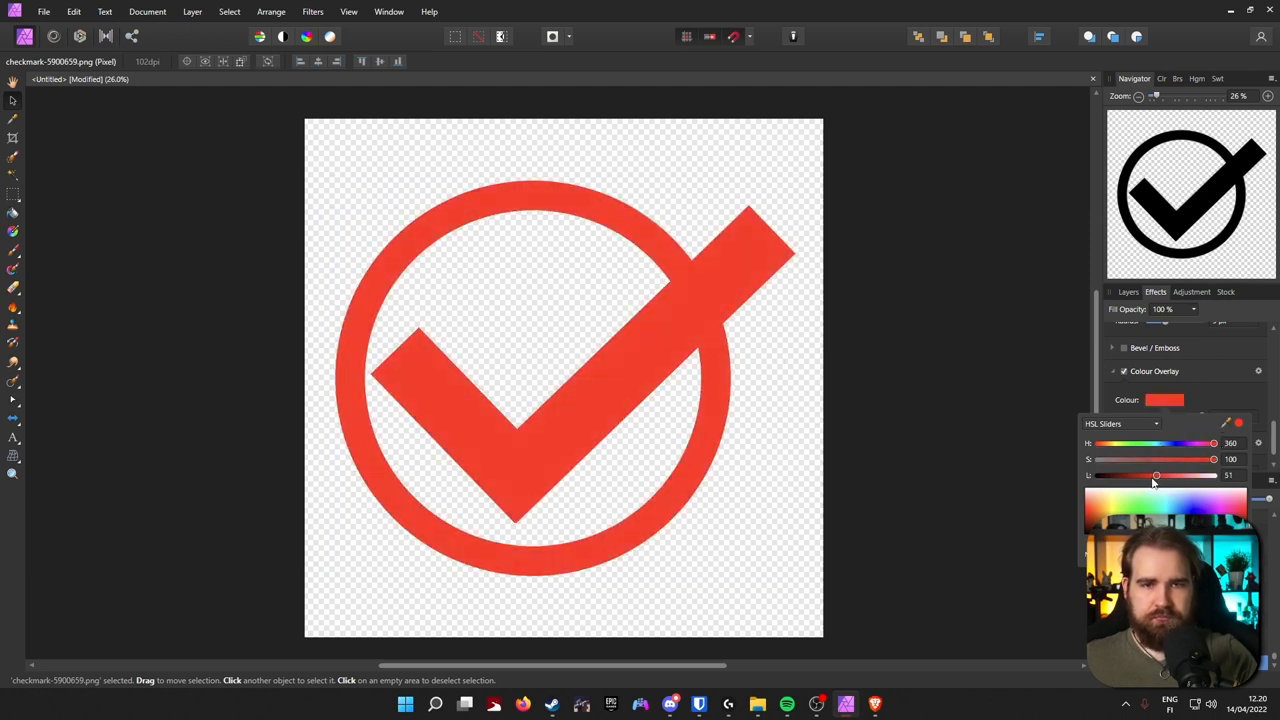
drag(1156, 475, 1148, 475)
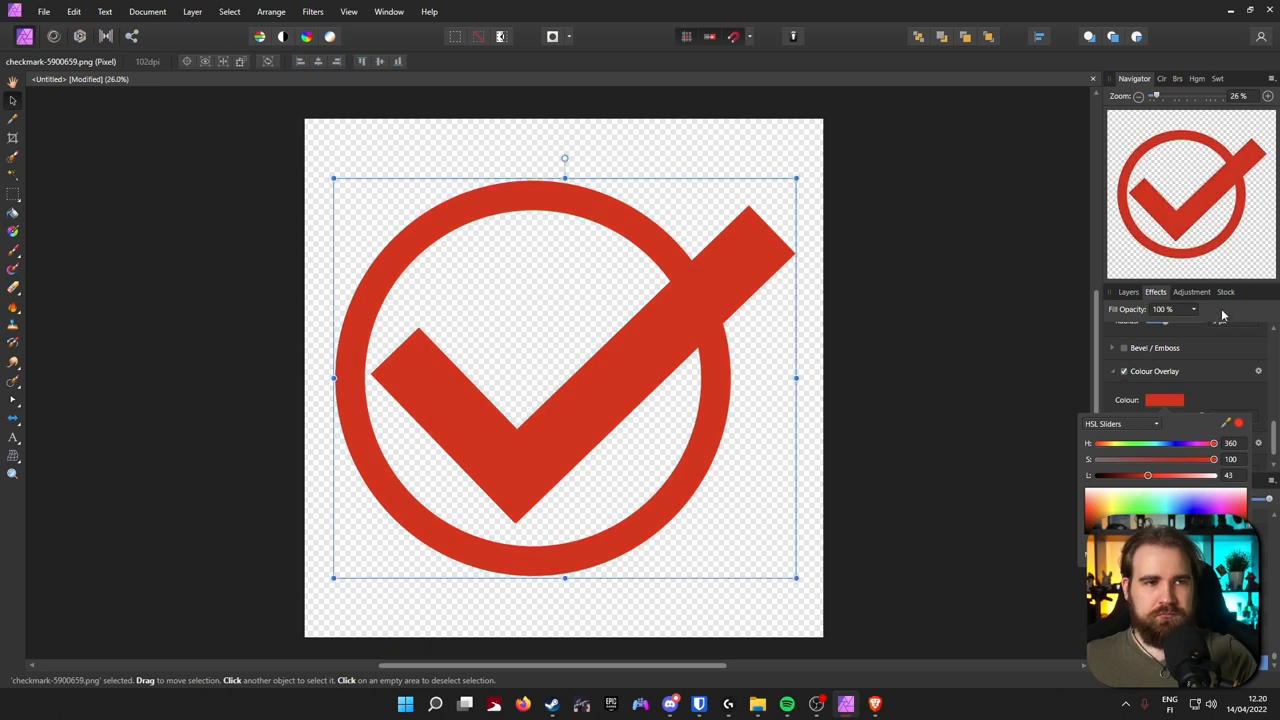
click(1128, 291)
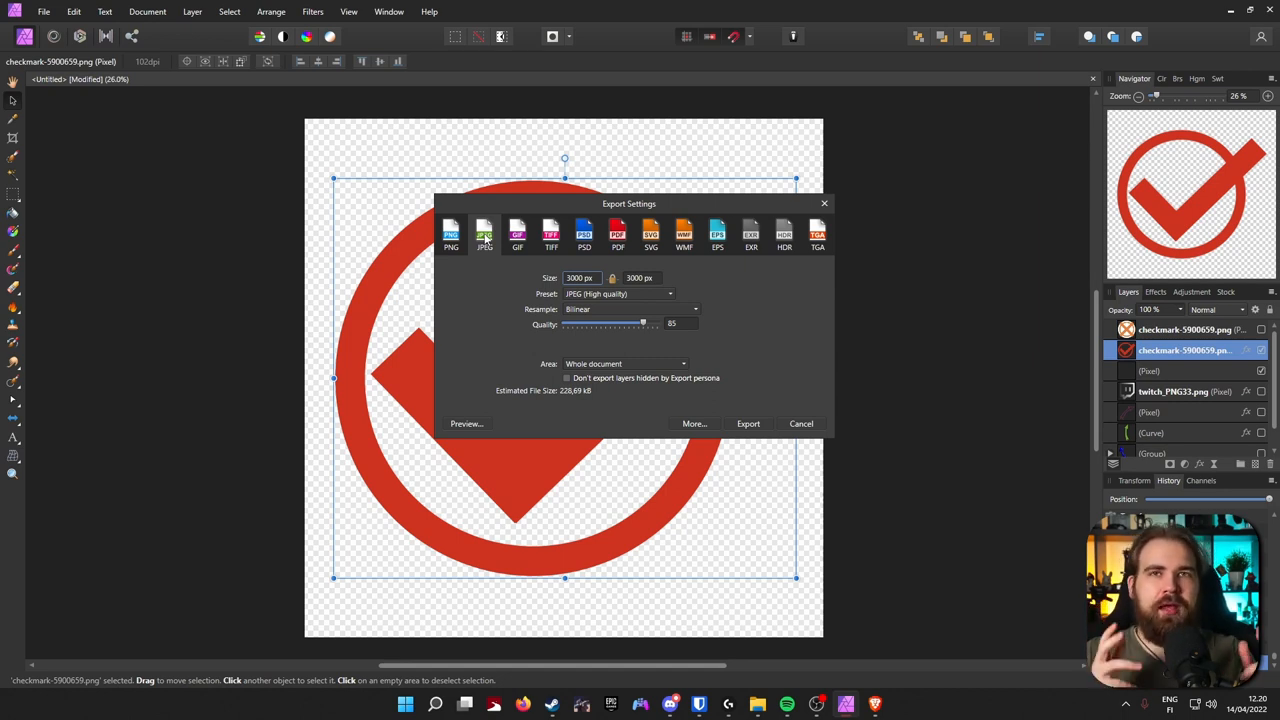
mouse_move(480, 209)
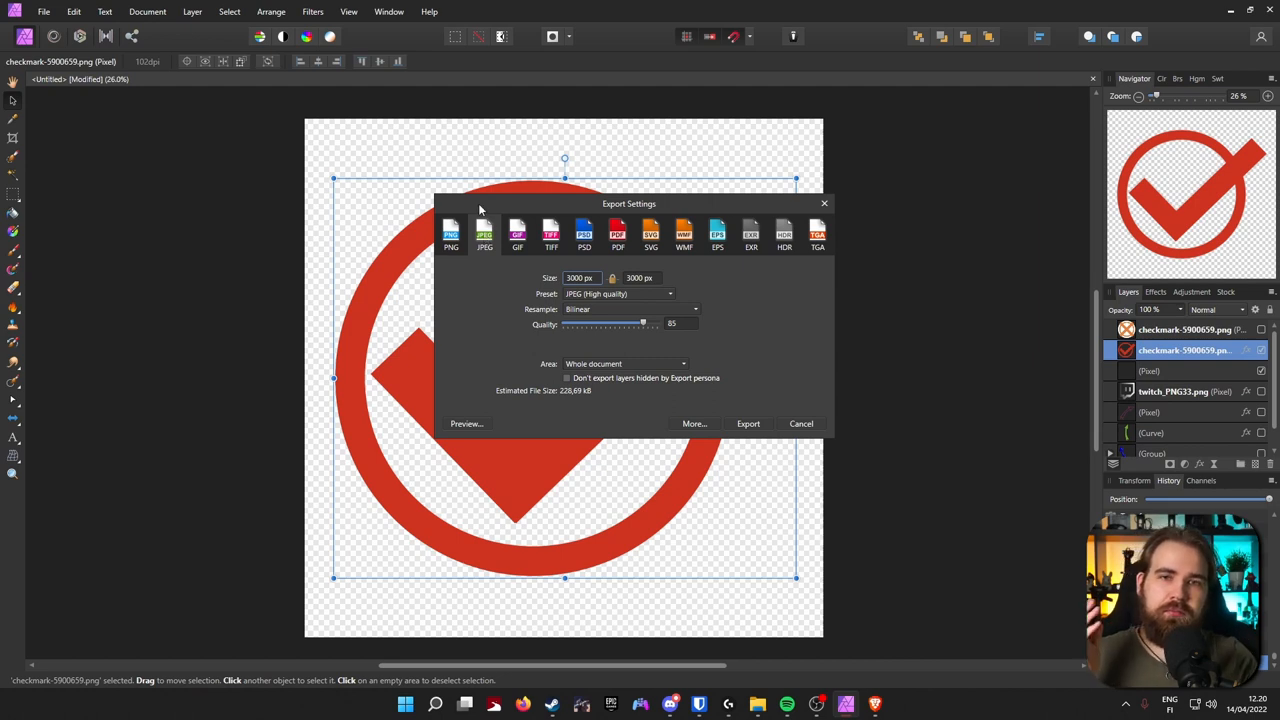
Export the red checkmark in PNG format as checkmark.png
click(451, 237)
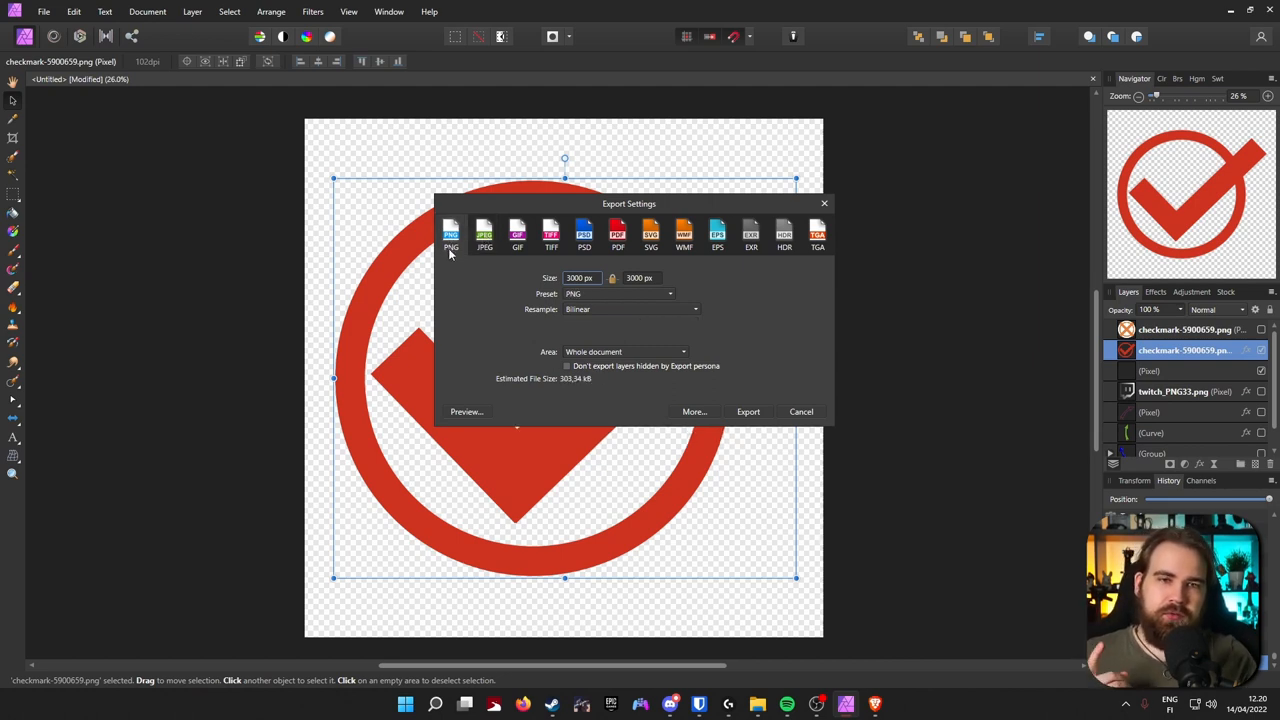
mouse_move(663, 323)
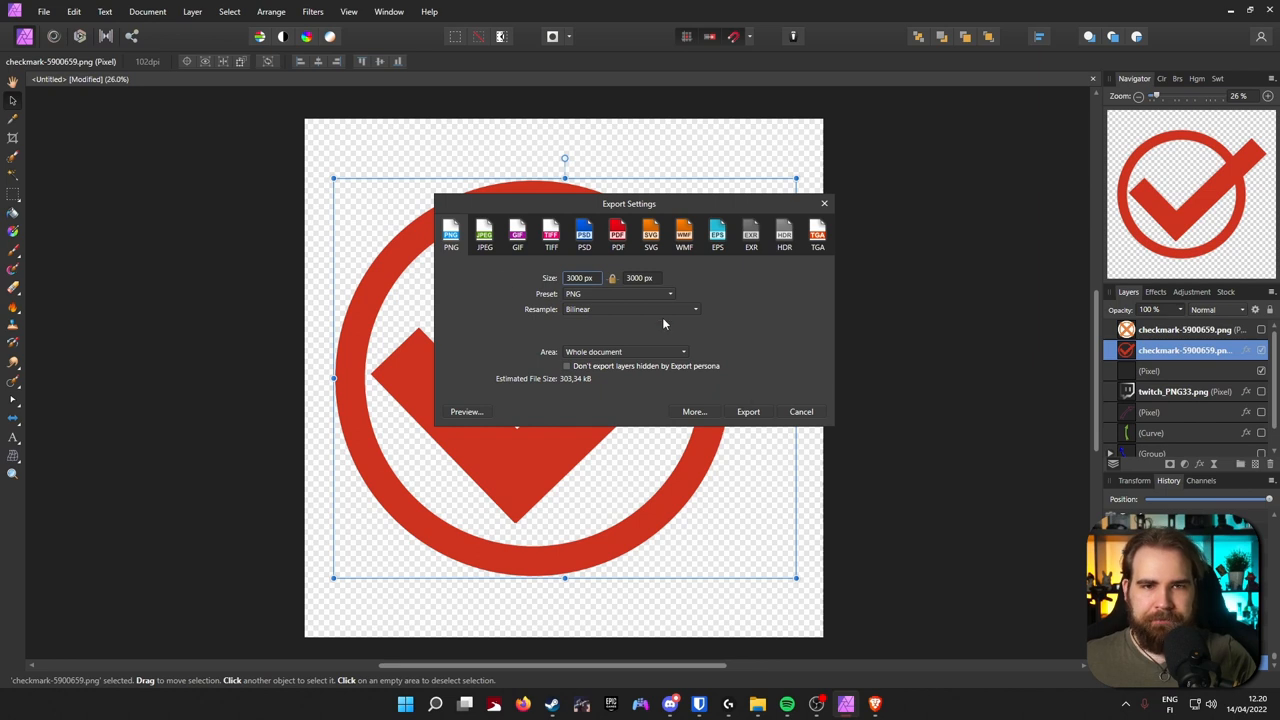
mouse_move(710, 378)
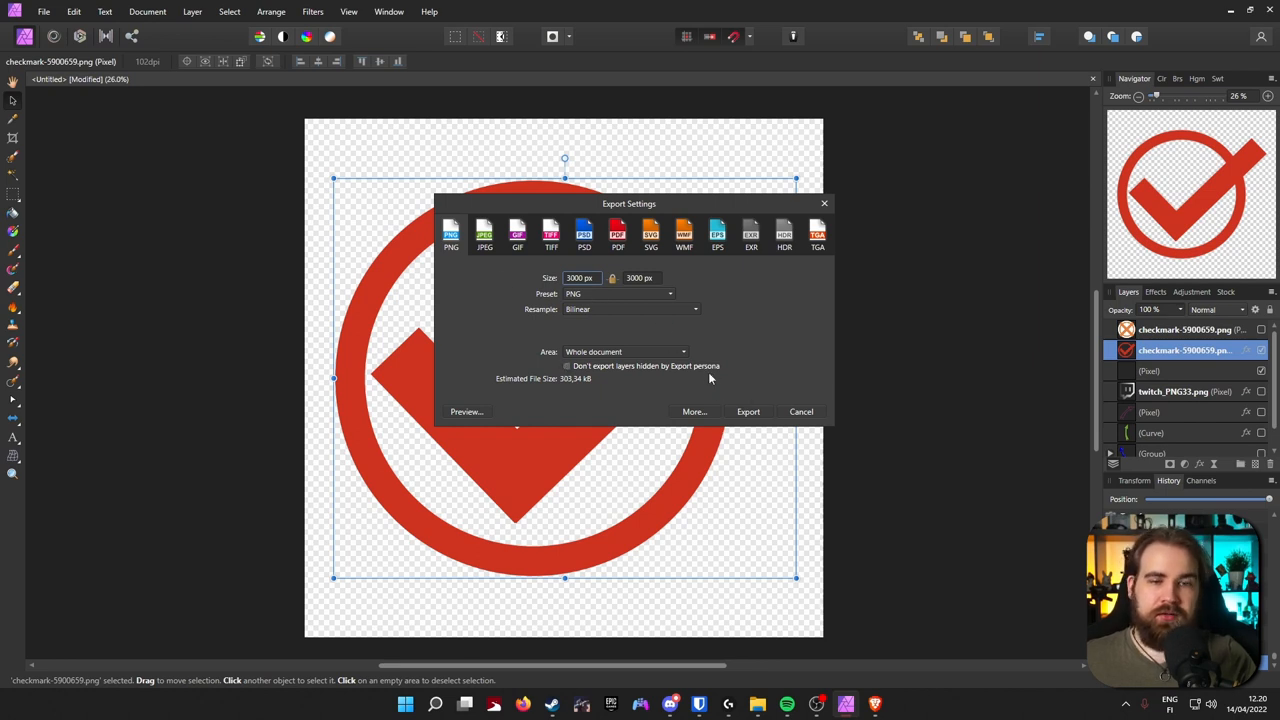
click(748, 411)
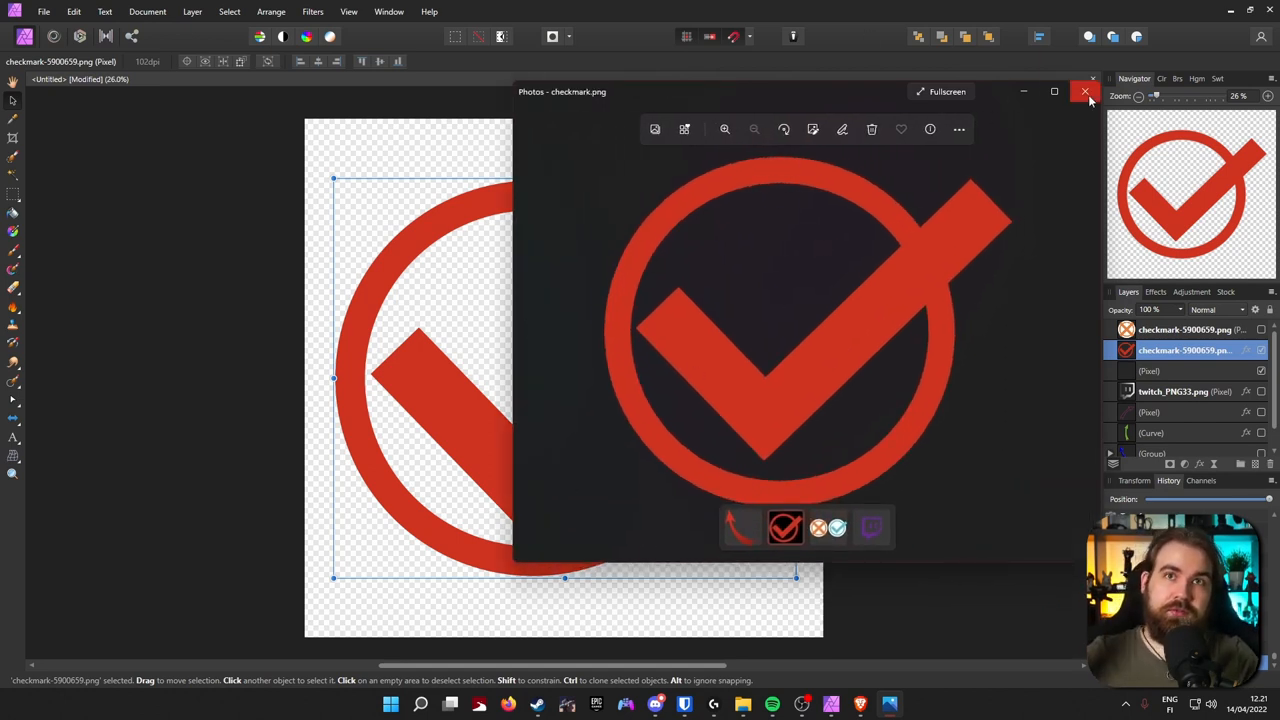
Close the exported preview and Save As the Affinity project checkmarkproject
click(1085, 91)
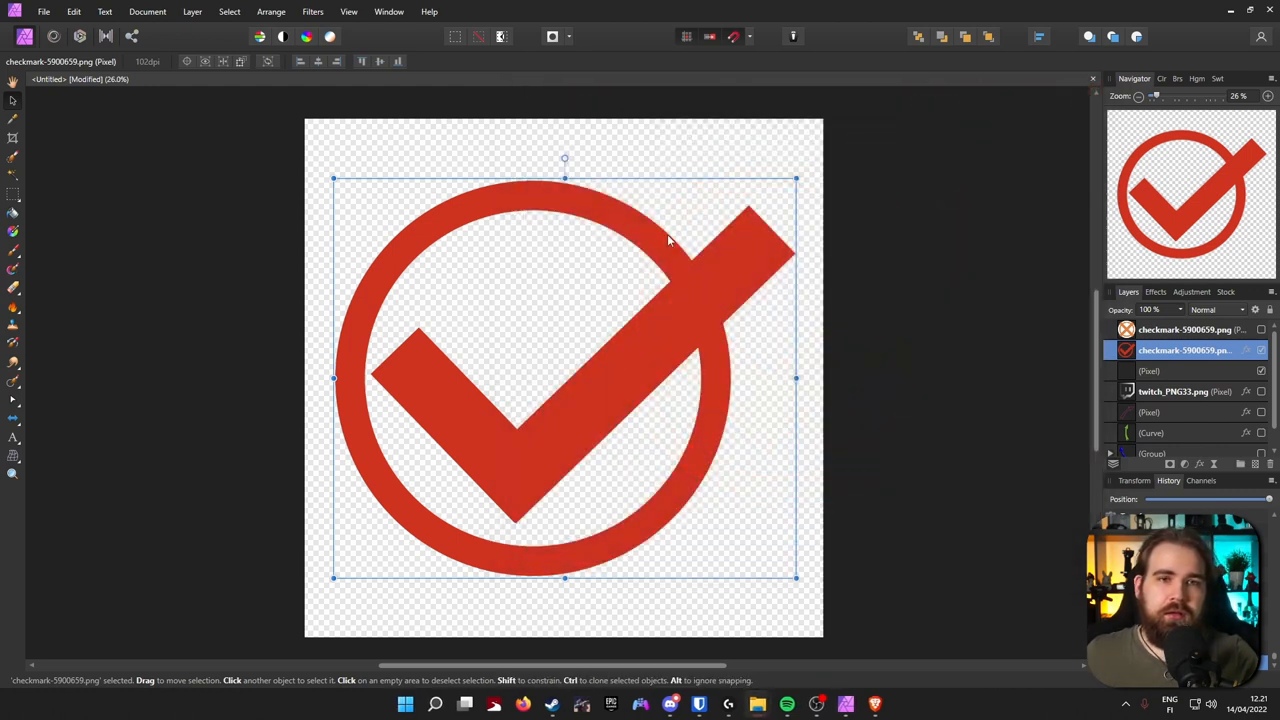
mouse_move(159, 100)
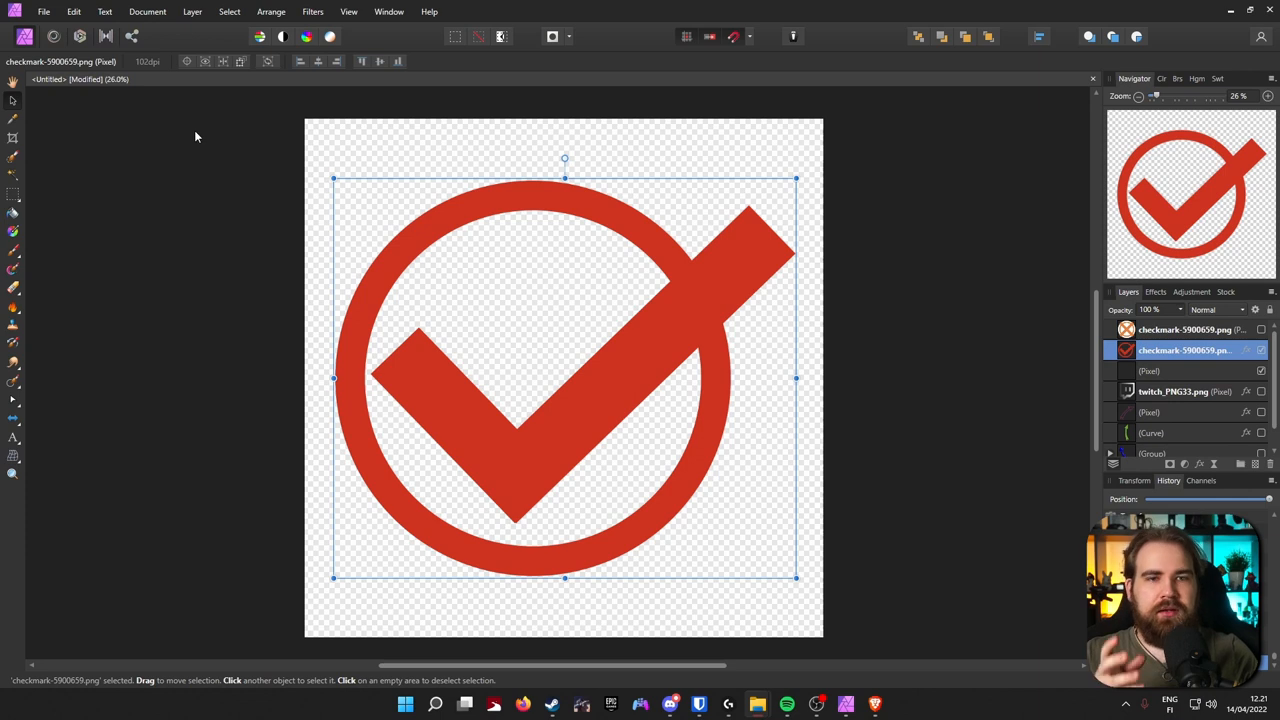
mouse_move(242, 187)
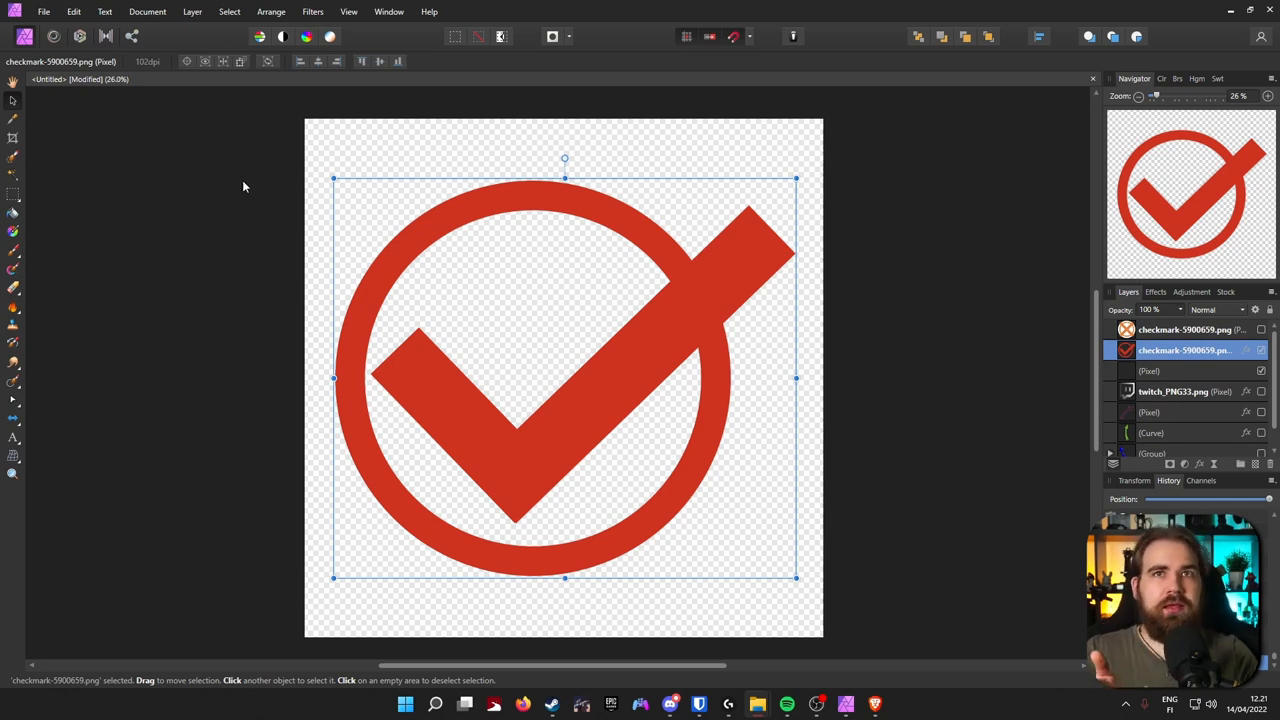
click(44, 11)
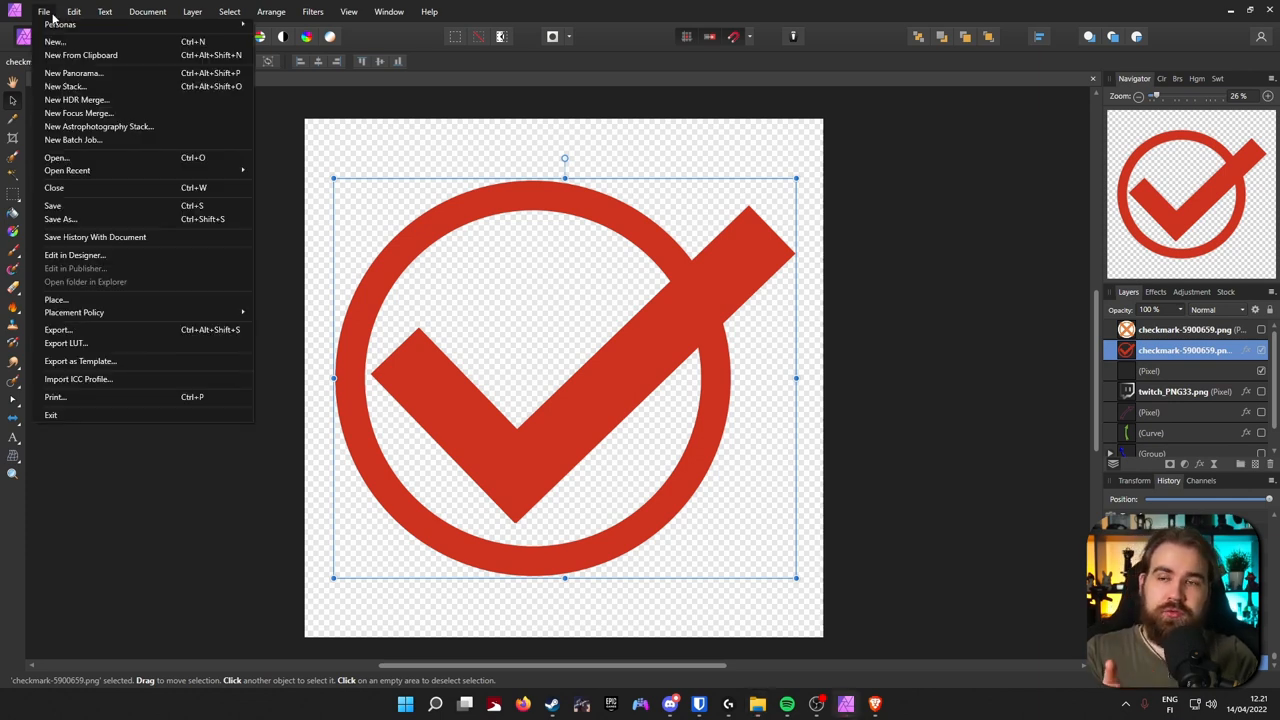
mouse_move(60, 219)
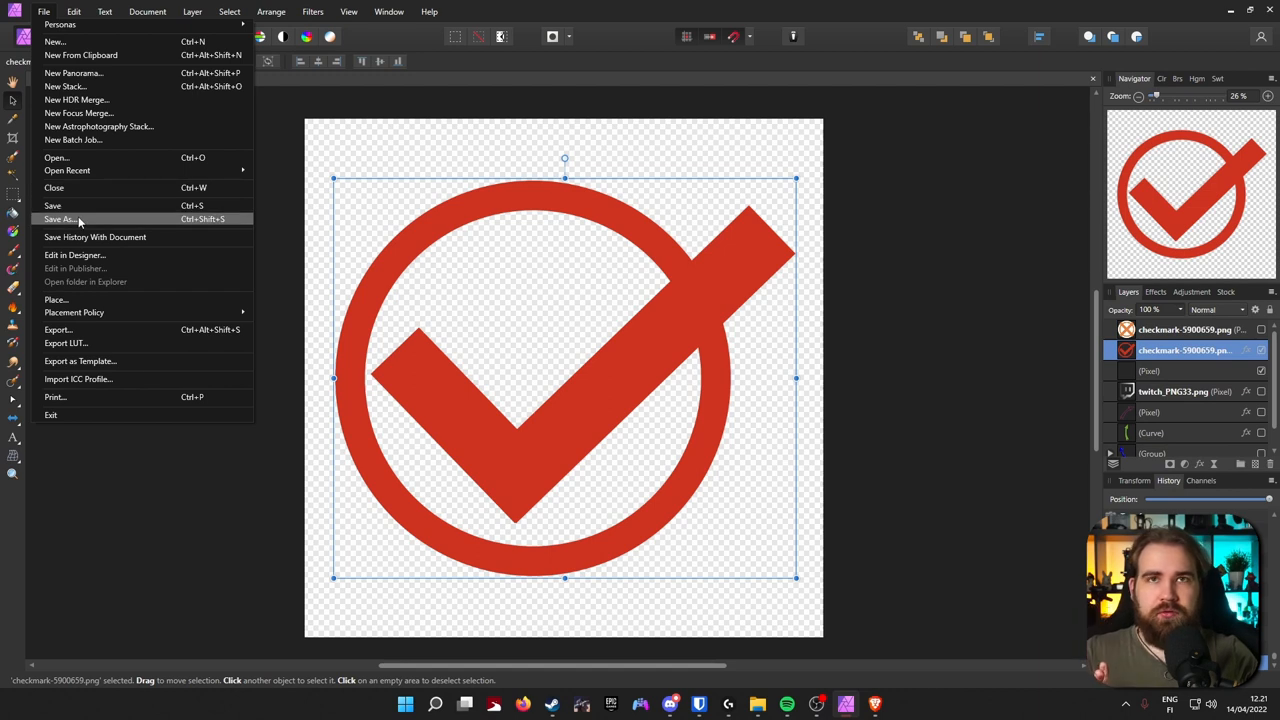
click(58, 219)
text(checkmarkpro)
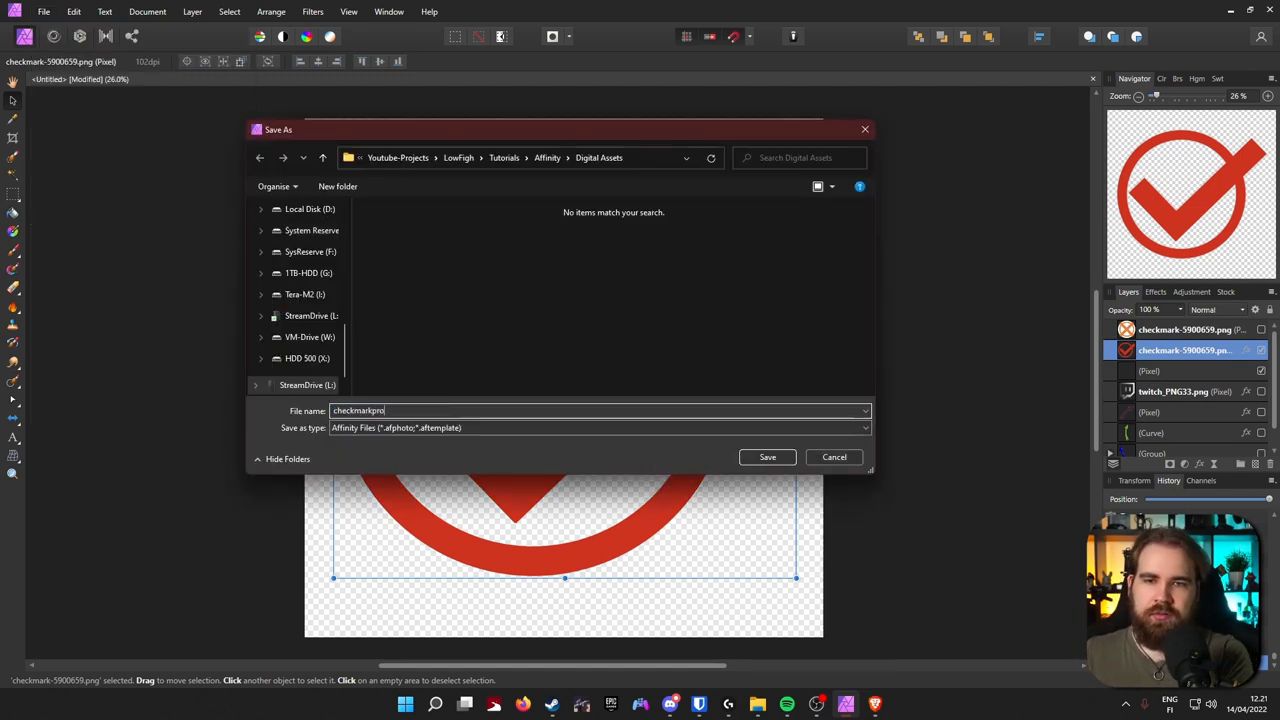
click(767, 457)
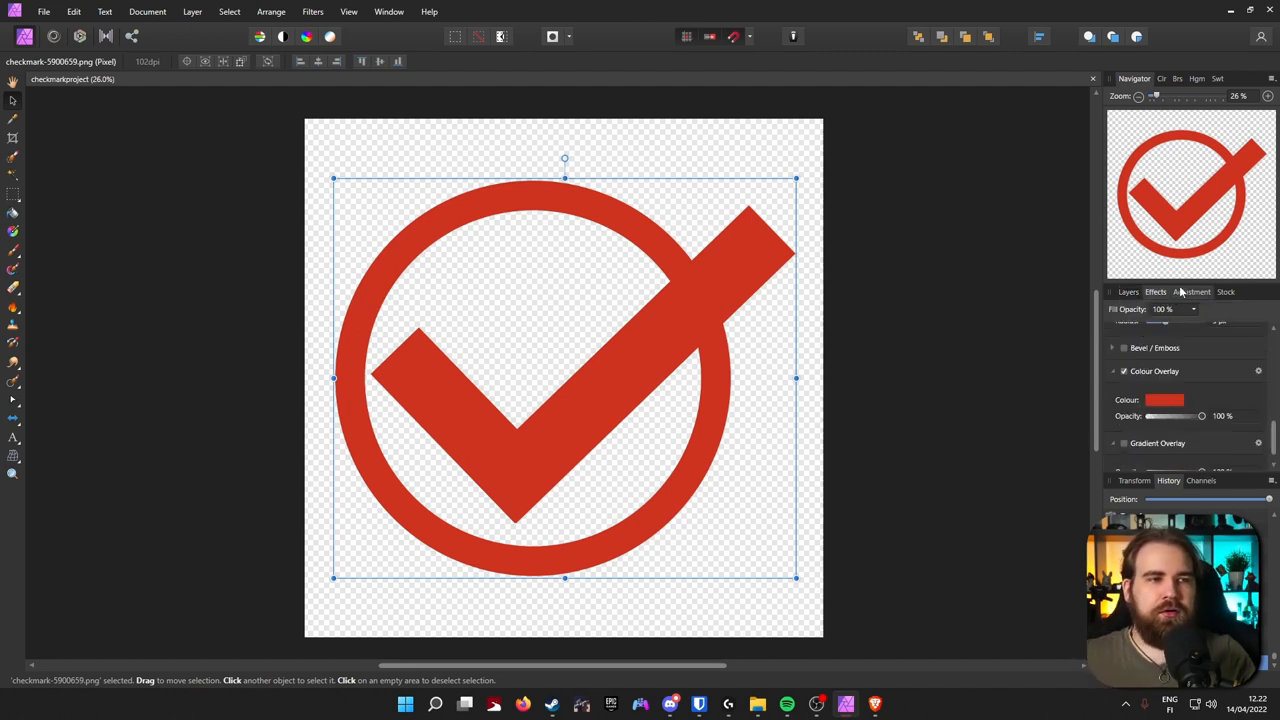
Enable a raised 3D bevel effect on the checkmark and increase its radius
click(1191, 291)
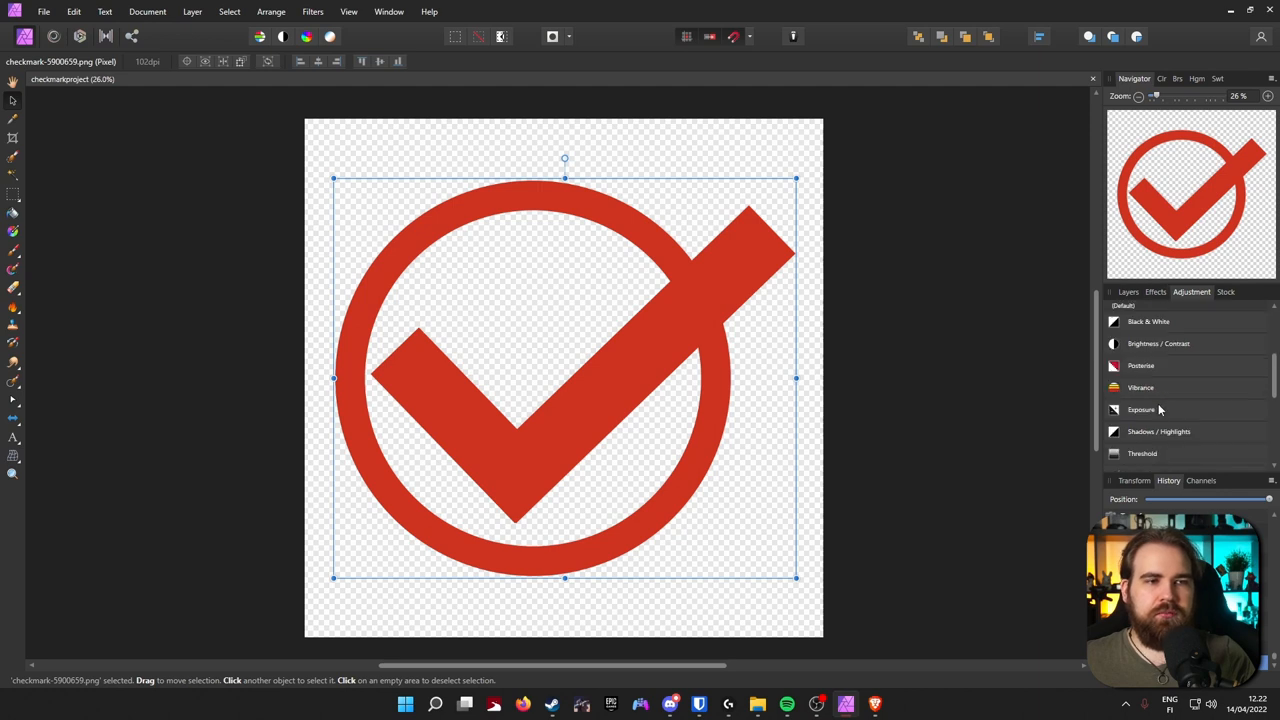
click(1155, 291)
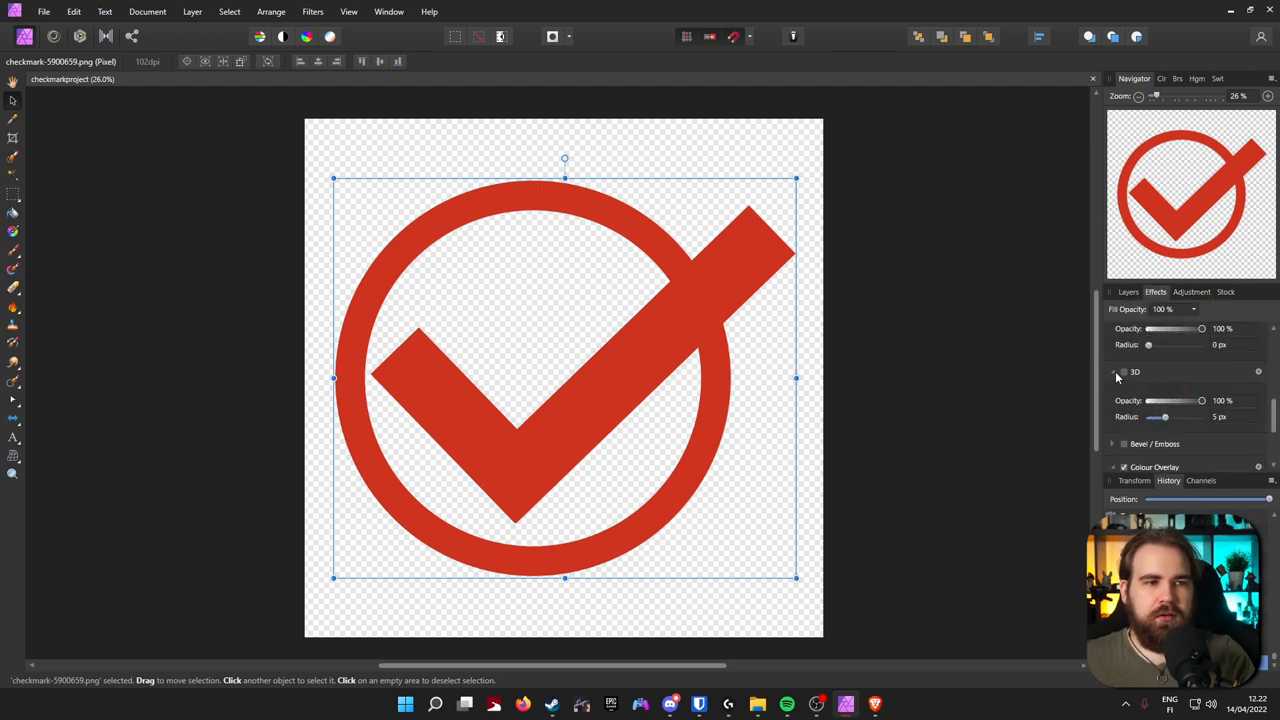
drag(1165, 417, 1186, 417)
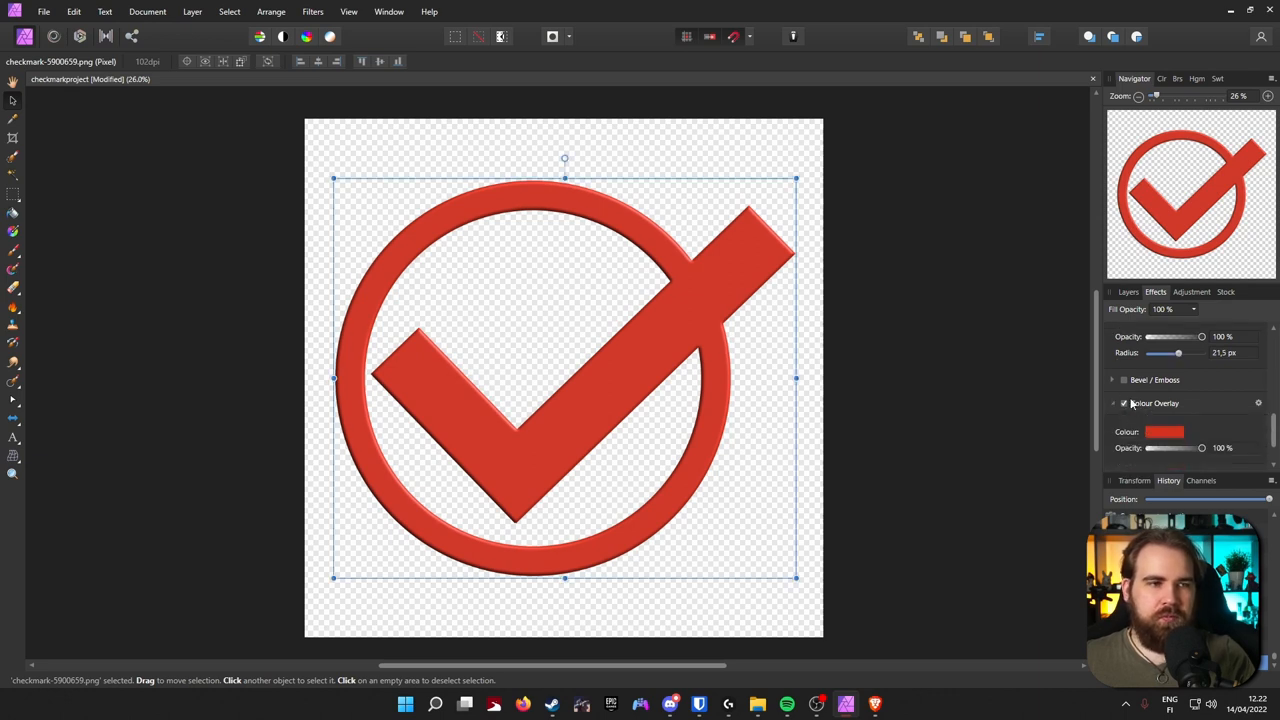
Shift the checkmark's Colour Overlay hue from red to golden yellow
click(1124, 379)
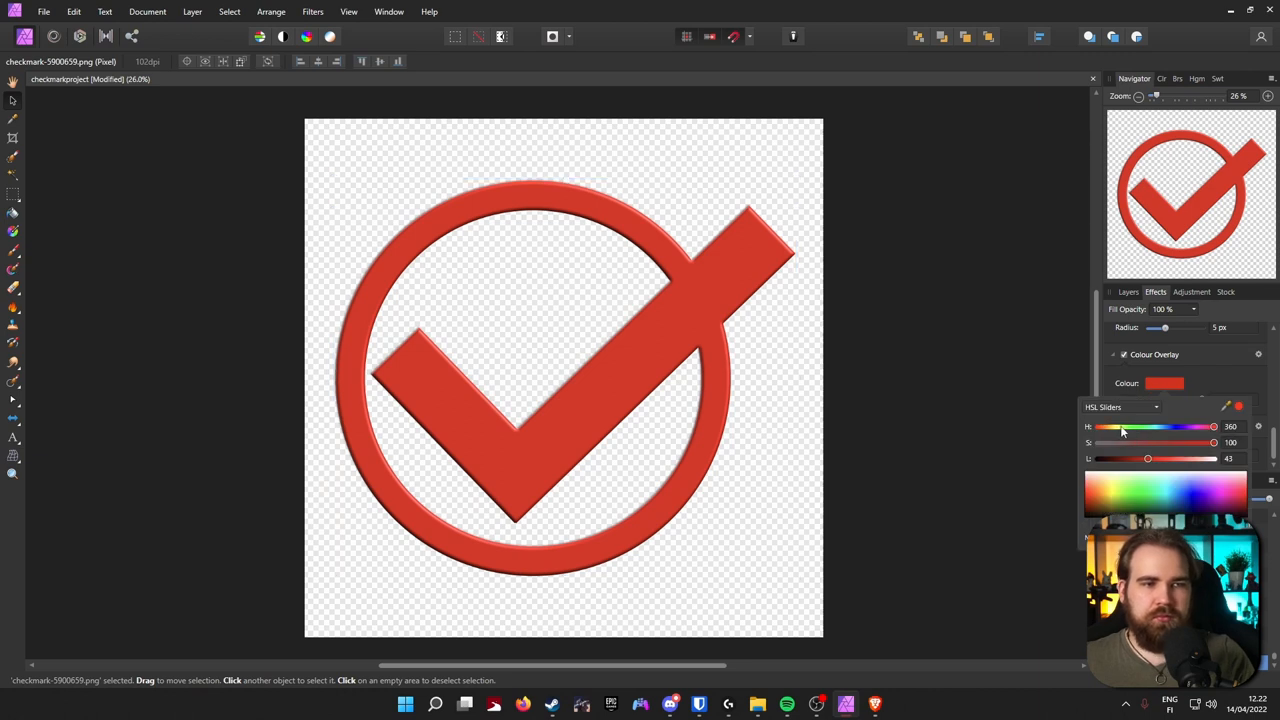
drag(1213, 427, 1113, 427)
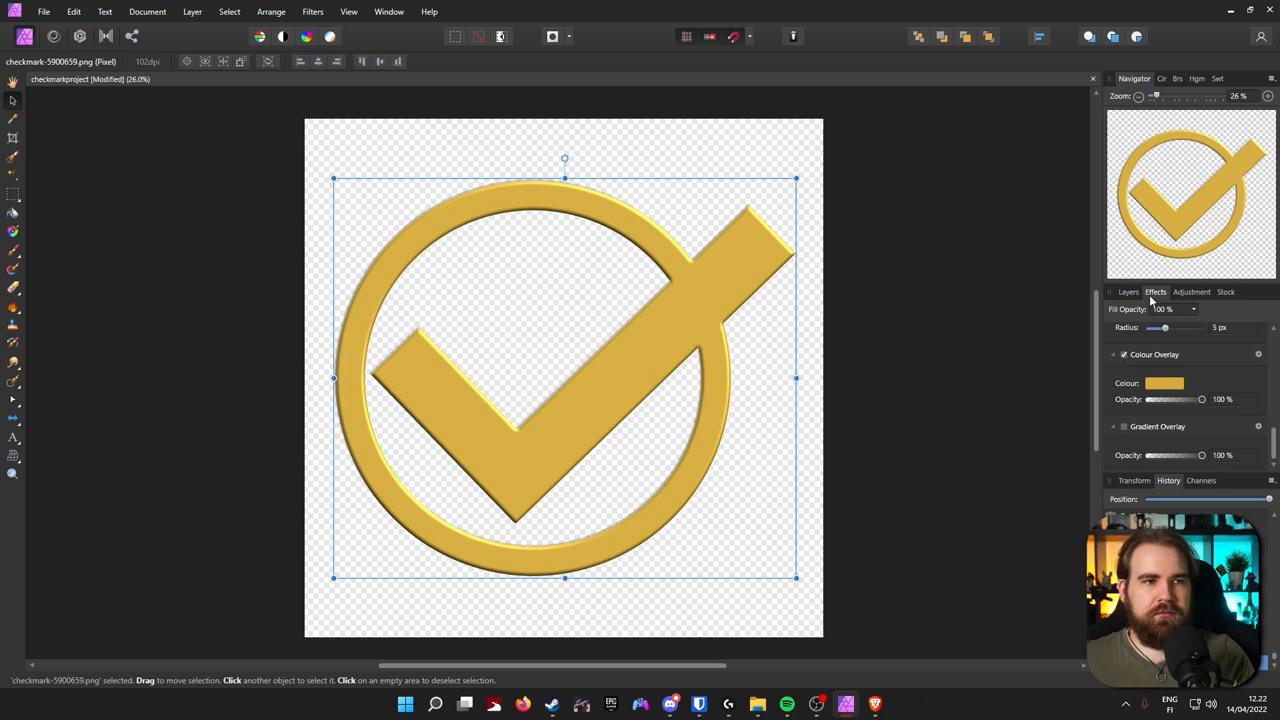
click(1128, 291)
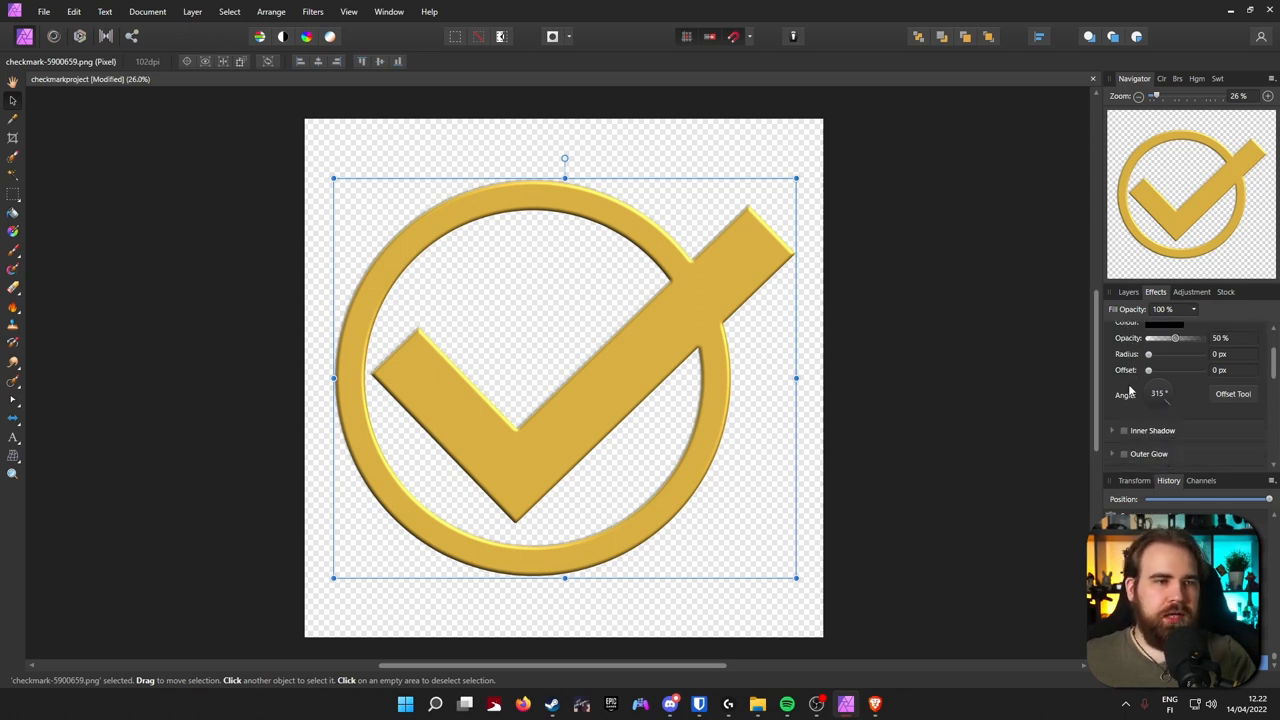
Add an outer shadow (radius ~22 px, offset ~47 px, opacity 71%) and recentre the checkmark
drag(1148, 354, 1177, 354)
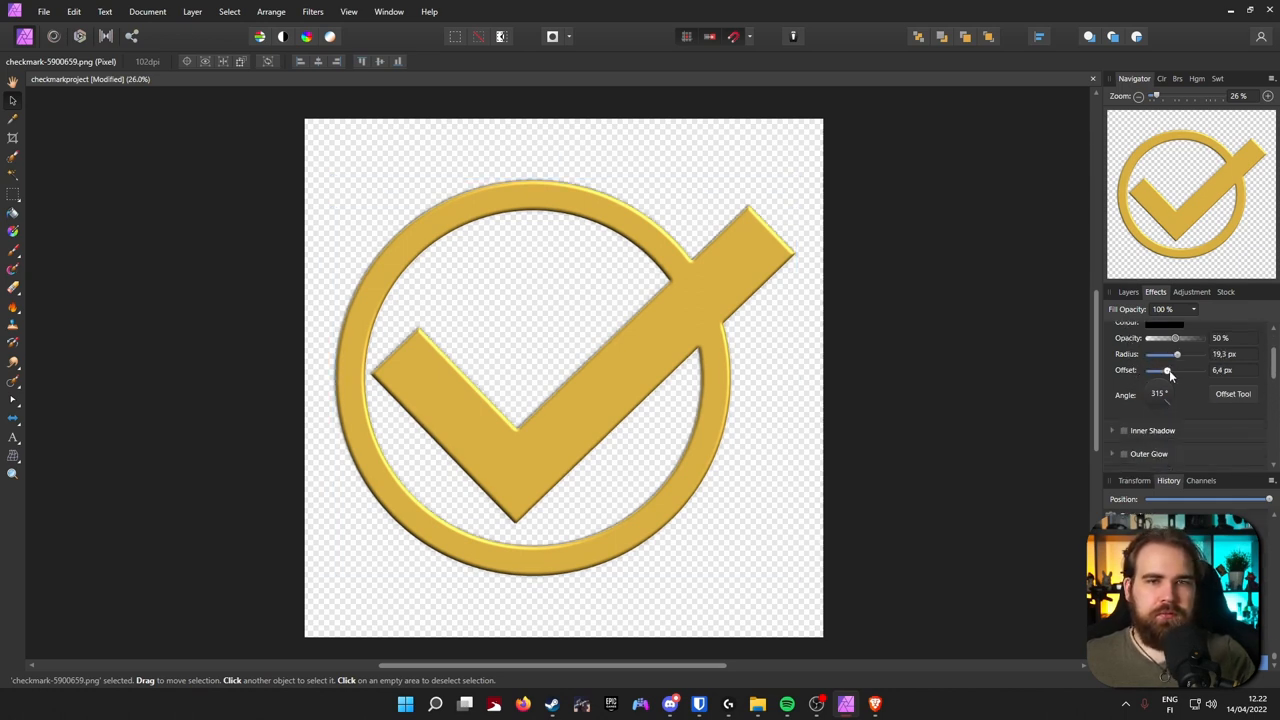
drag(1165, 370, 1195, 370)
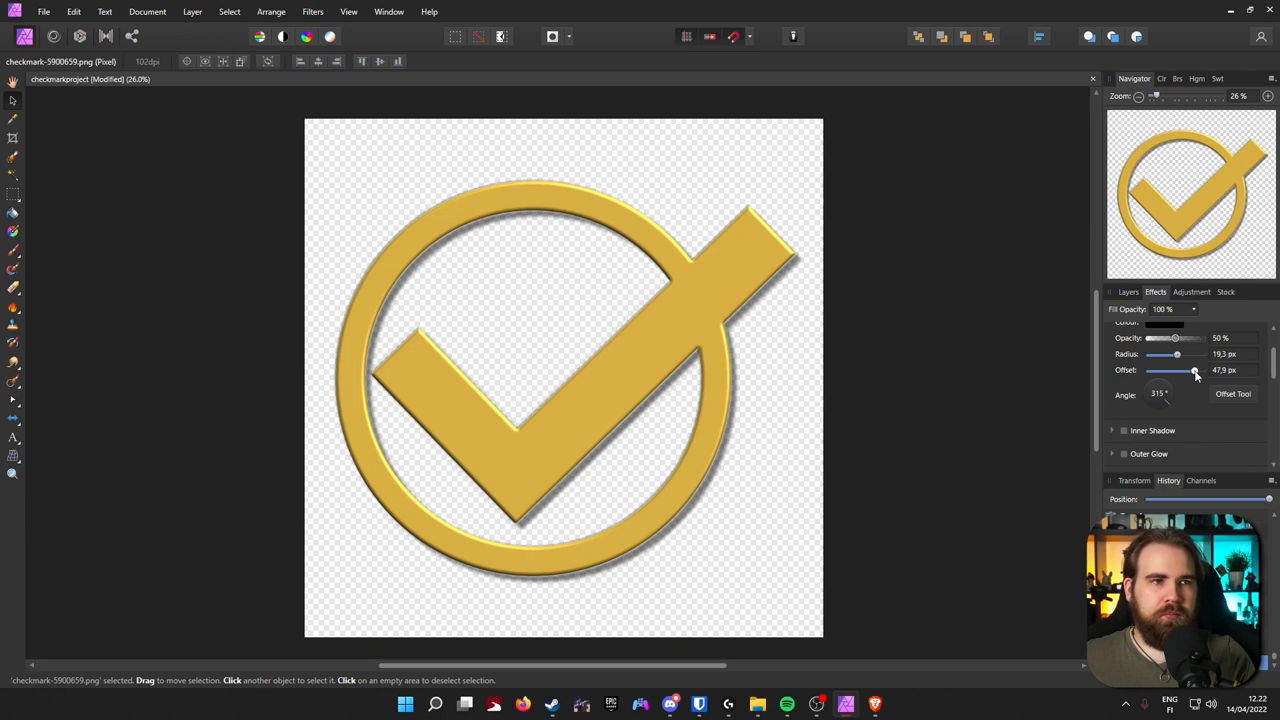
drag(1190, 354, 1168, 354)
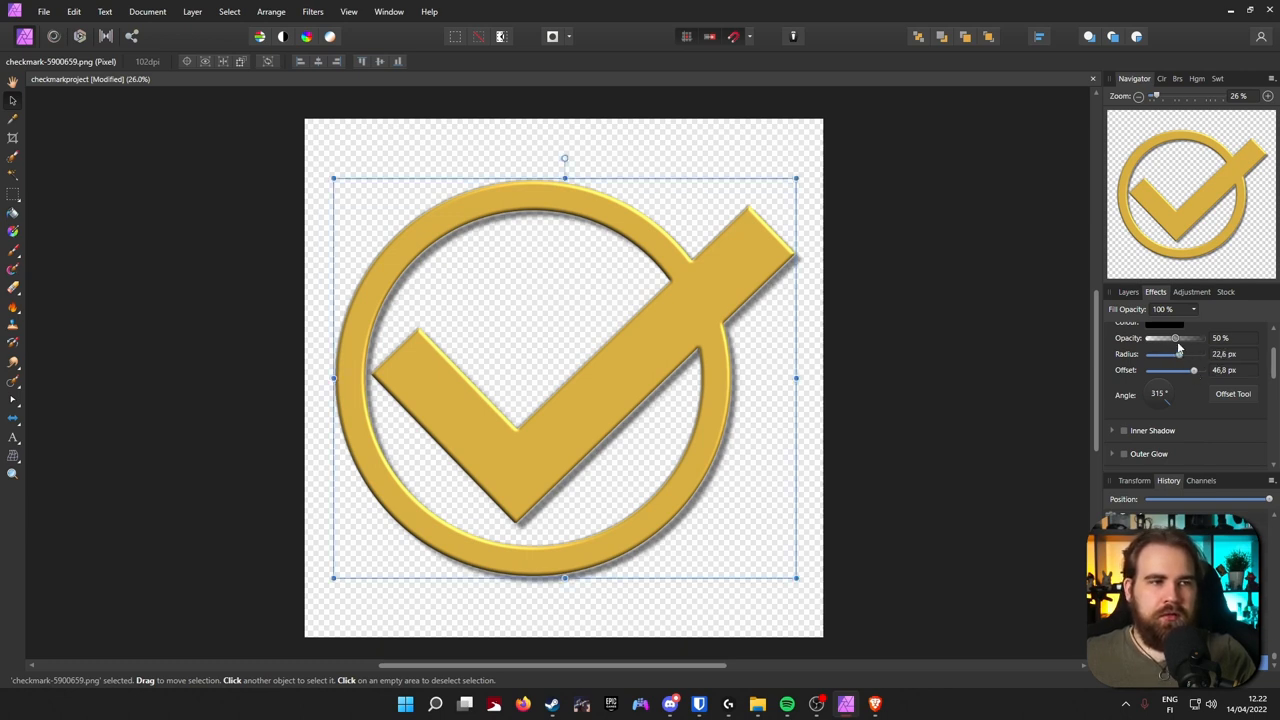
drag(1174, 338, 1188, 338)
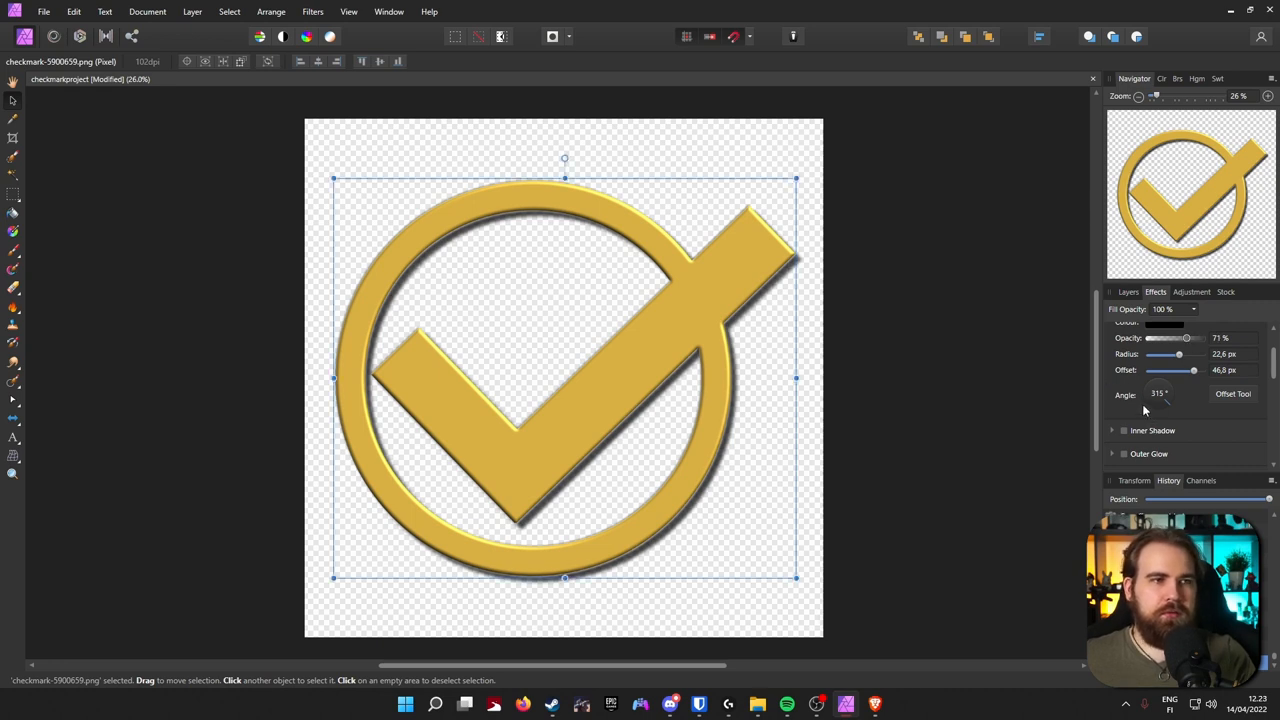
mouse_move(233, 138)
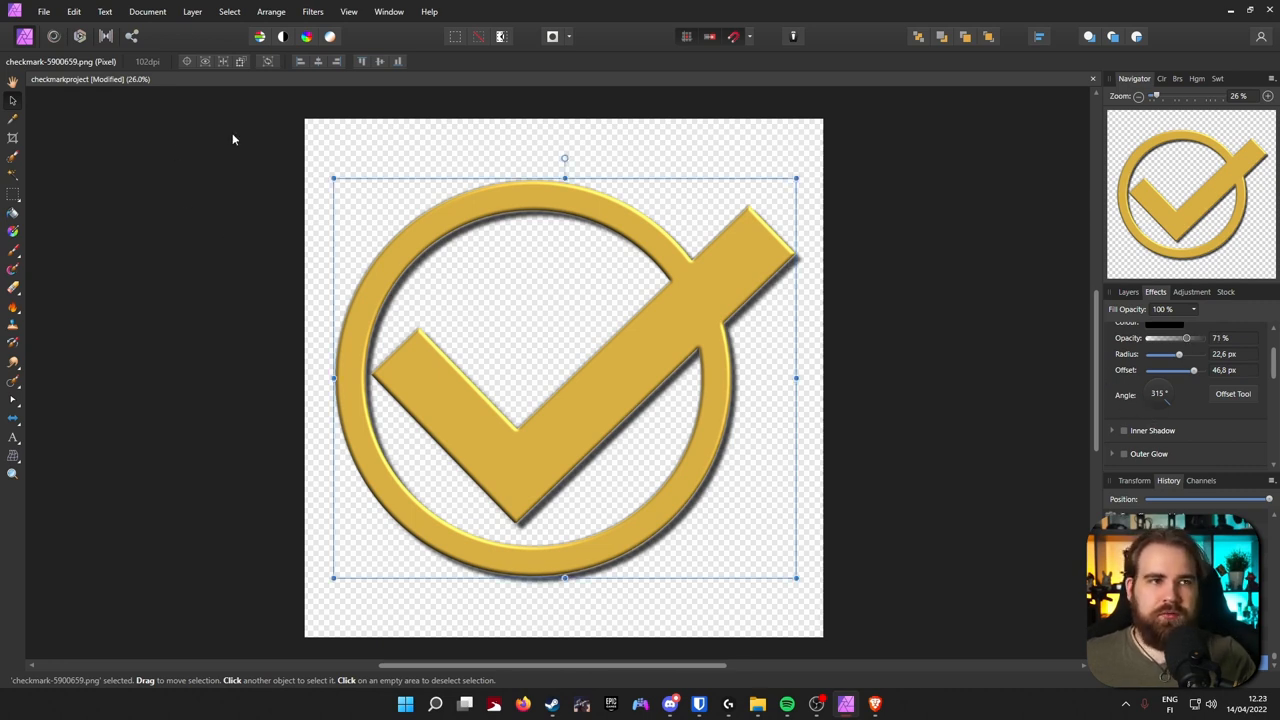
mouse_move(507, 296)
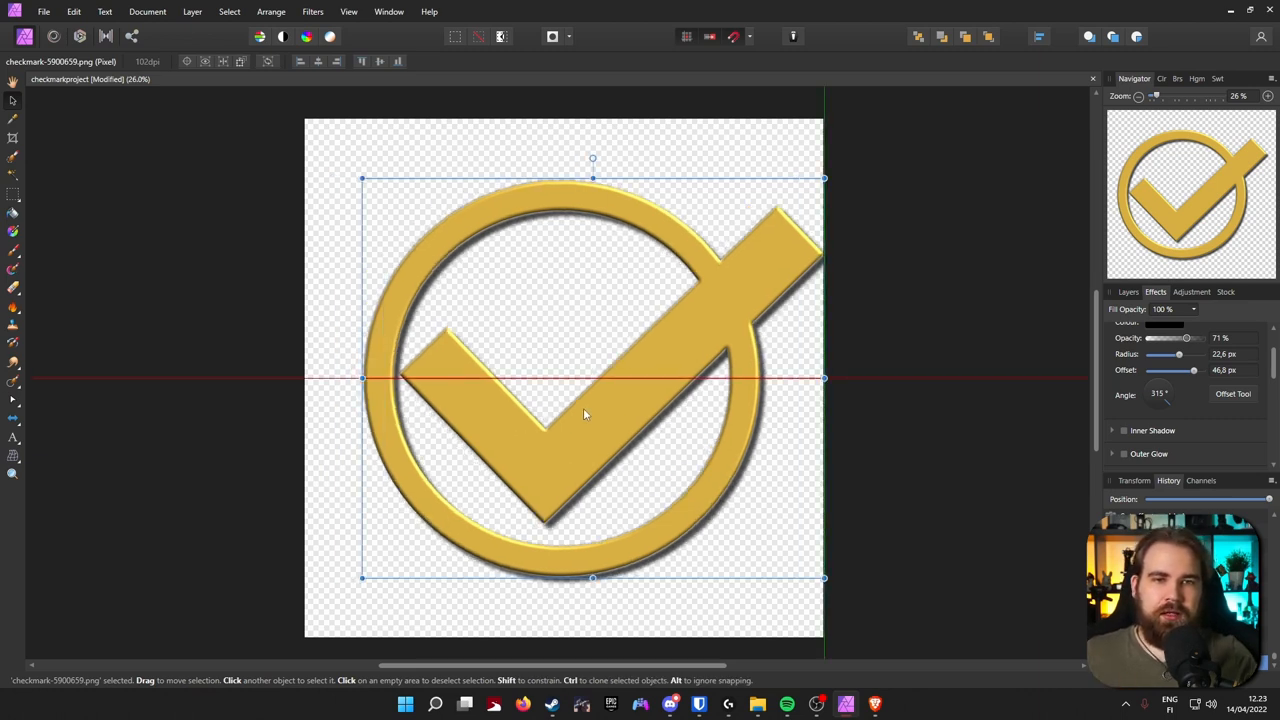
drag(585, 414, 560, 414)
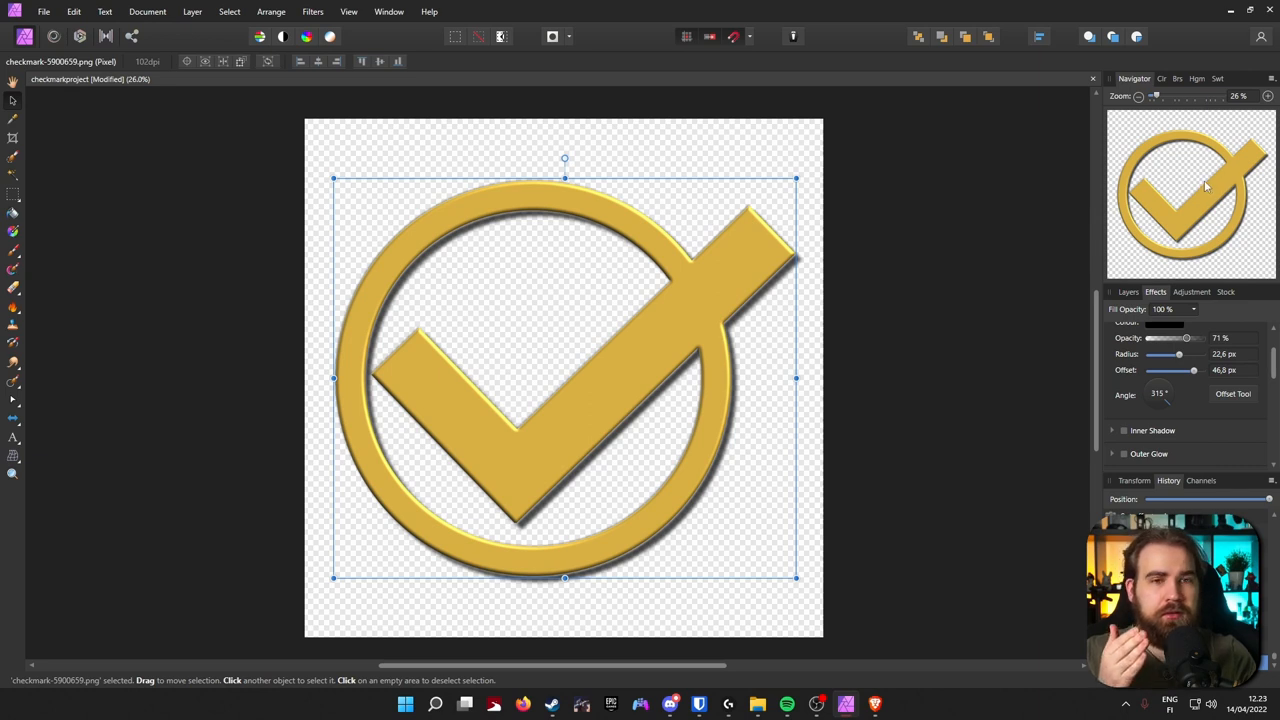
mouse_move(603, 379)
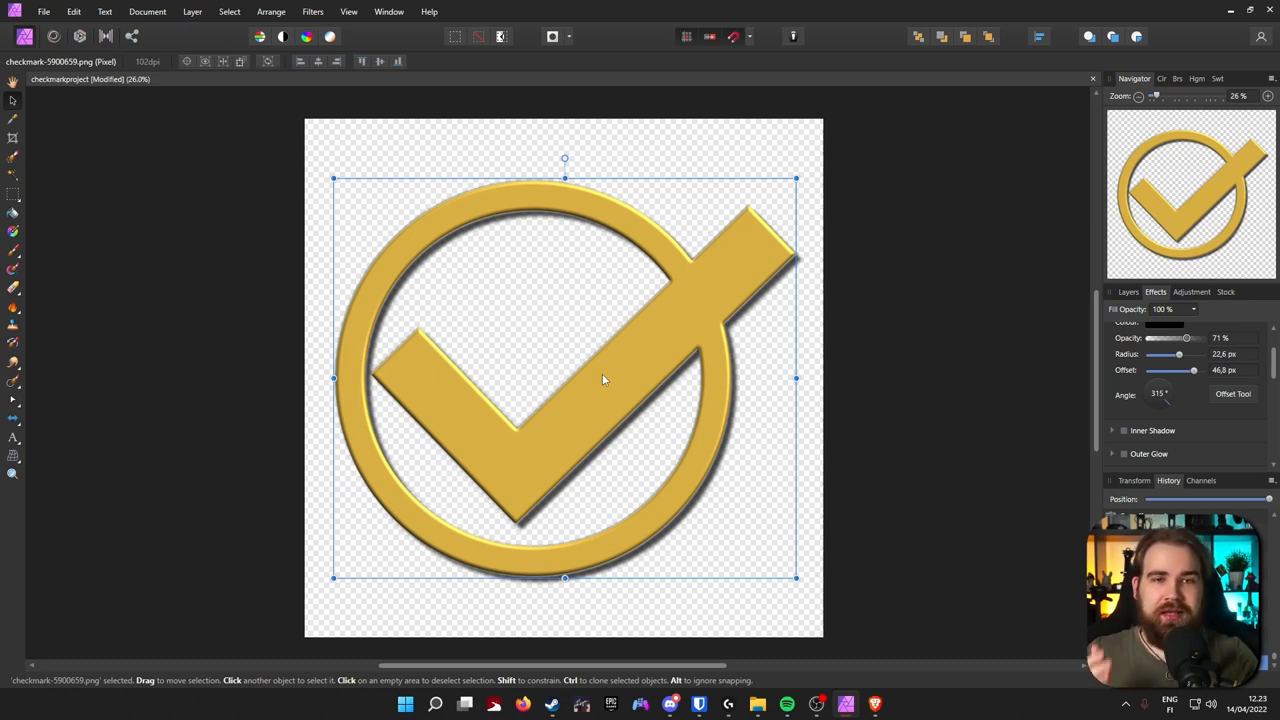
mouse_move(1155, 280)
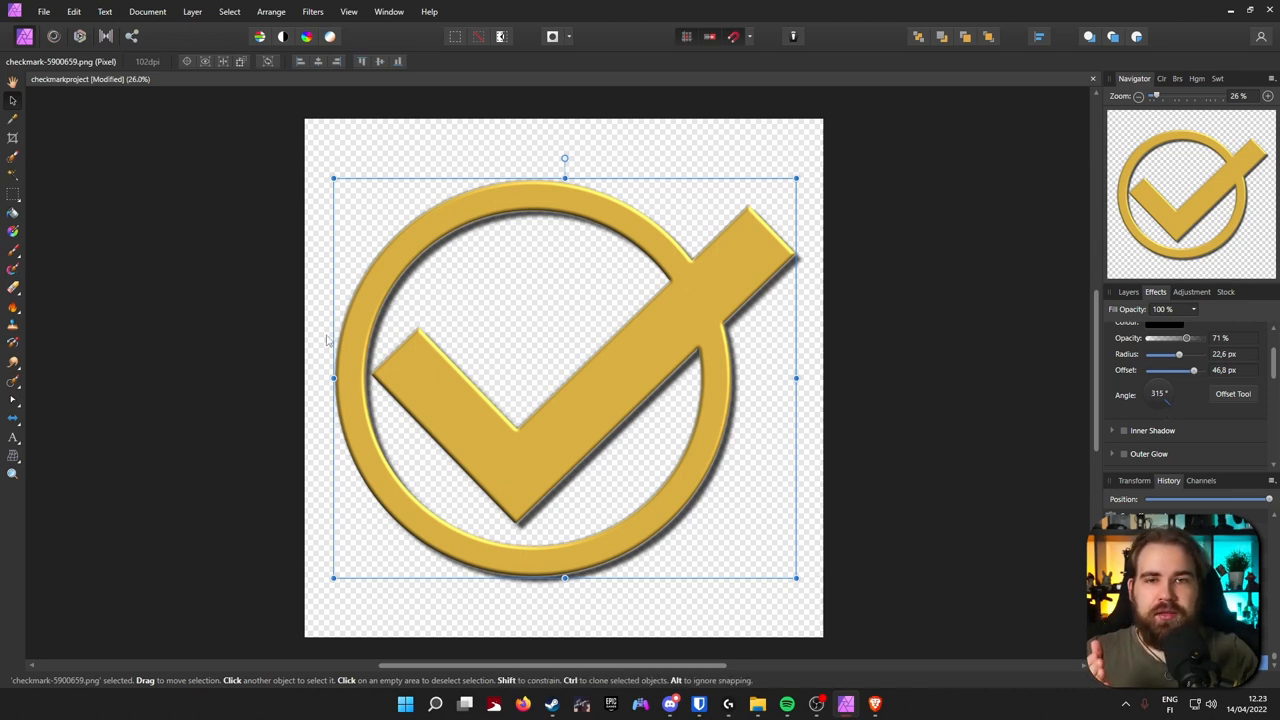
mouse_move(886, 381)
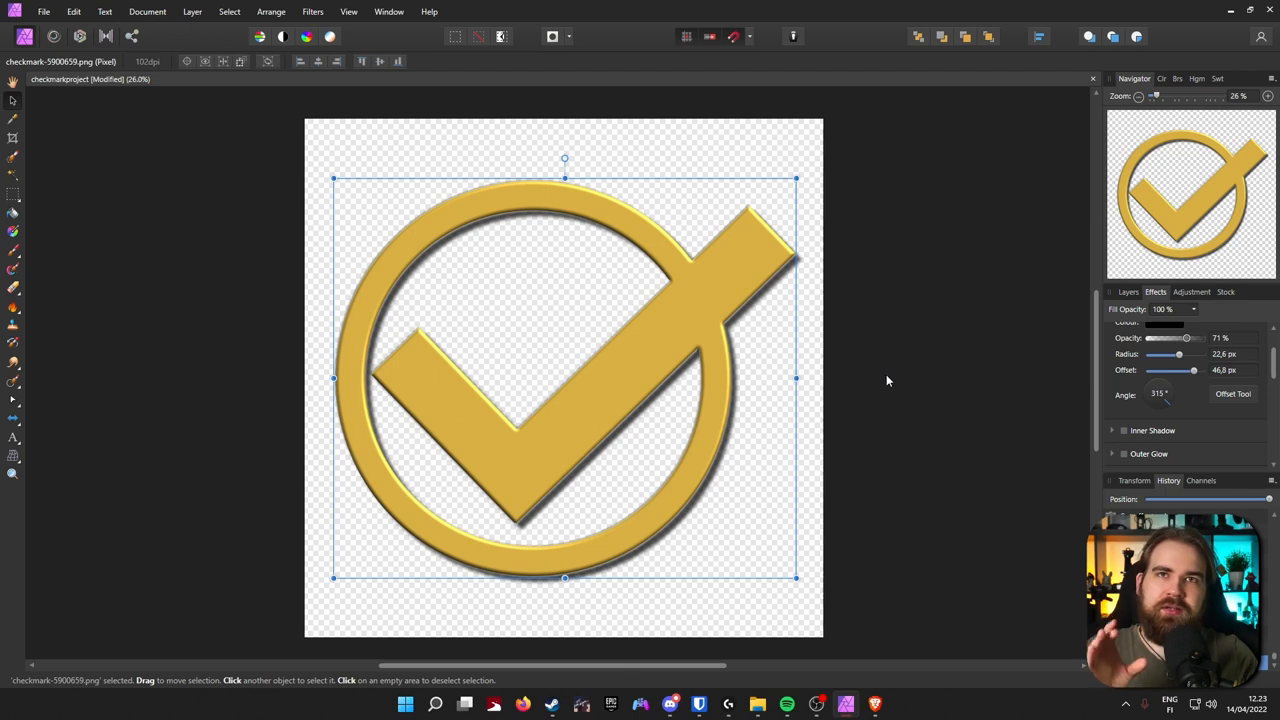
mouse_move(880, 384)
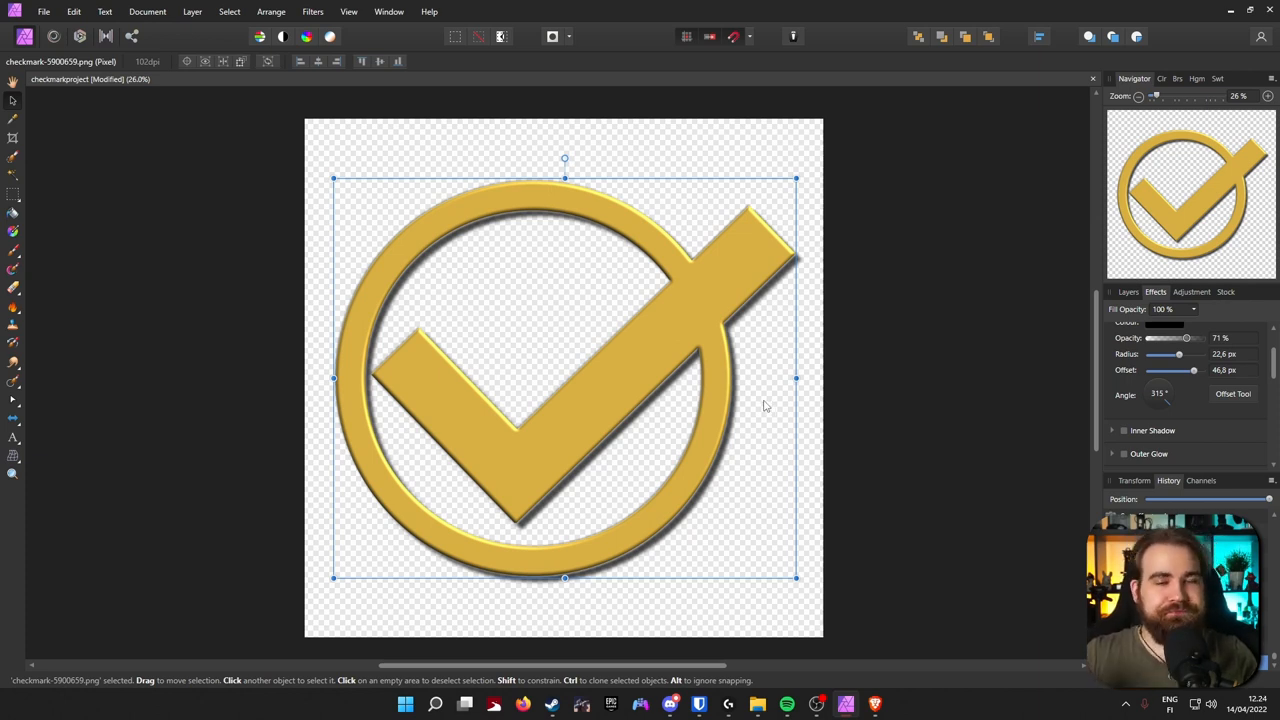
Export the gold, shadowed checkmark as a PNG into the Digital Assets folder
click(44, 11)
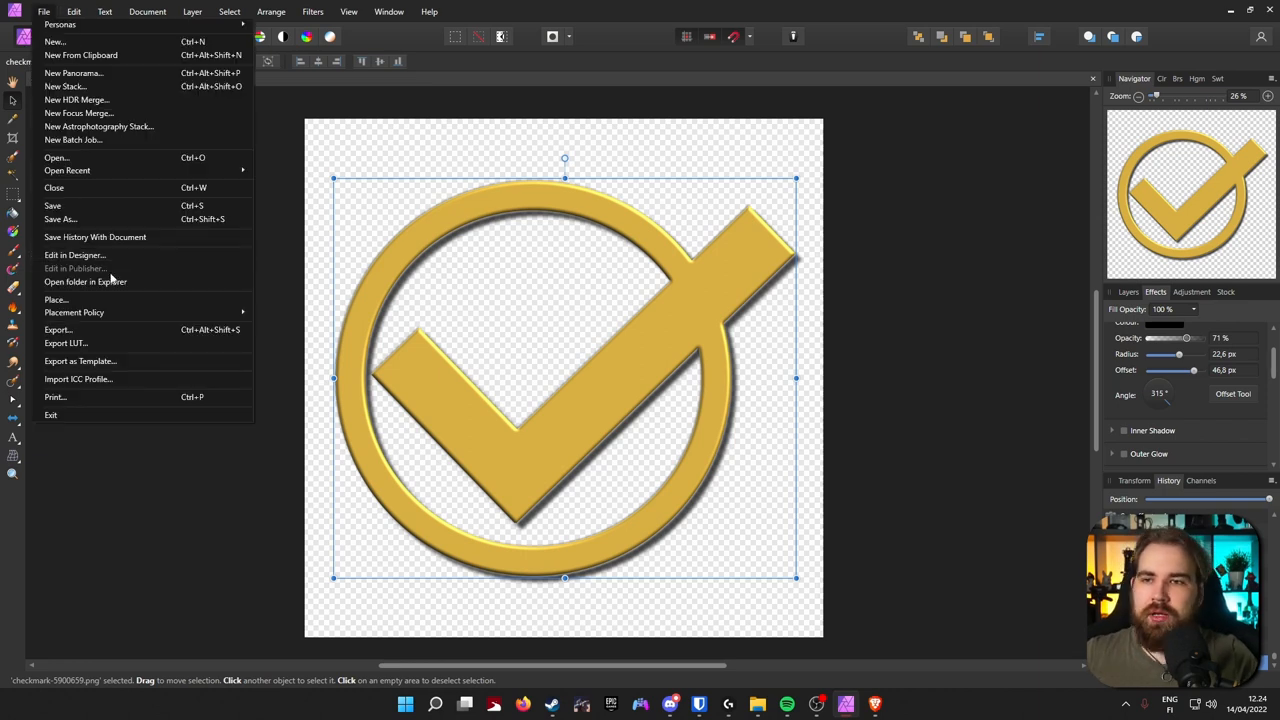
click(57, 329)
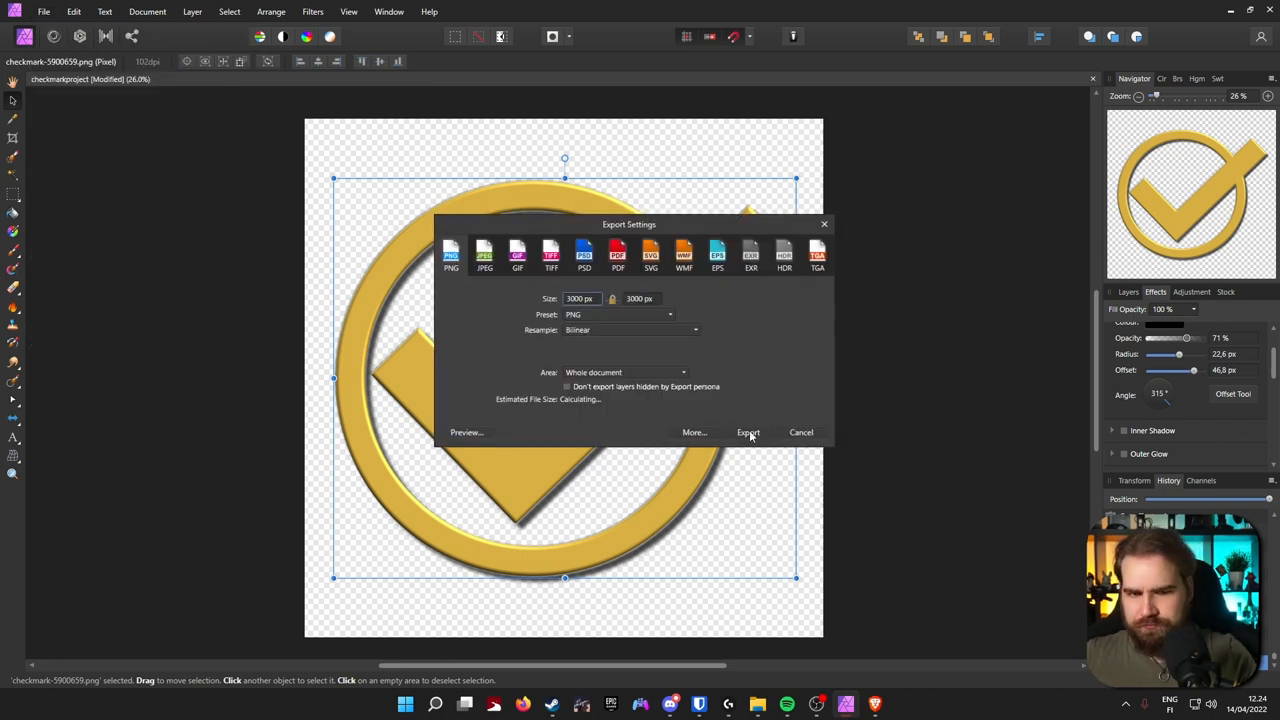
click(748, 432)
text(checkmarkyellowsh)
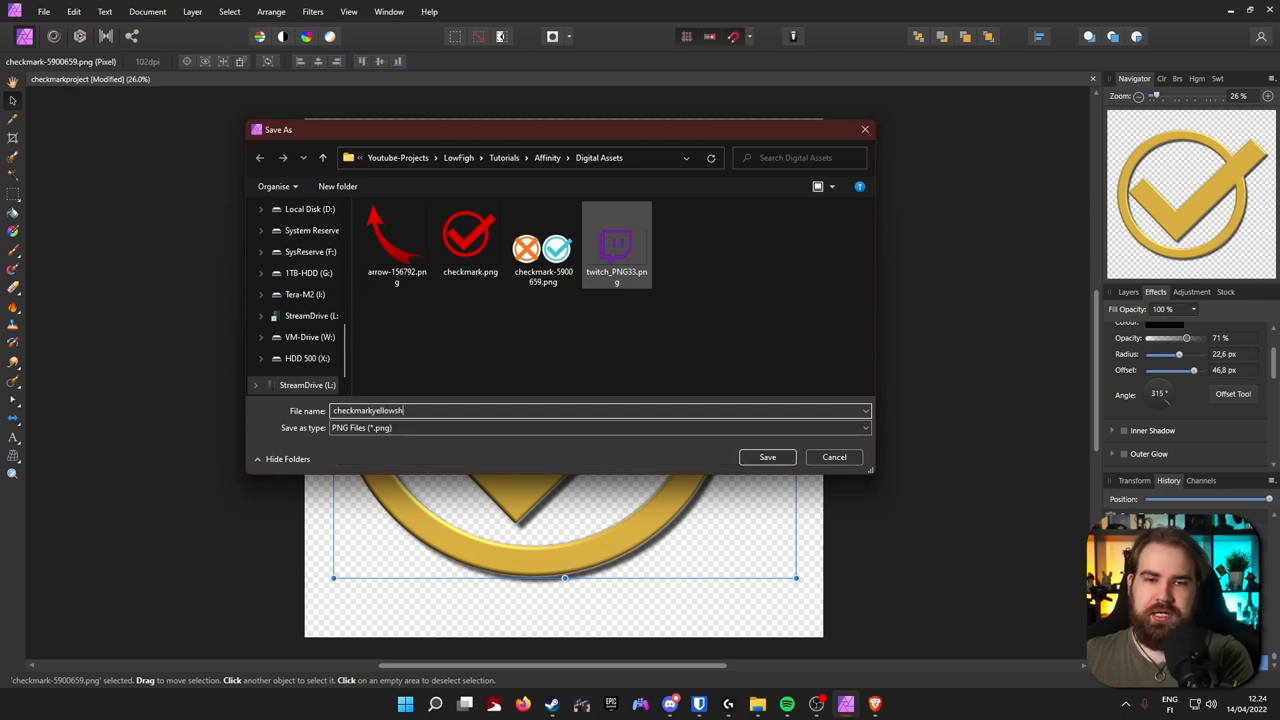
click(767, 457)
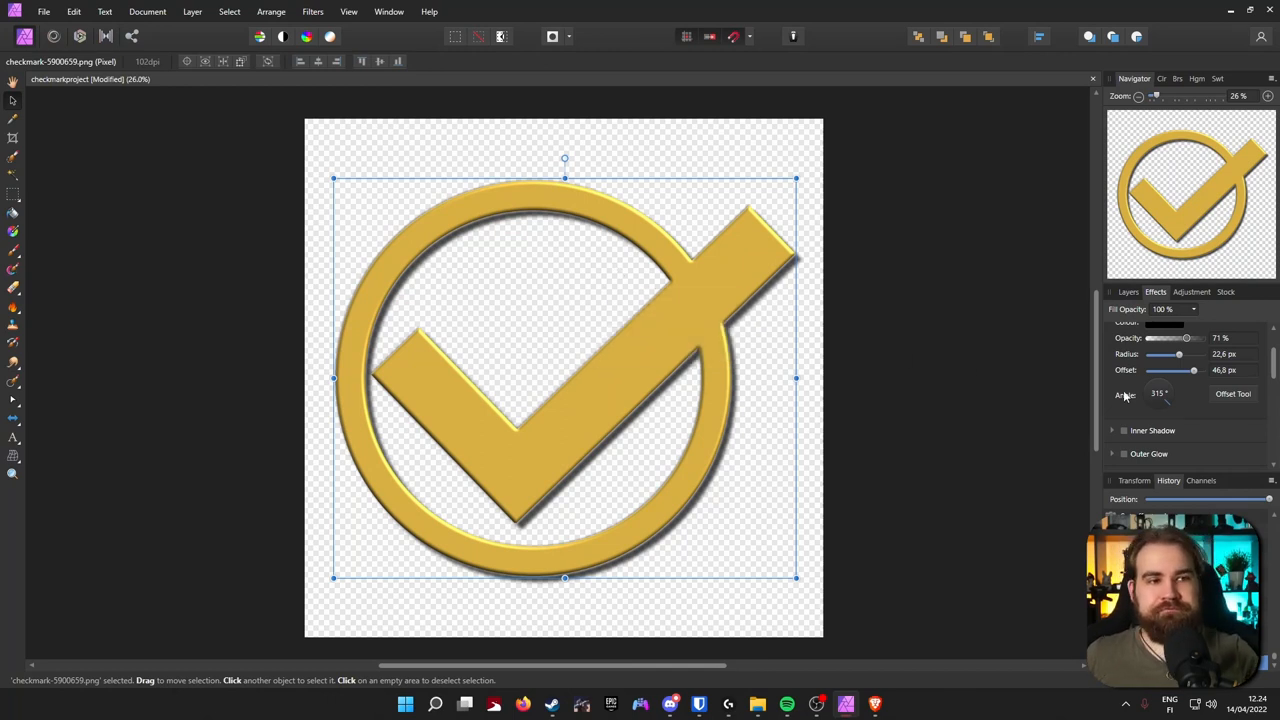
click(1129, 291)
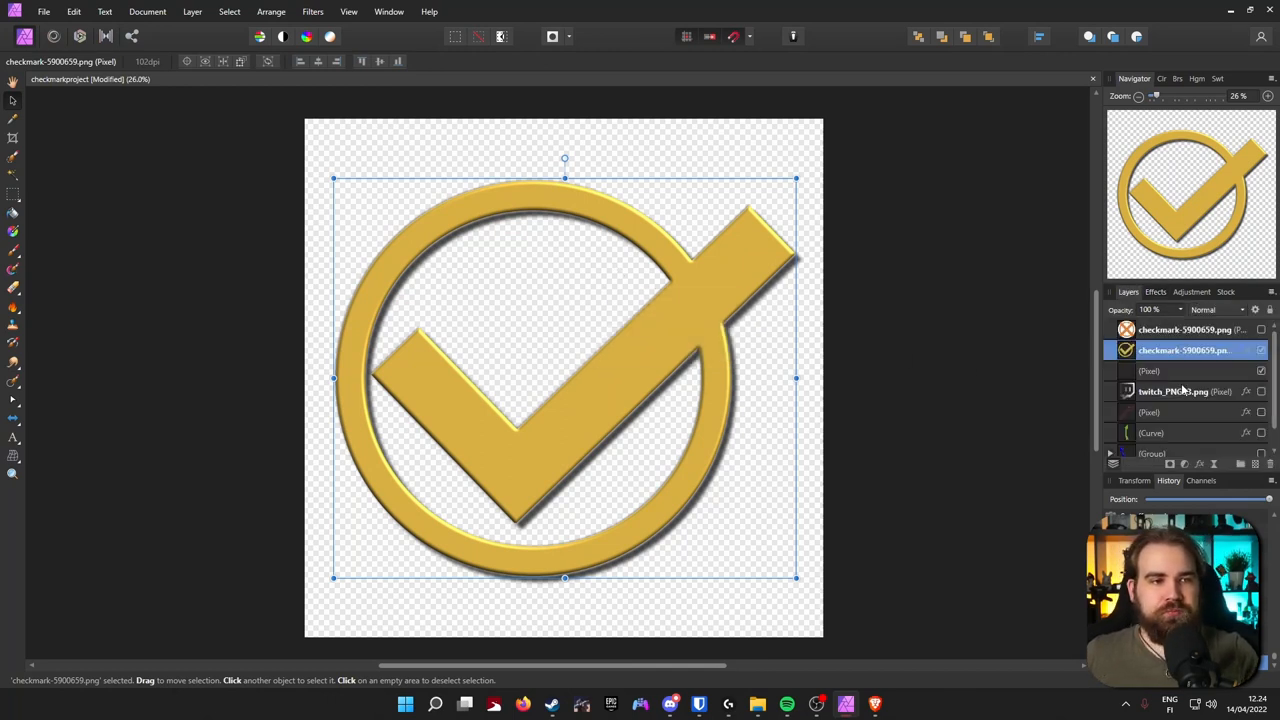